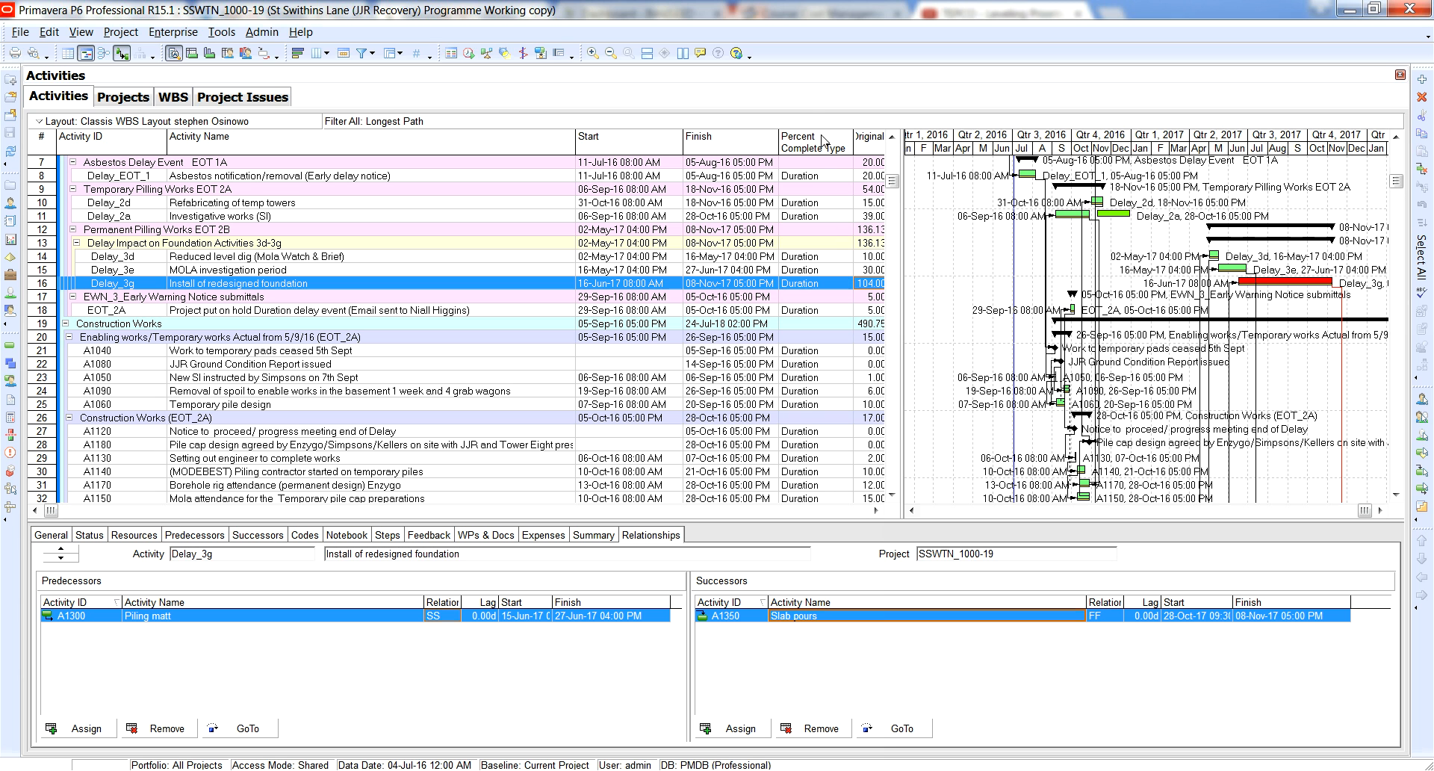
mouse_move(766, 161)
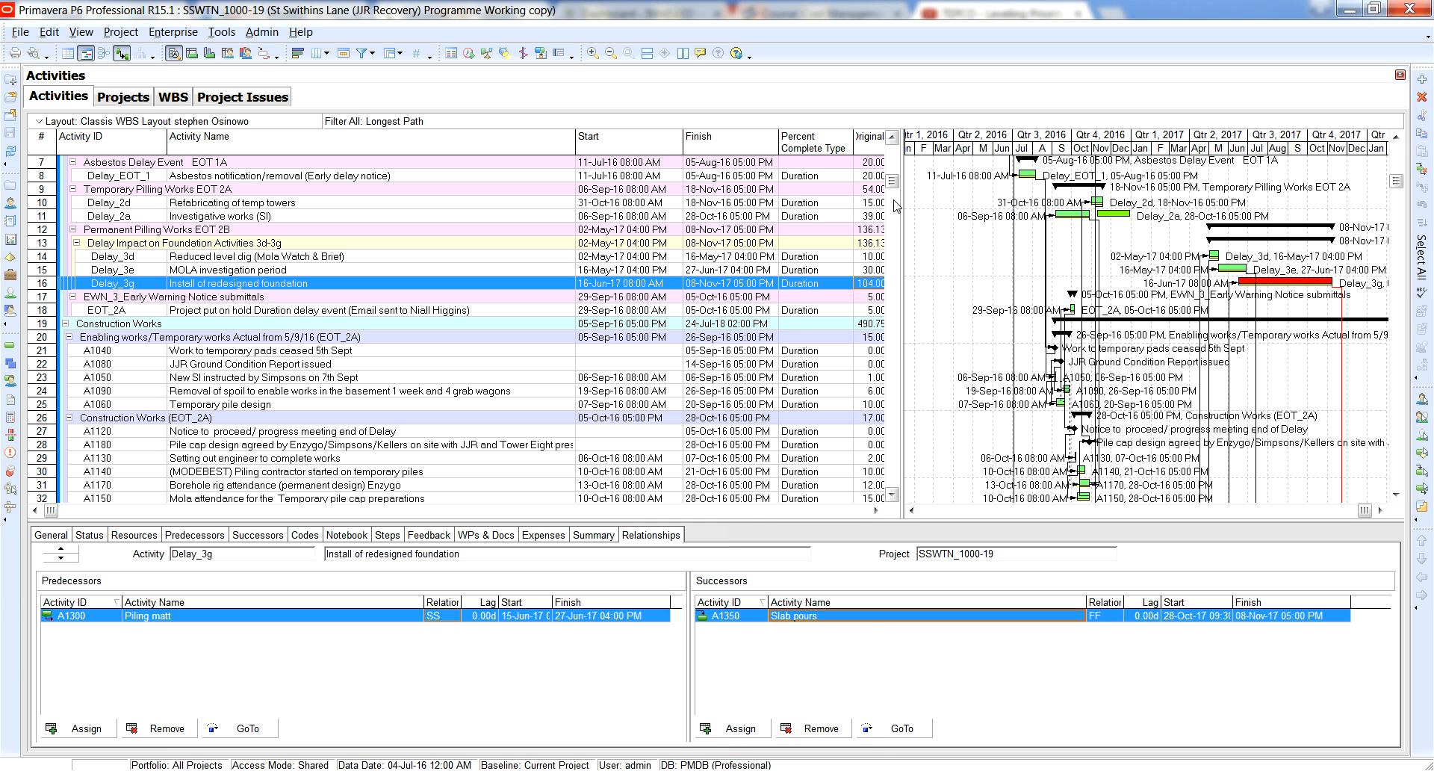
Widen the activity table to reveal the Remaining Duration, Calendar and Total Float columns
scroll("down", 3)
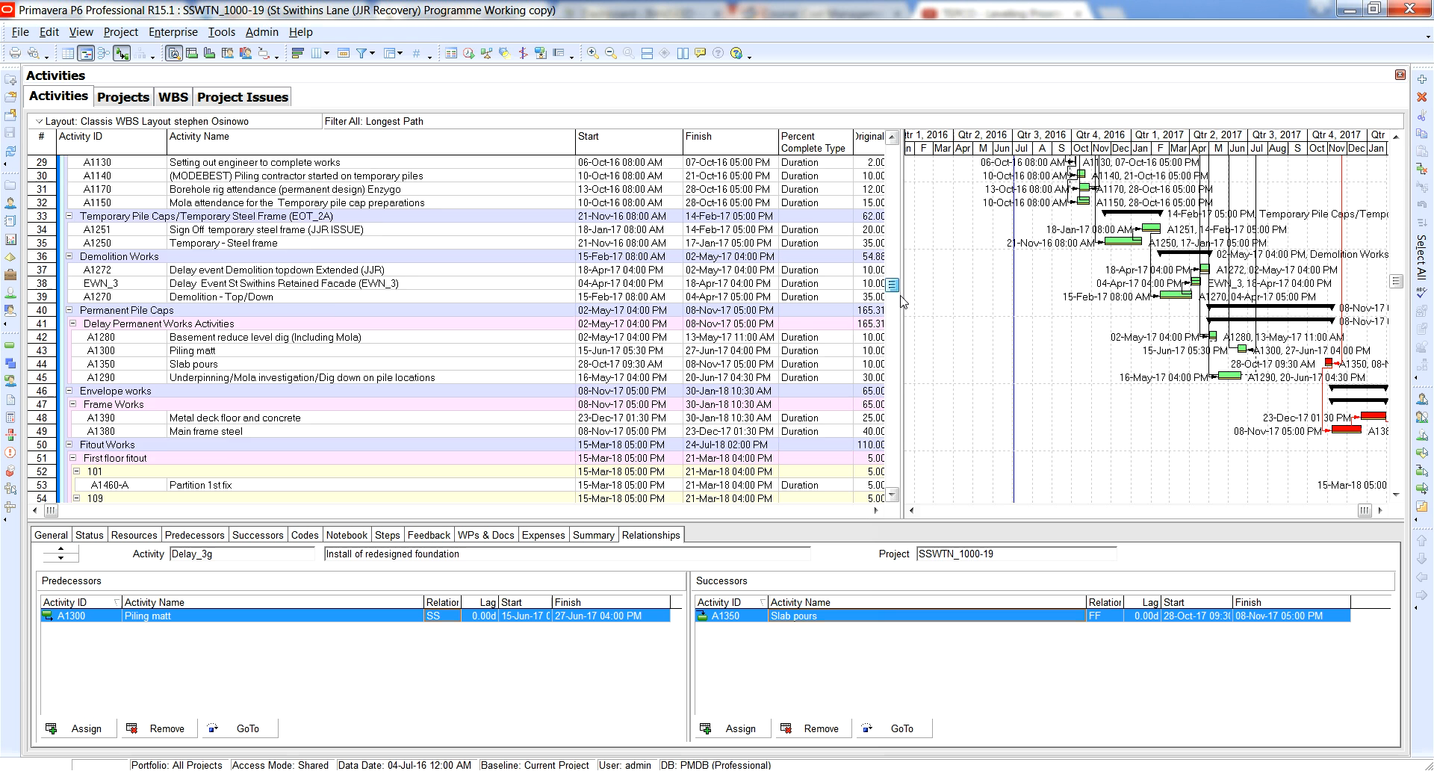
scroll("down", 3)
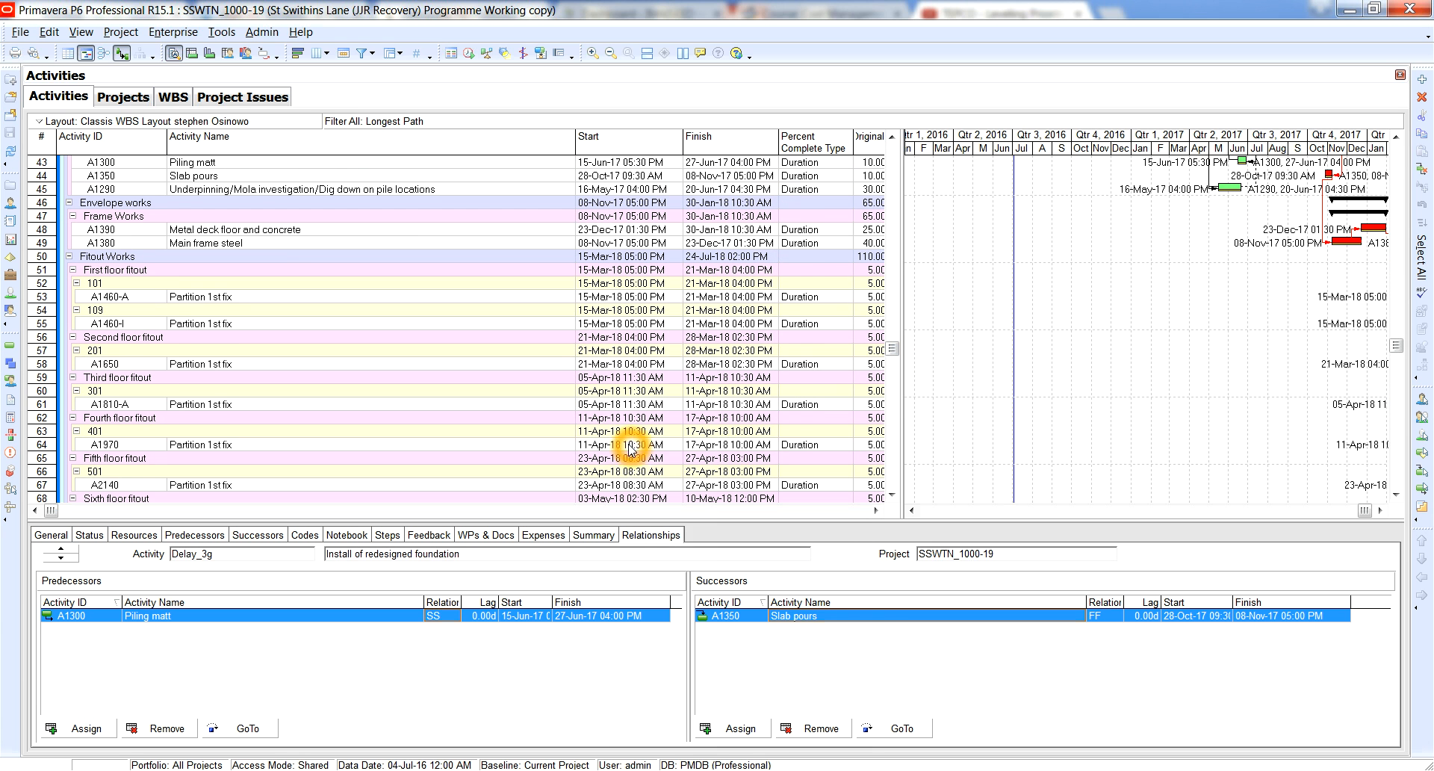
mouse_move(699, 450)
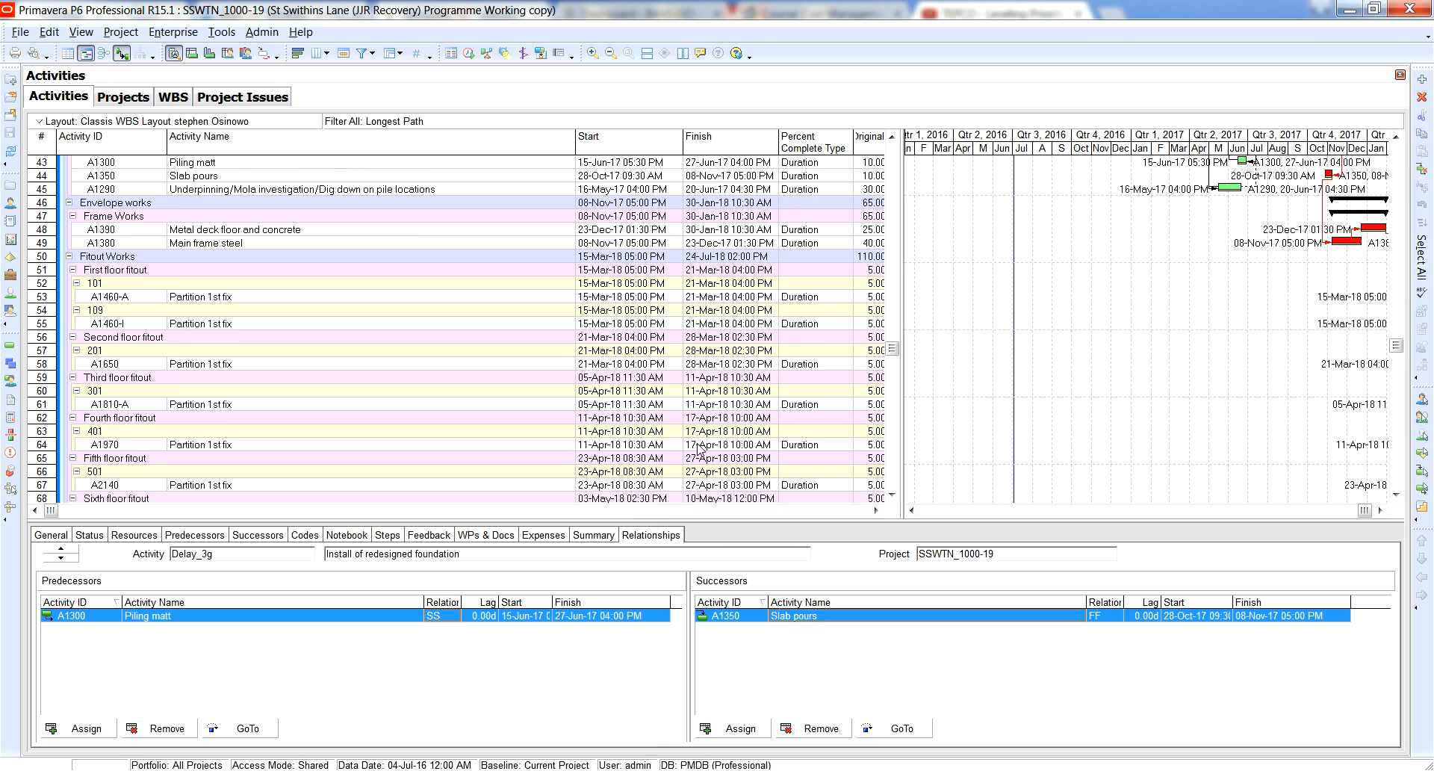
mouse_move(950, 294)
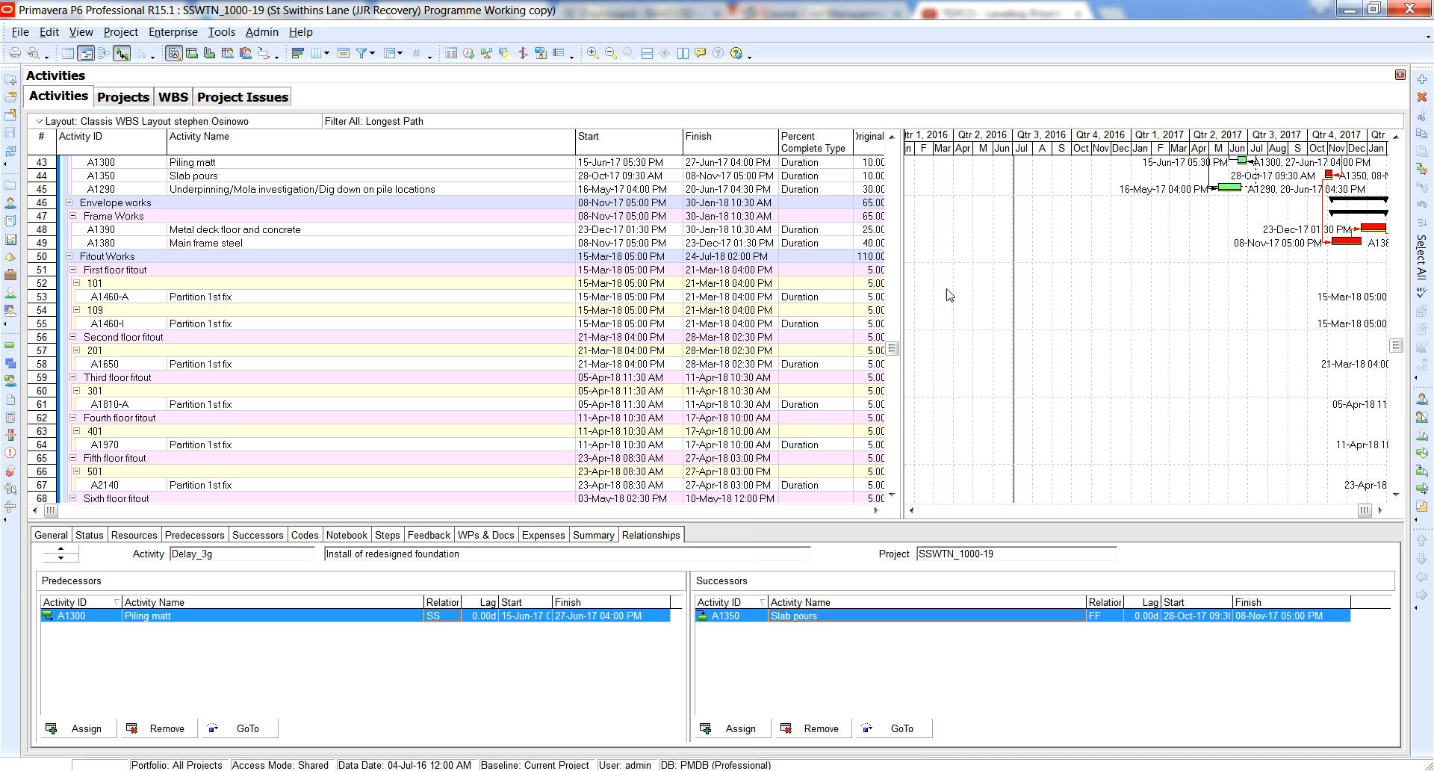
mouse_move(903, 321)
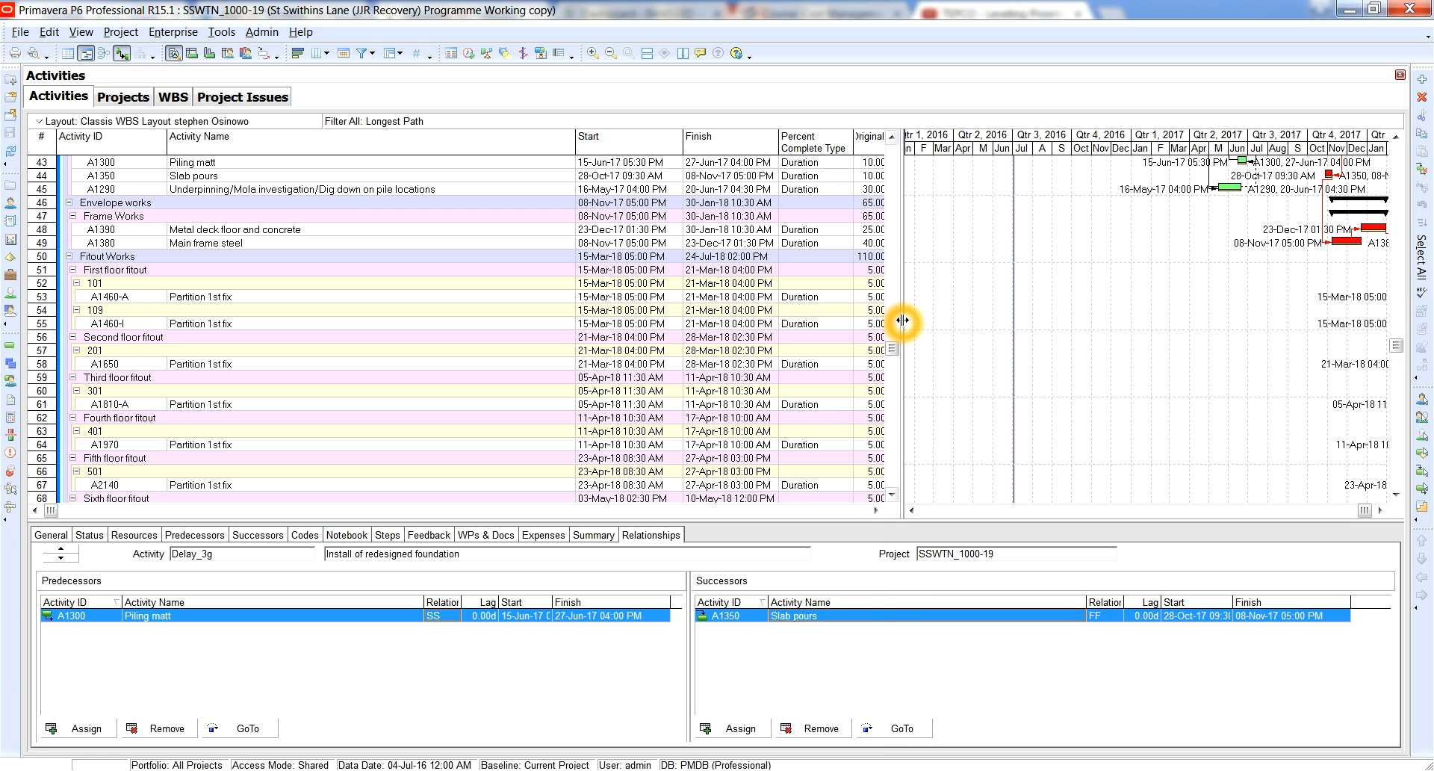
mouse_move(1085, 303)
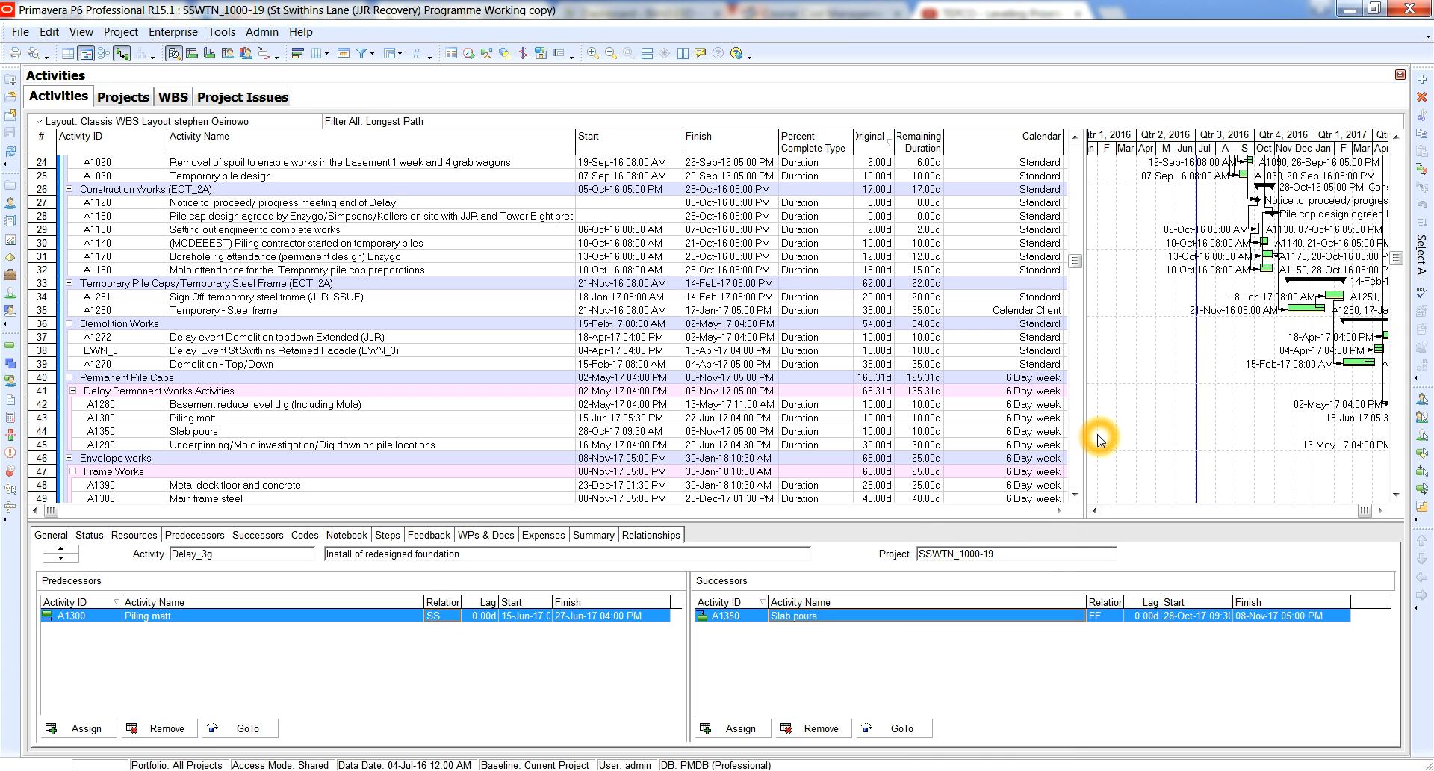
mouse_move(1085, 421)
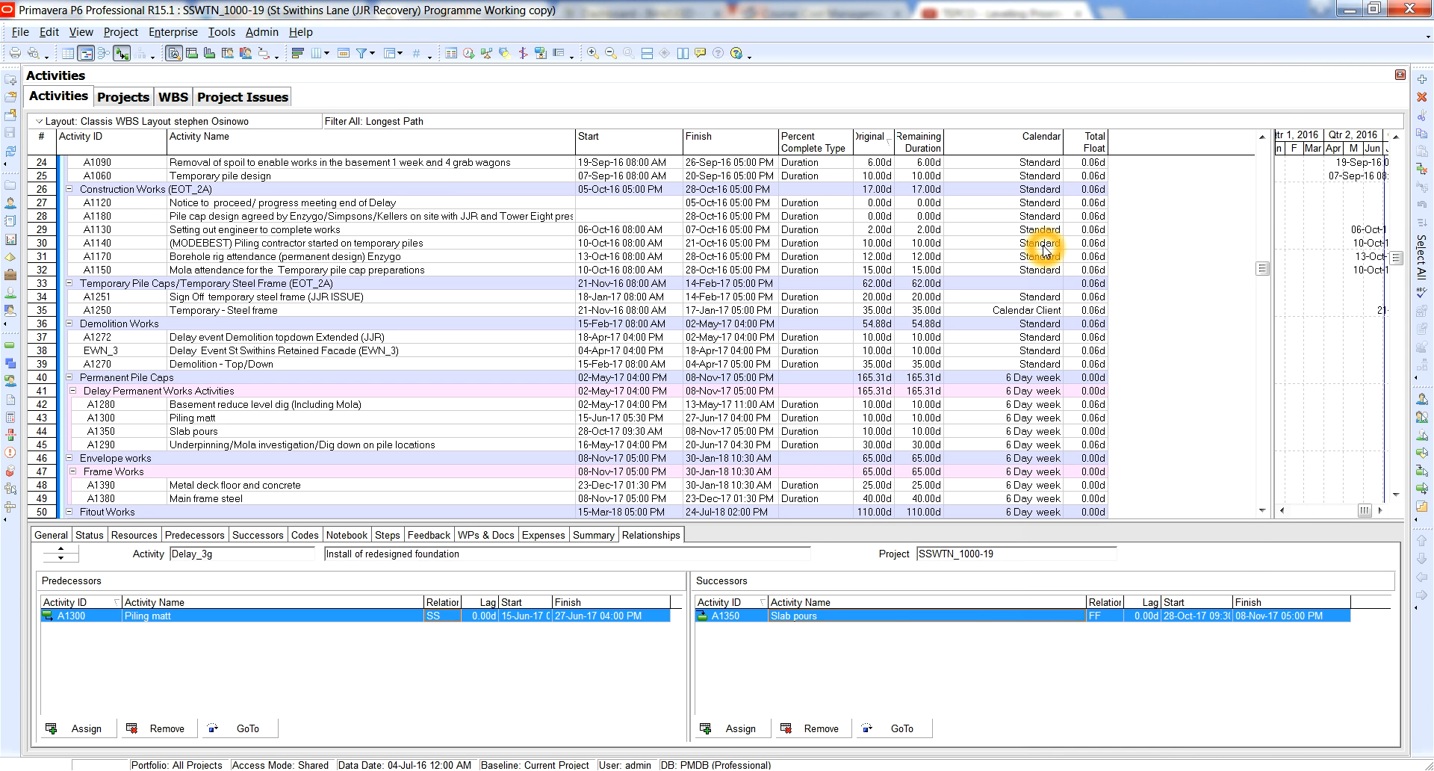
mouse_move(1032, 357)
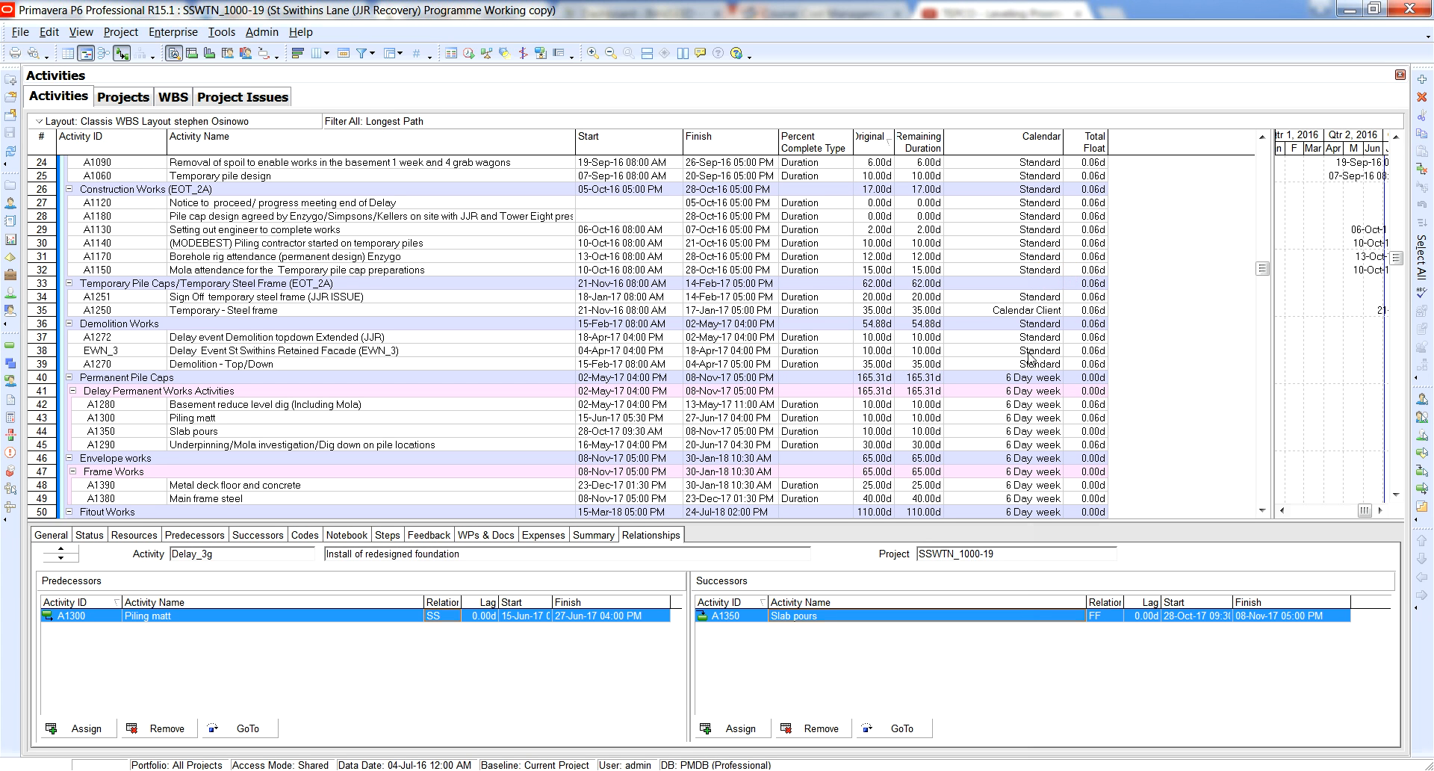
mouse_move(116, 422)
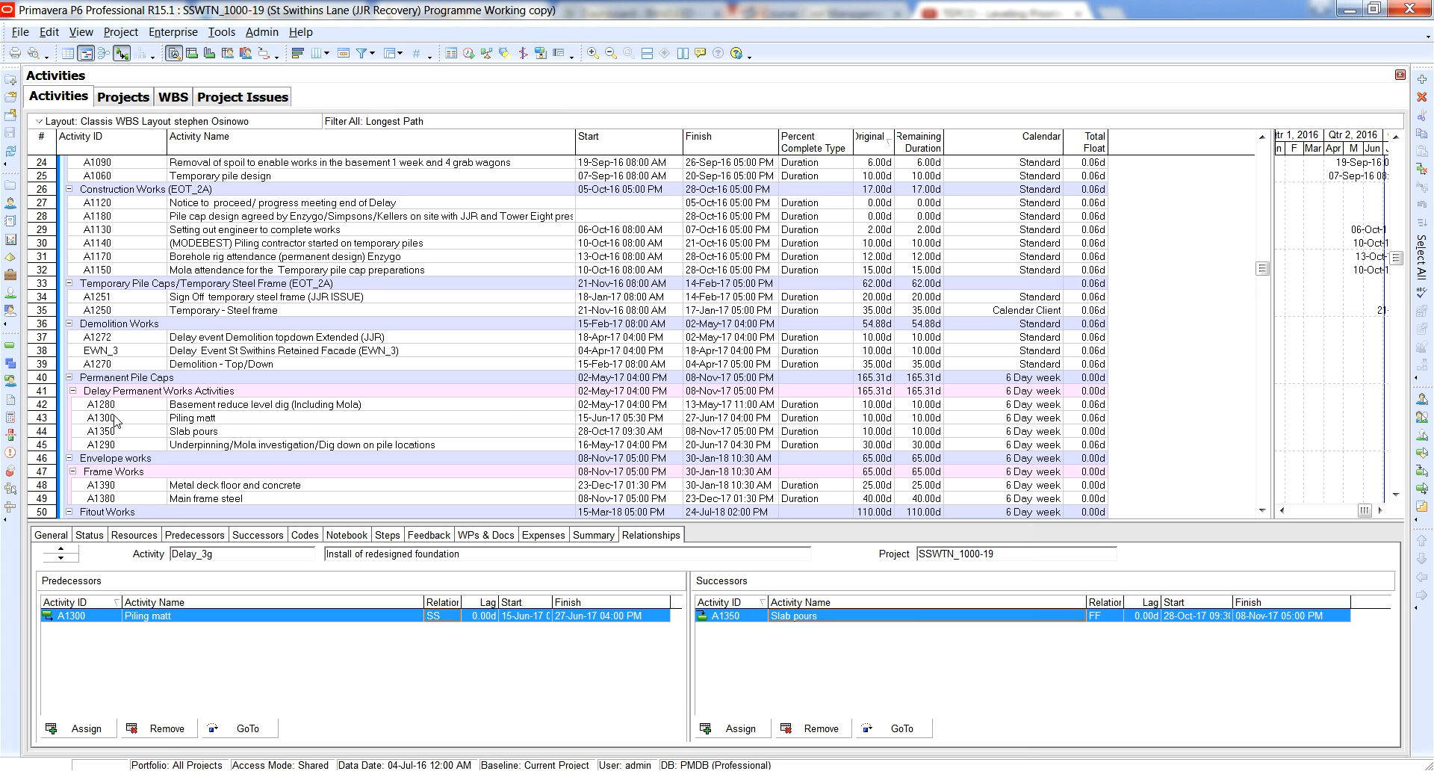
mouse_move(86, 400)
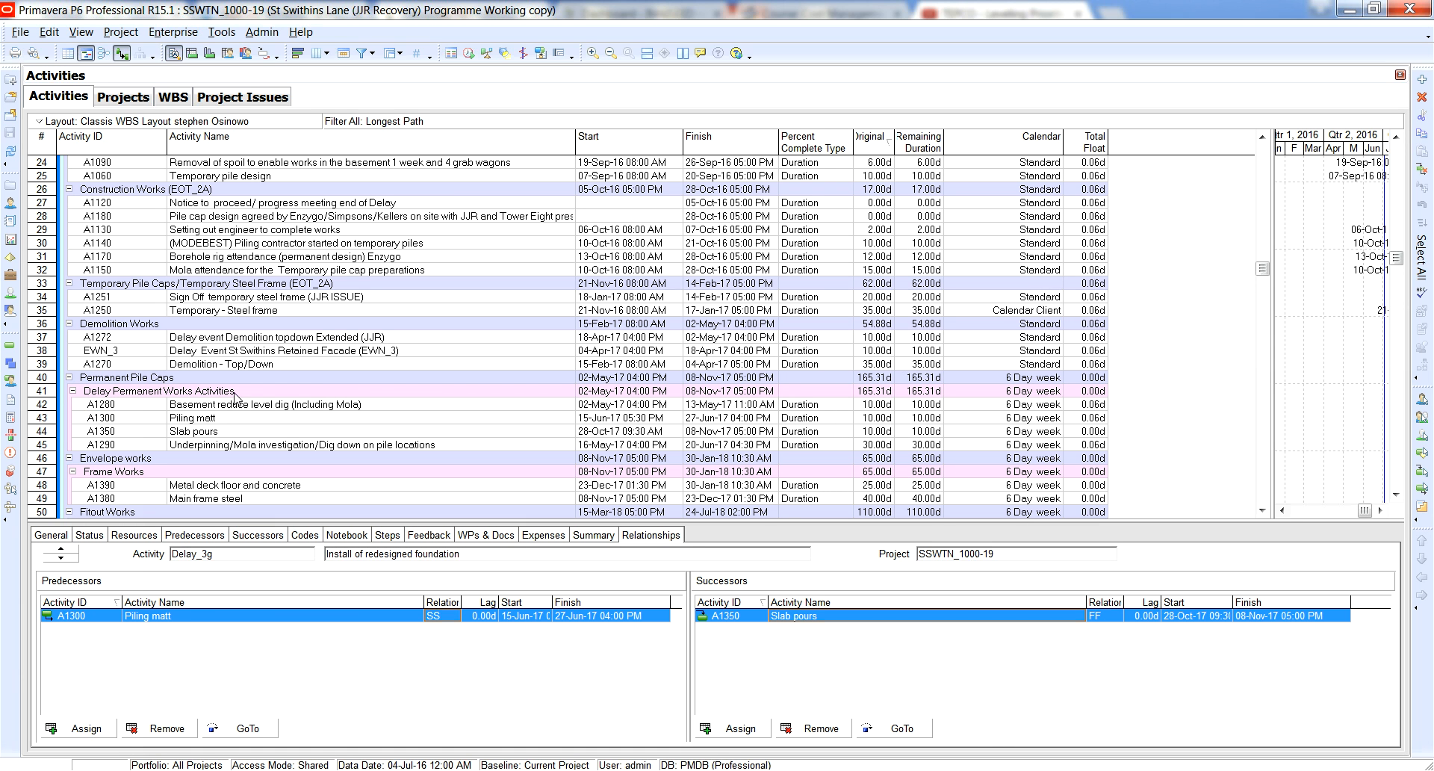
mouse_move(244, 399)
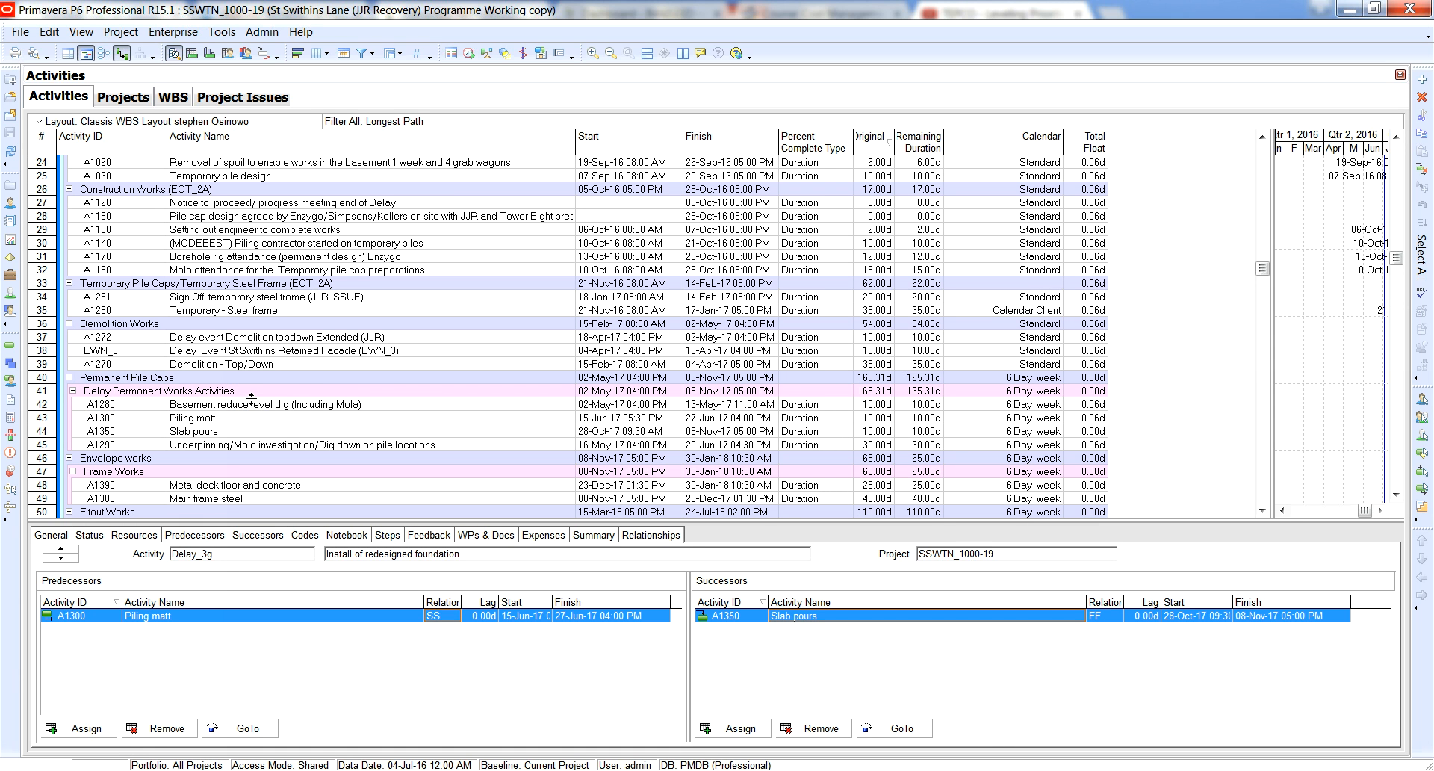
mouse_move(1038, 438)
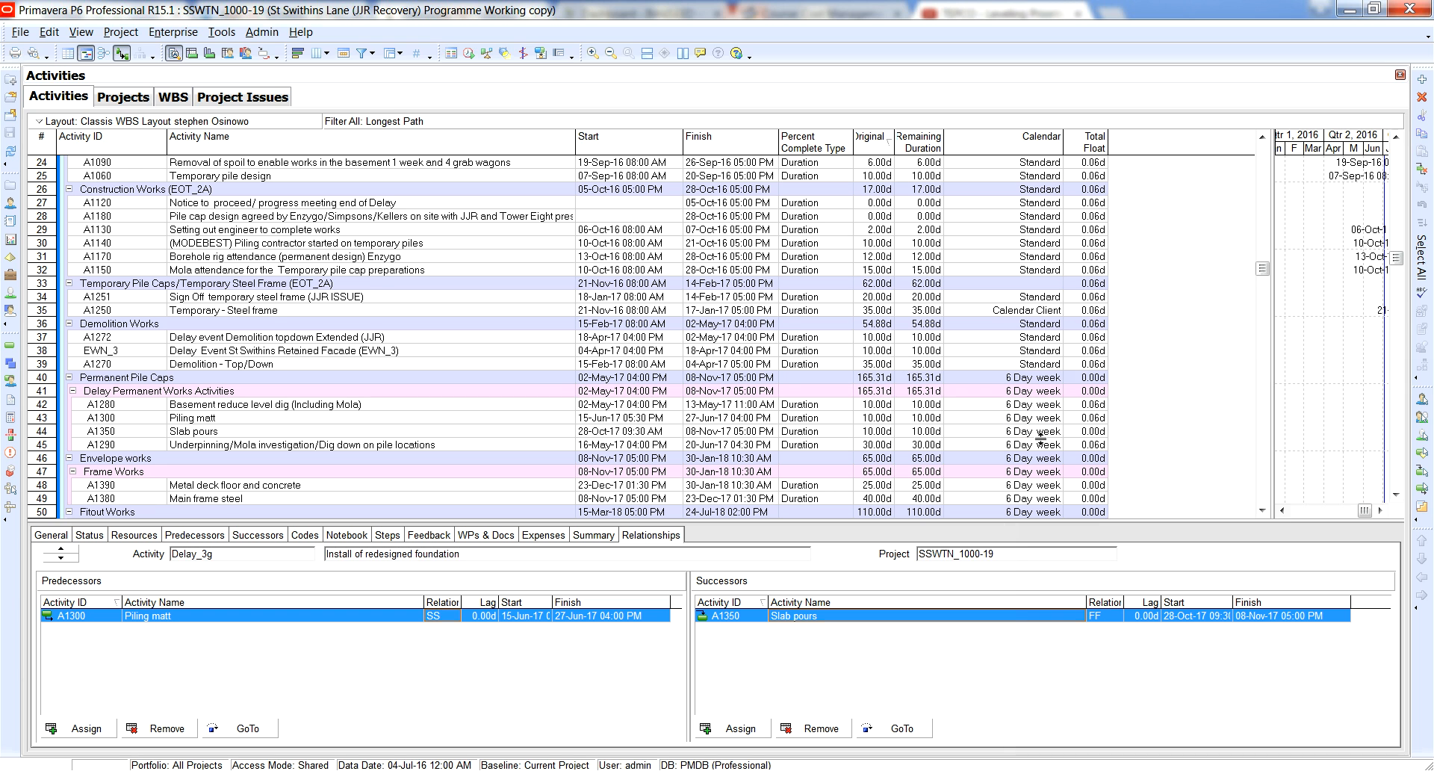
mouse_move(1061, 407)
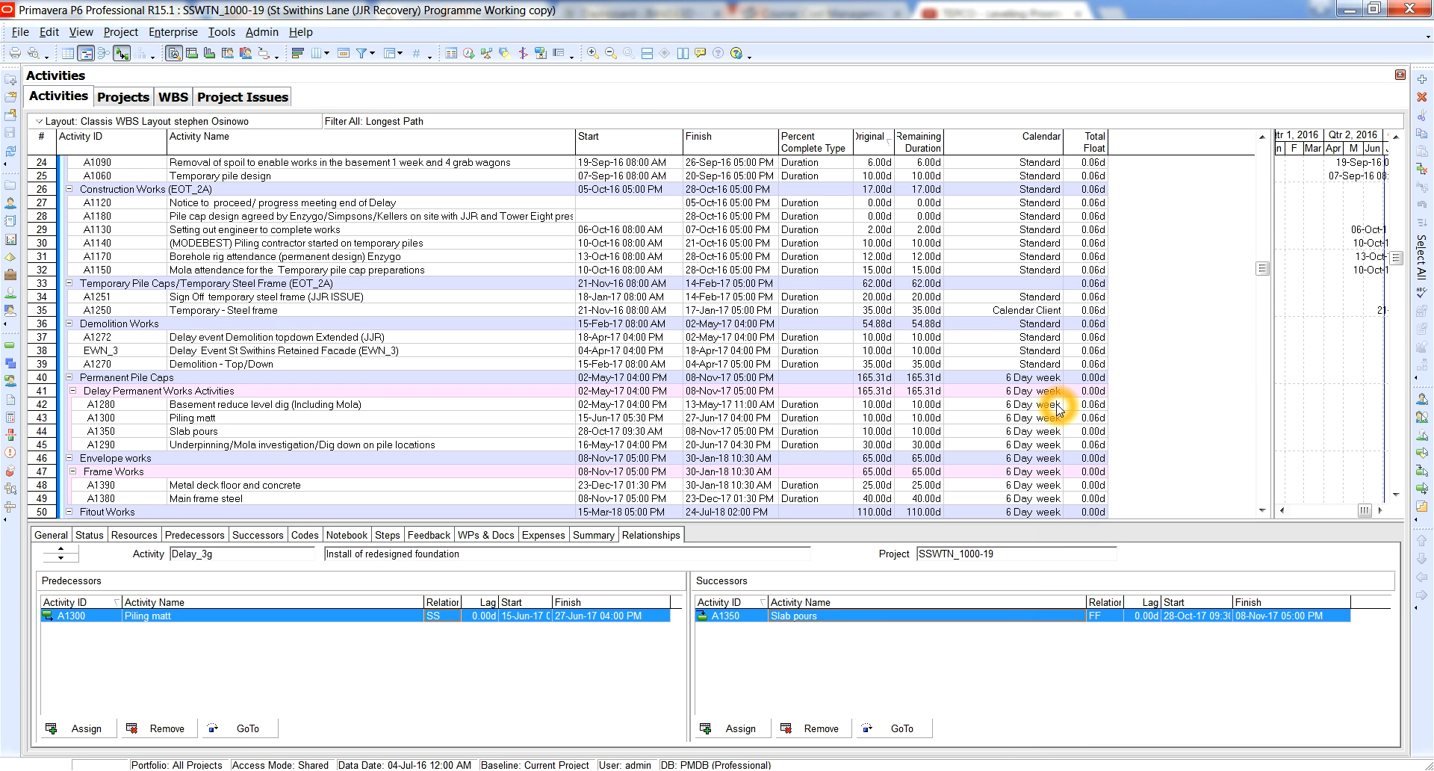
mouse_move(182, 411)
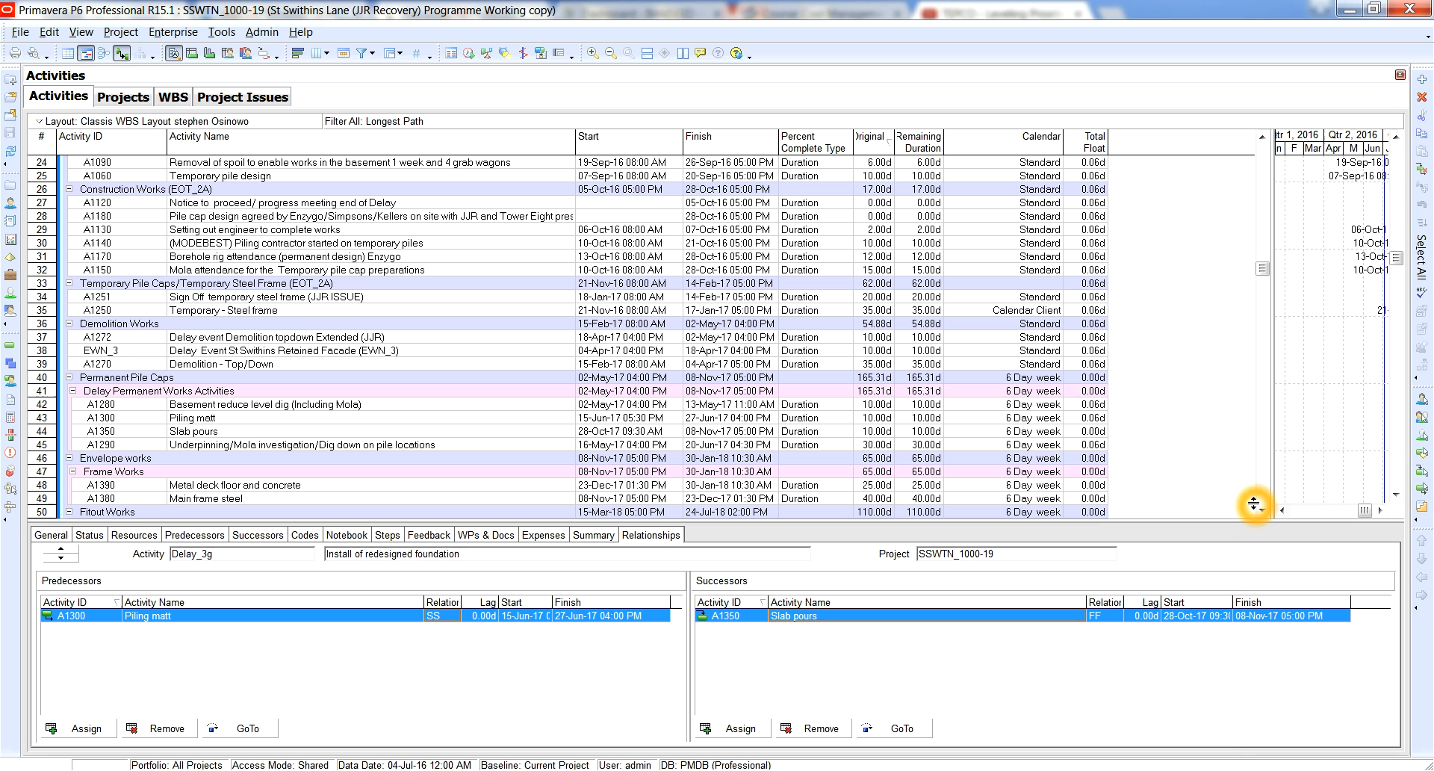
left_click(1269, 513)
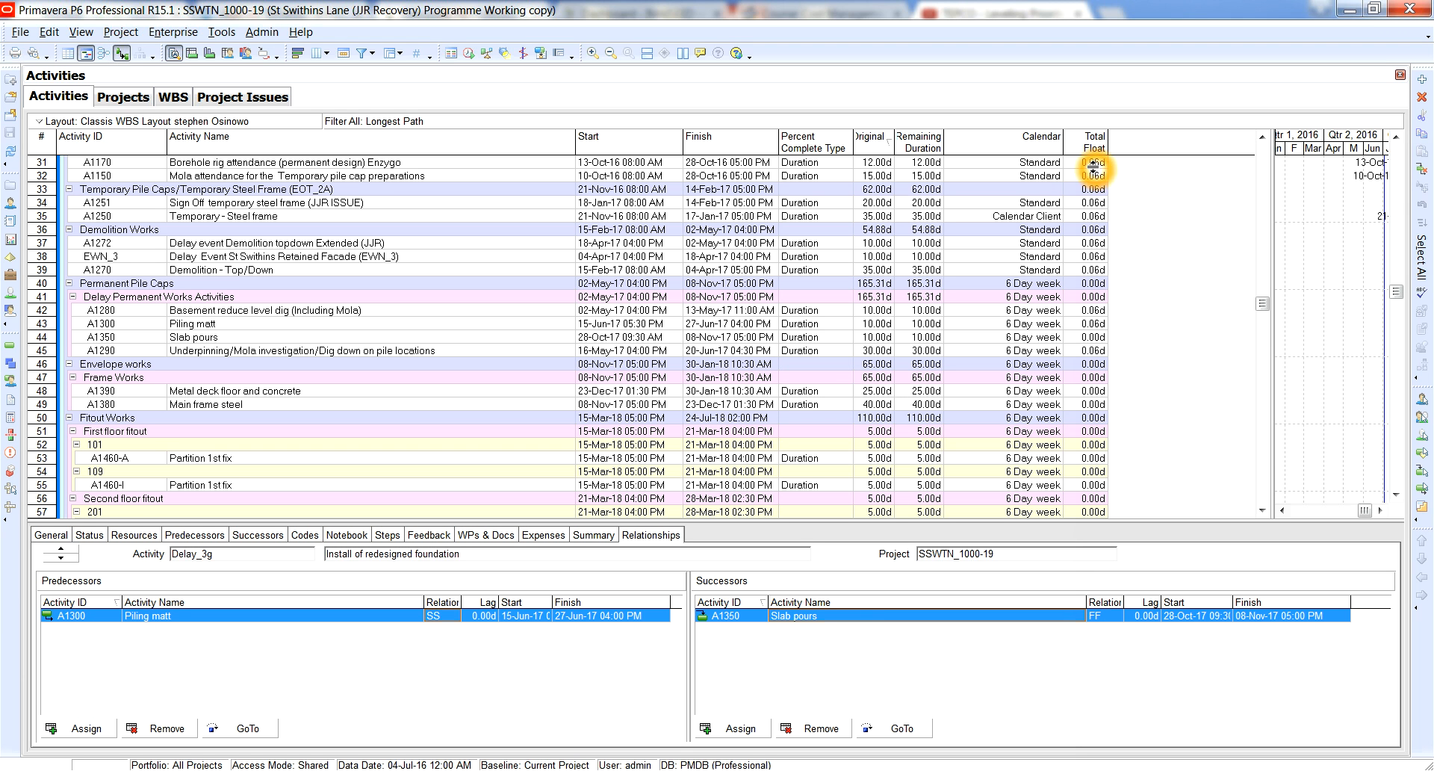
mouse_move(80, 31)
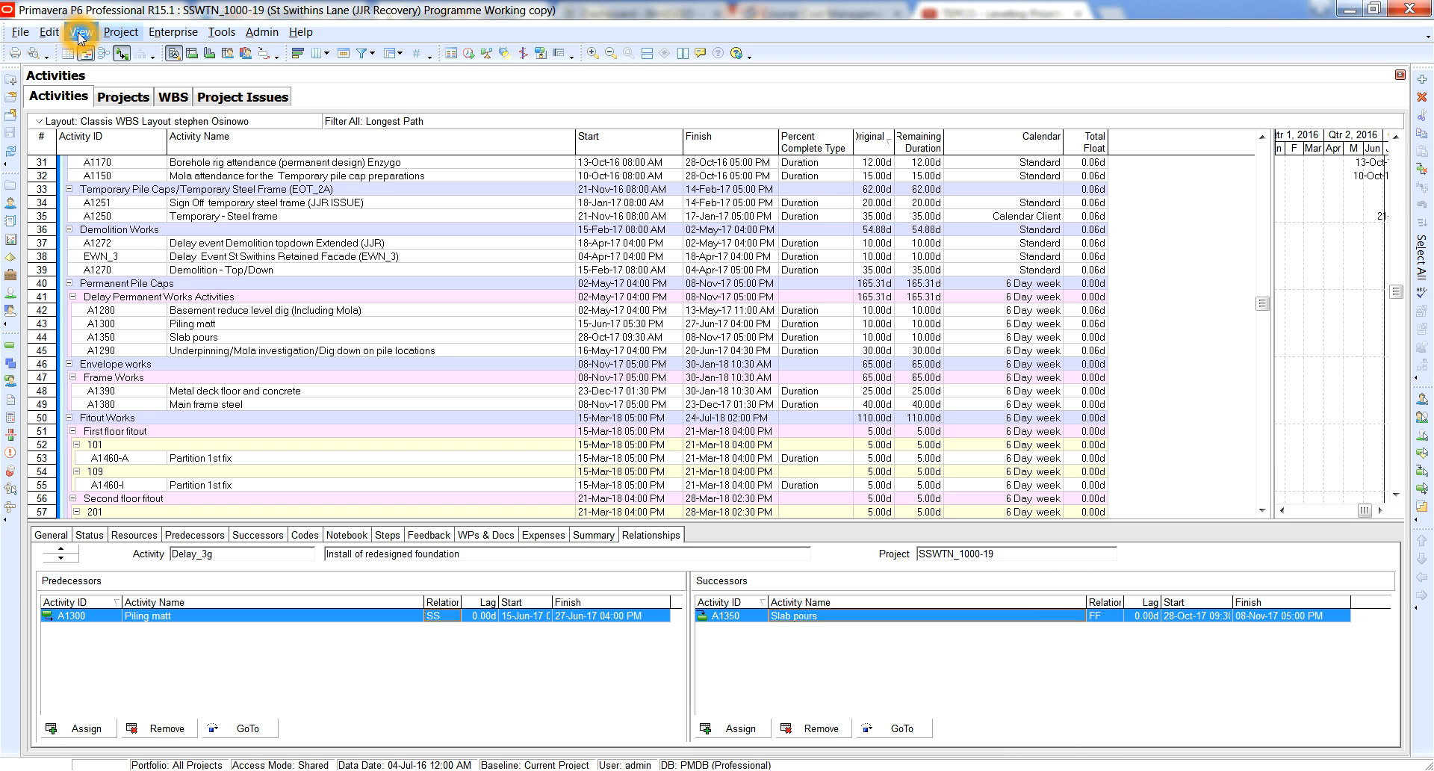
left_click(47, 32)
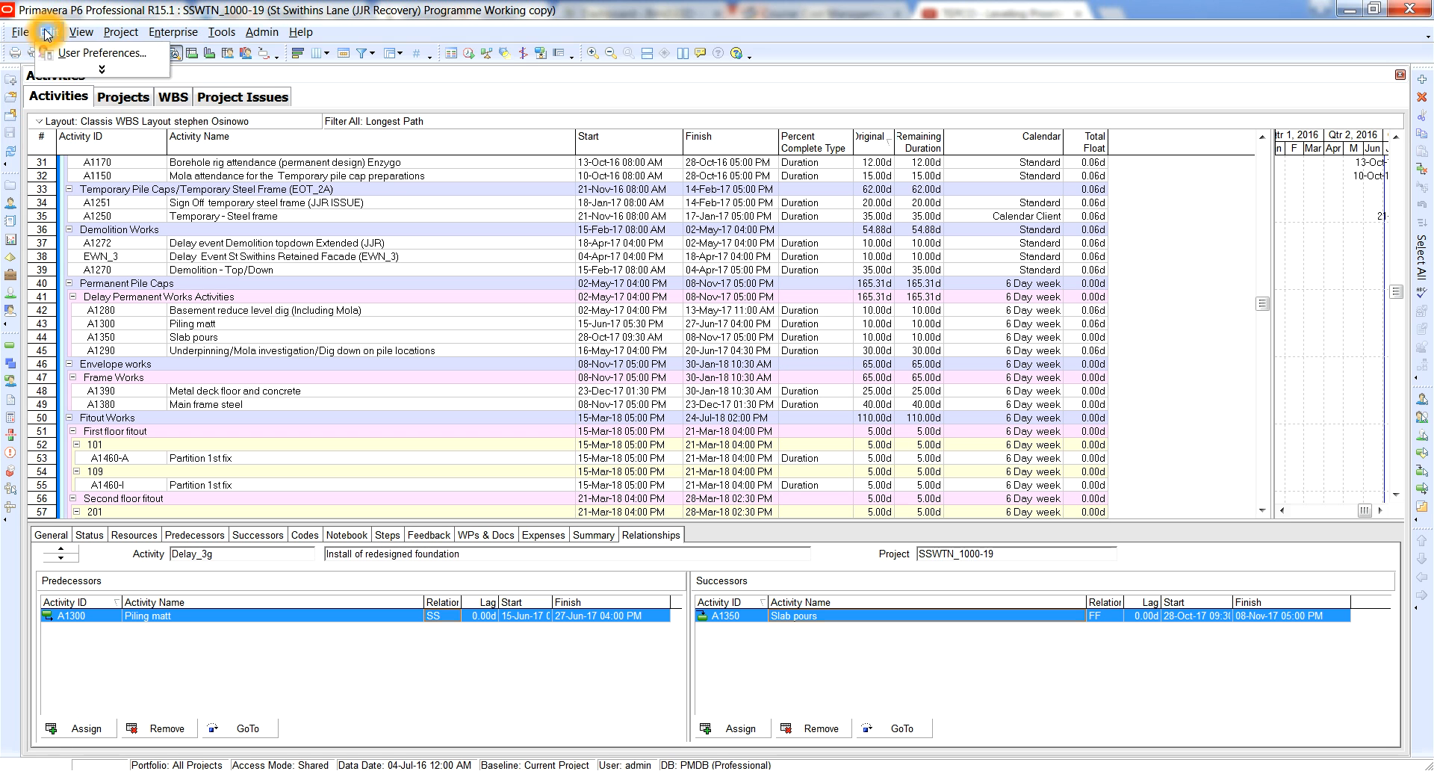
left_click(100, 52)
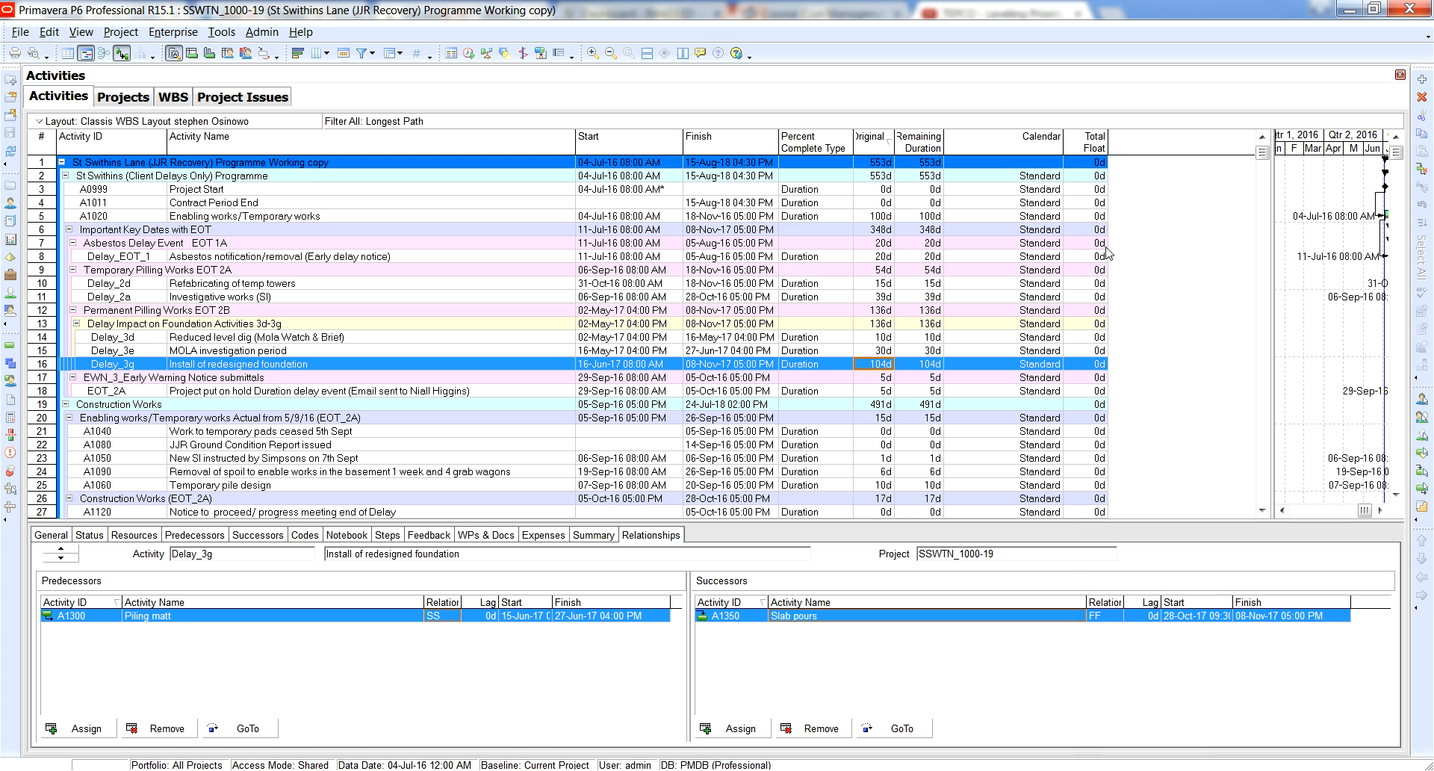
scroll("down", 3)
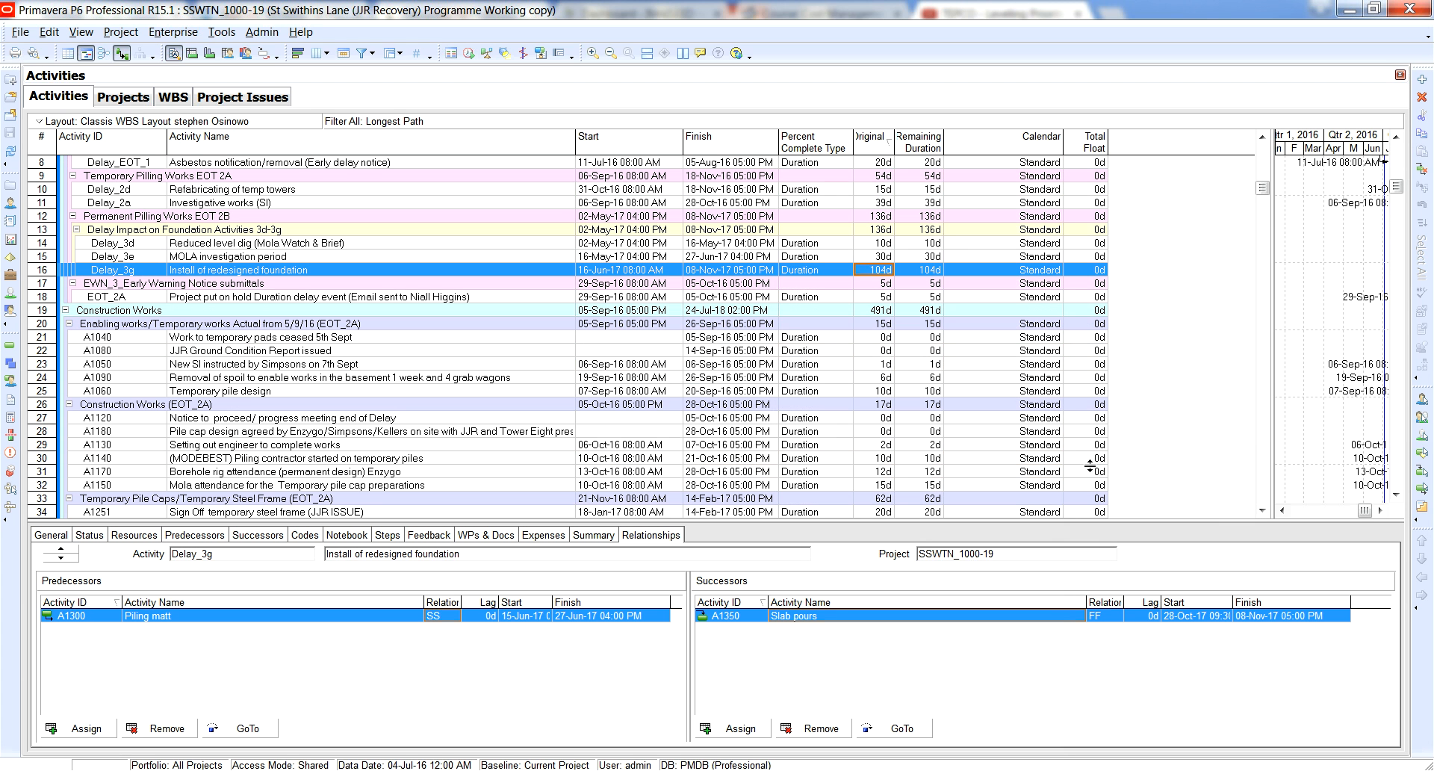
scroll("down", 3)
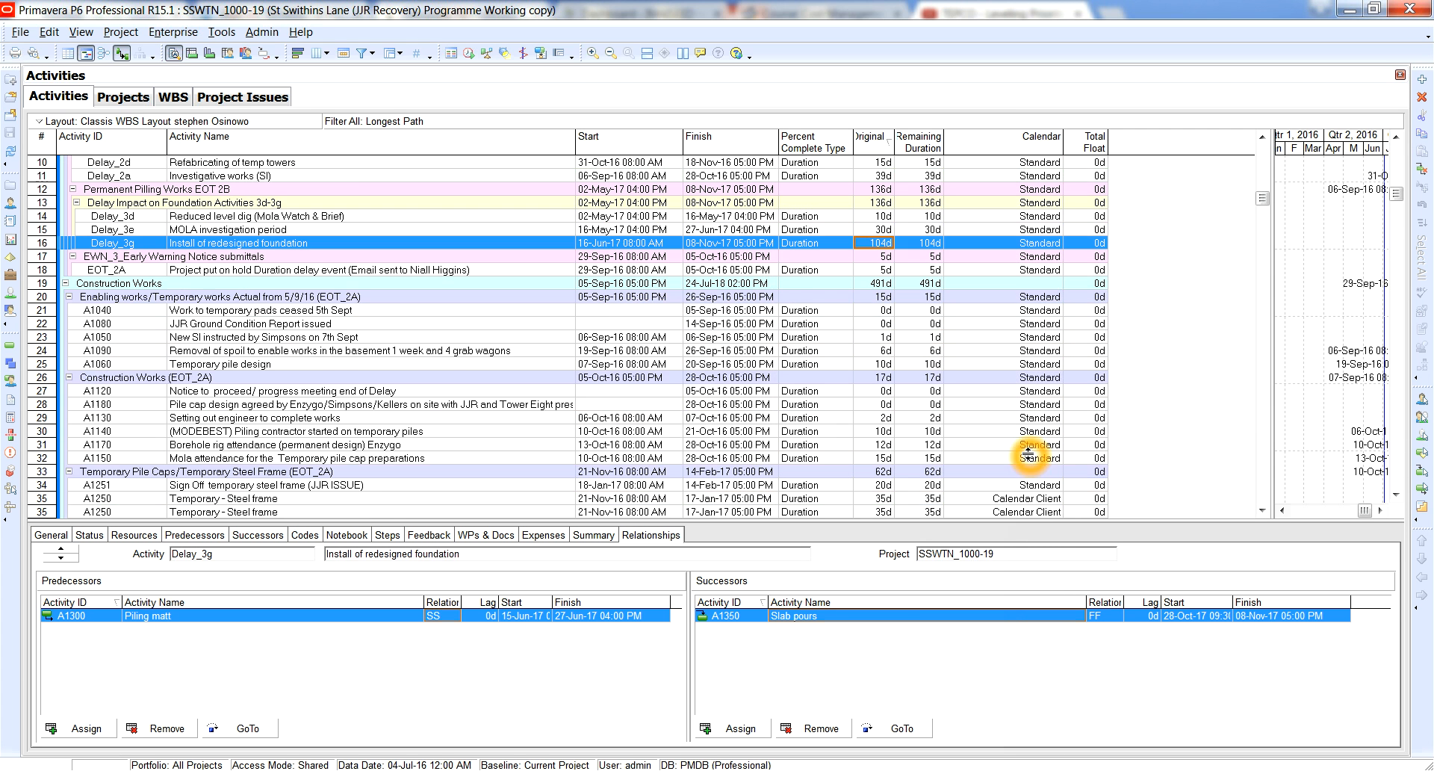
scroll("down", 3)
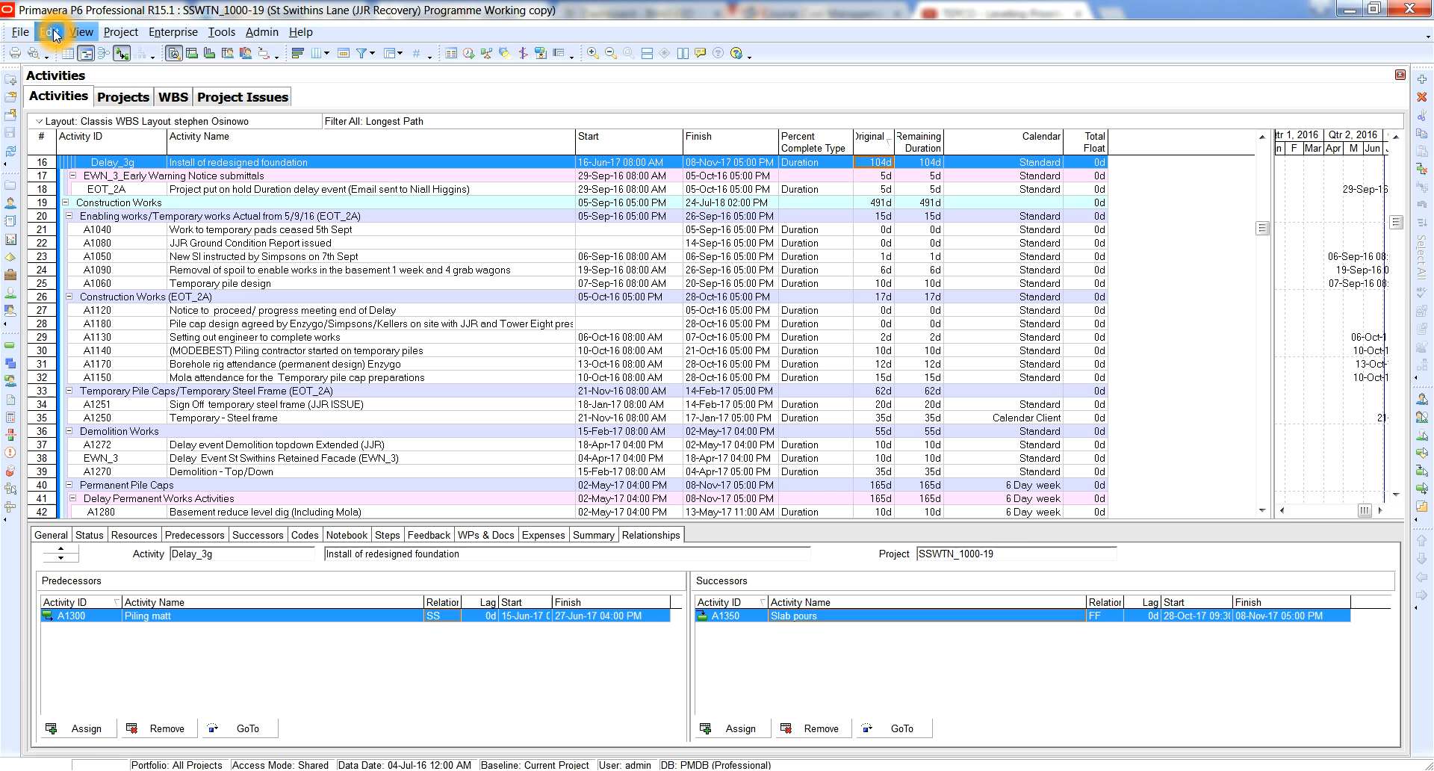
left_click(48, 31)
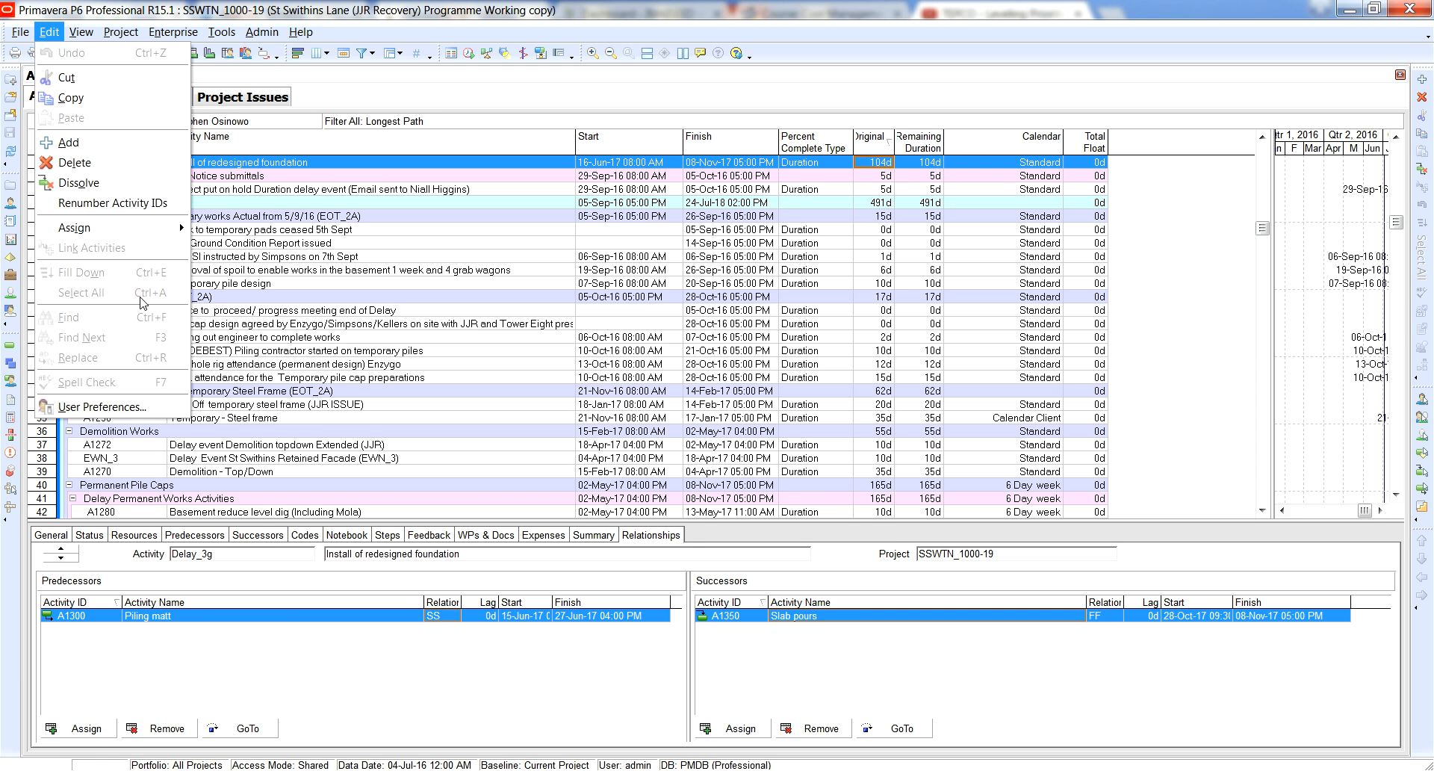
left_click(104, 407)
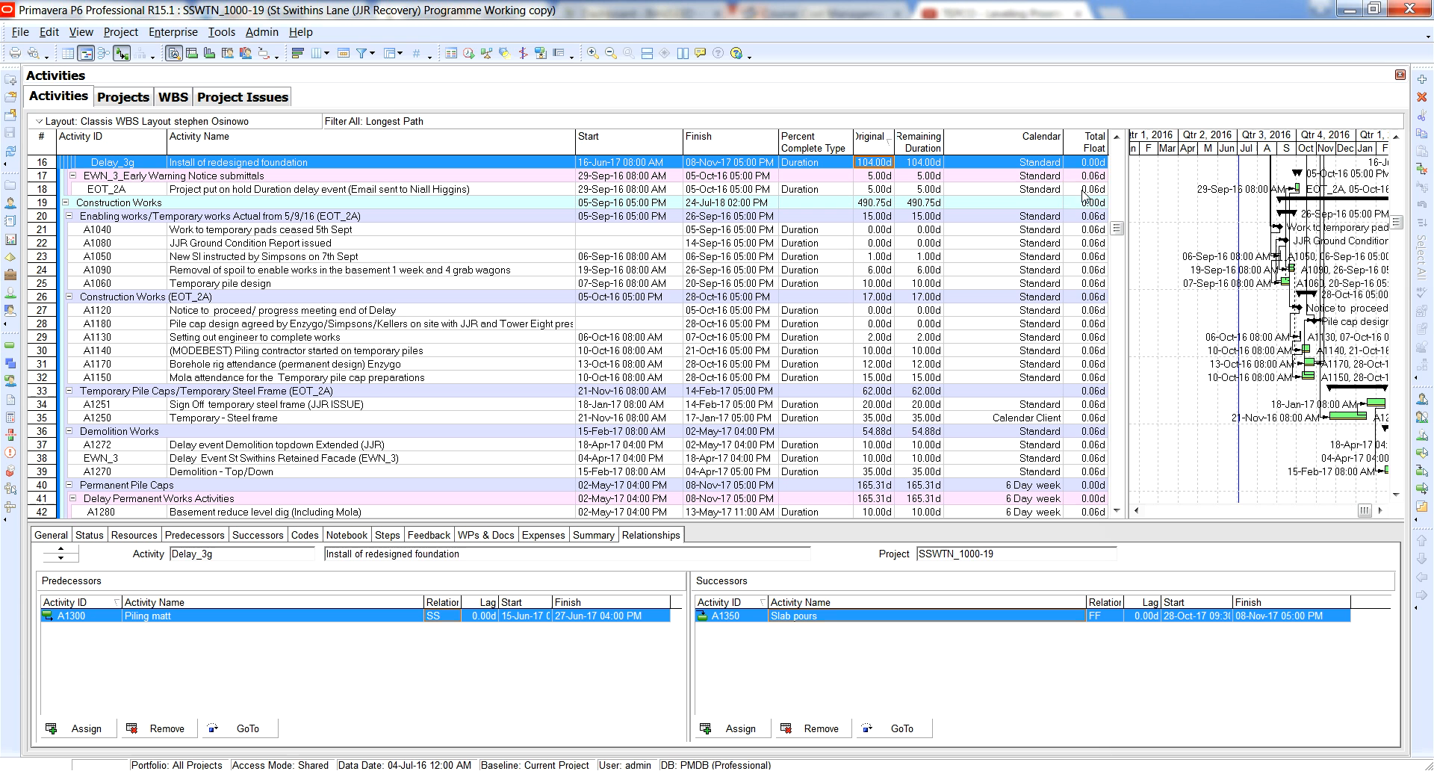
mouse_move(1141, 510)
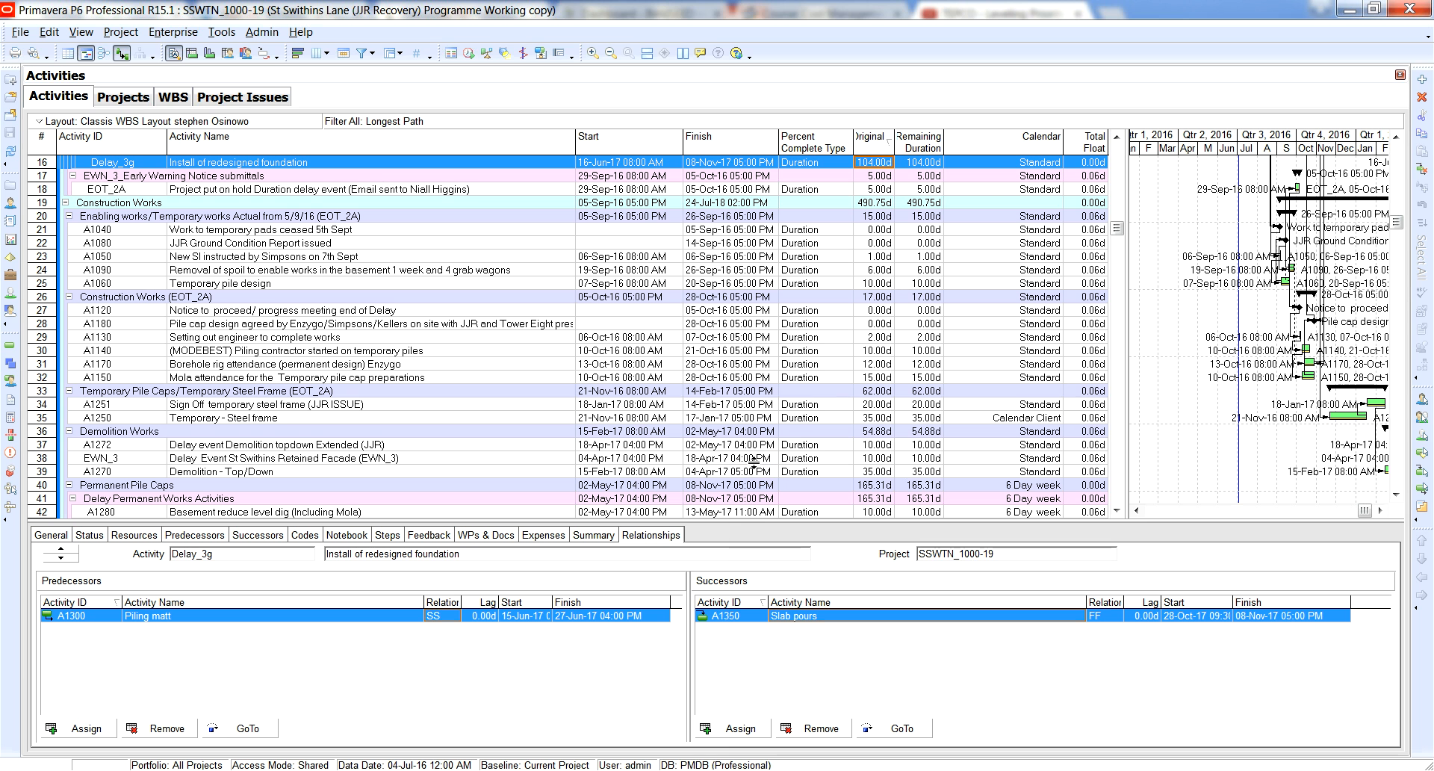
Select activity A2640 Partition 2nd Fix to show its predecessor and successor relationships
scroll("down", 3)
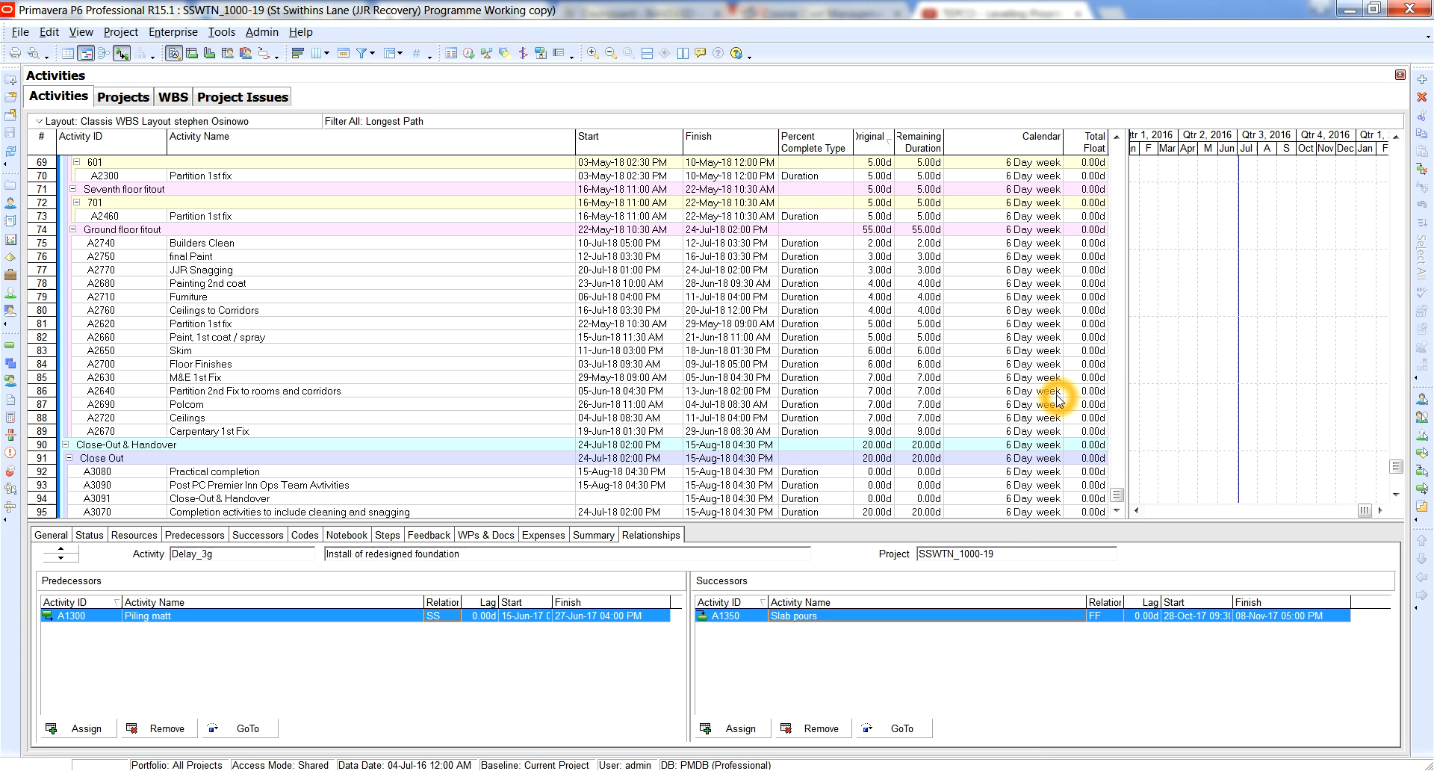
left_click(1042, 389)
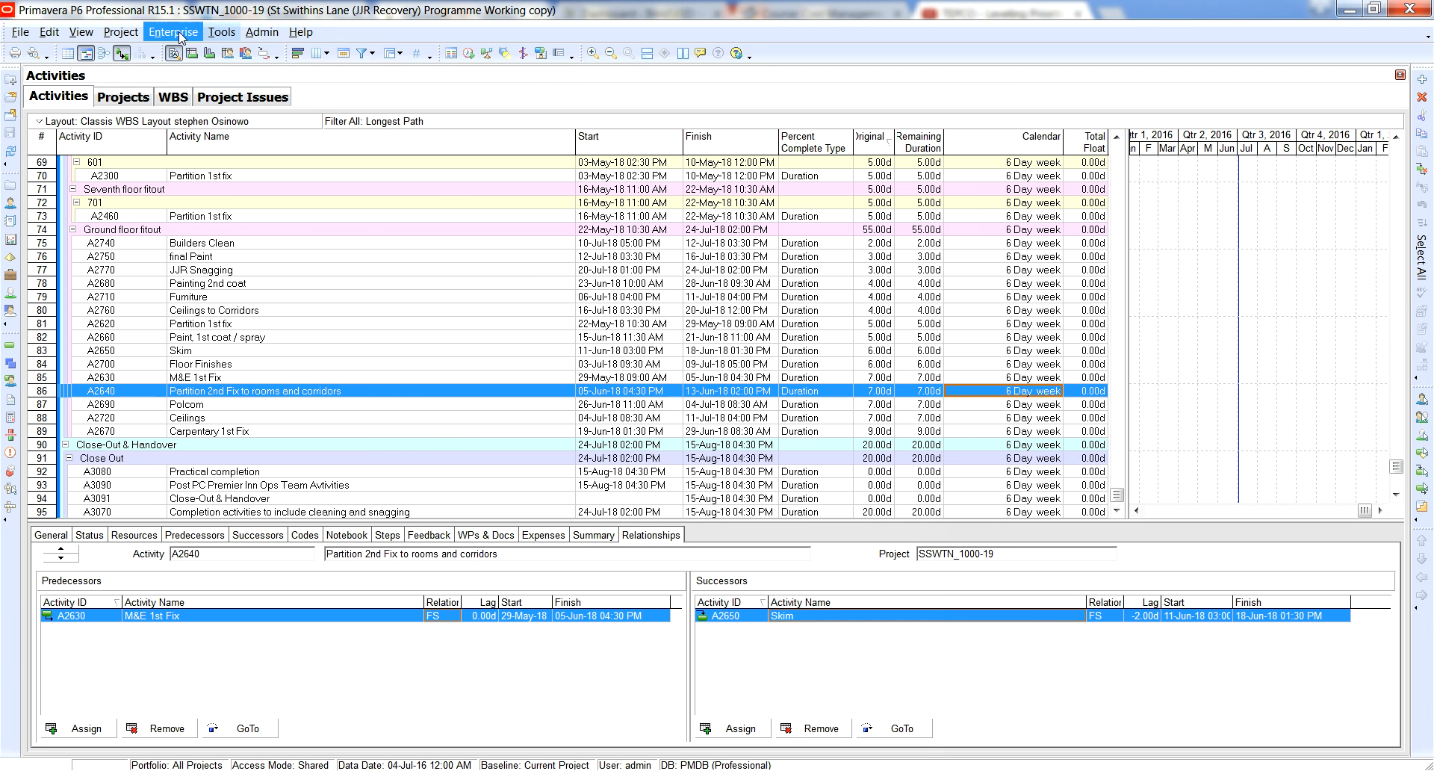
Bring up the 6 Day week project calendar for editing from Enterprise > Calendars
left_click(173, 32)
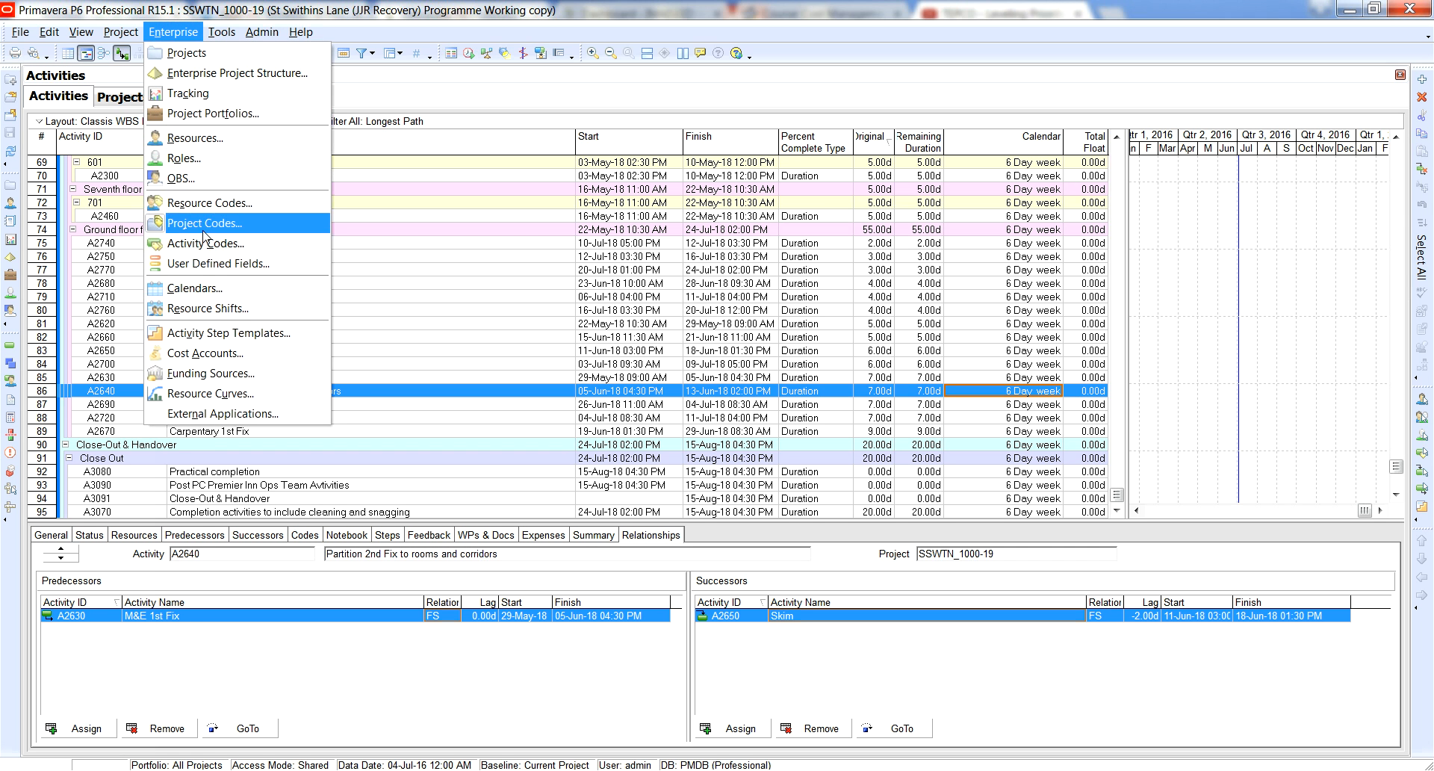
left_click(192, 288)
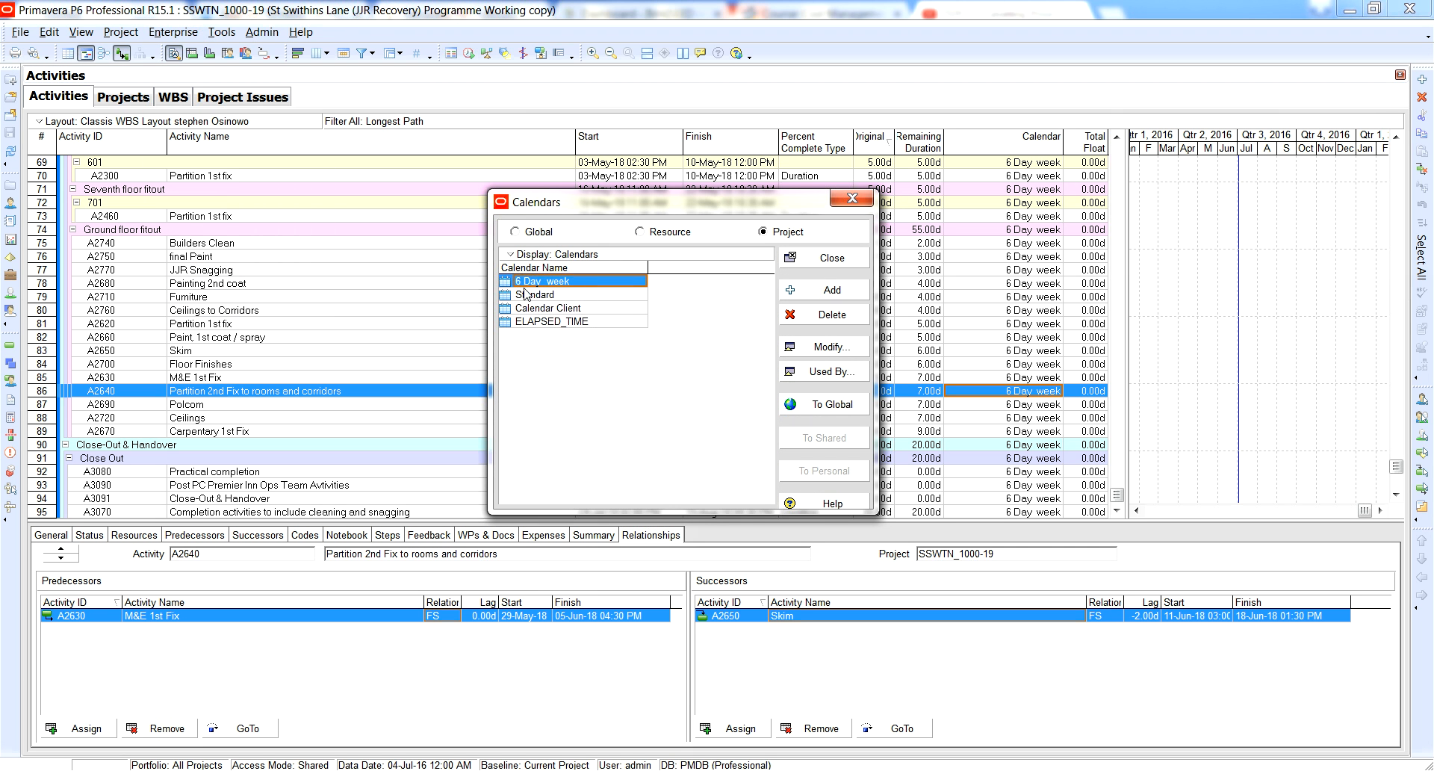
mouse_move(826, 333)
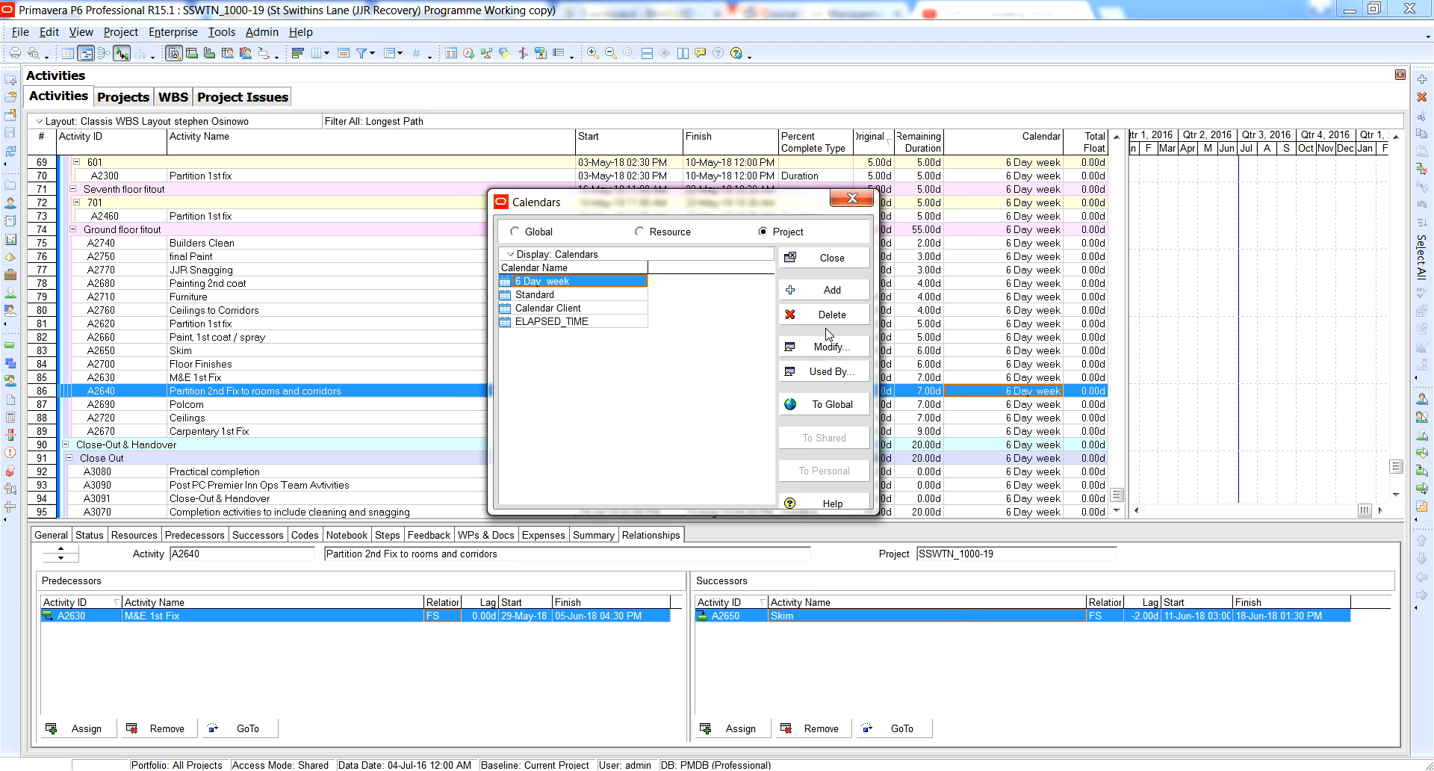
left_click(822, 345)
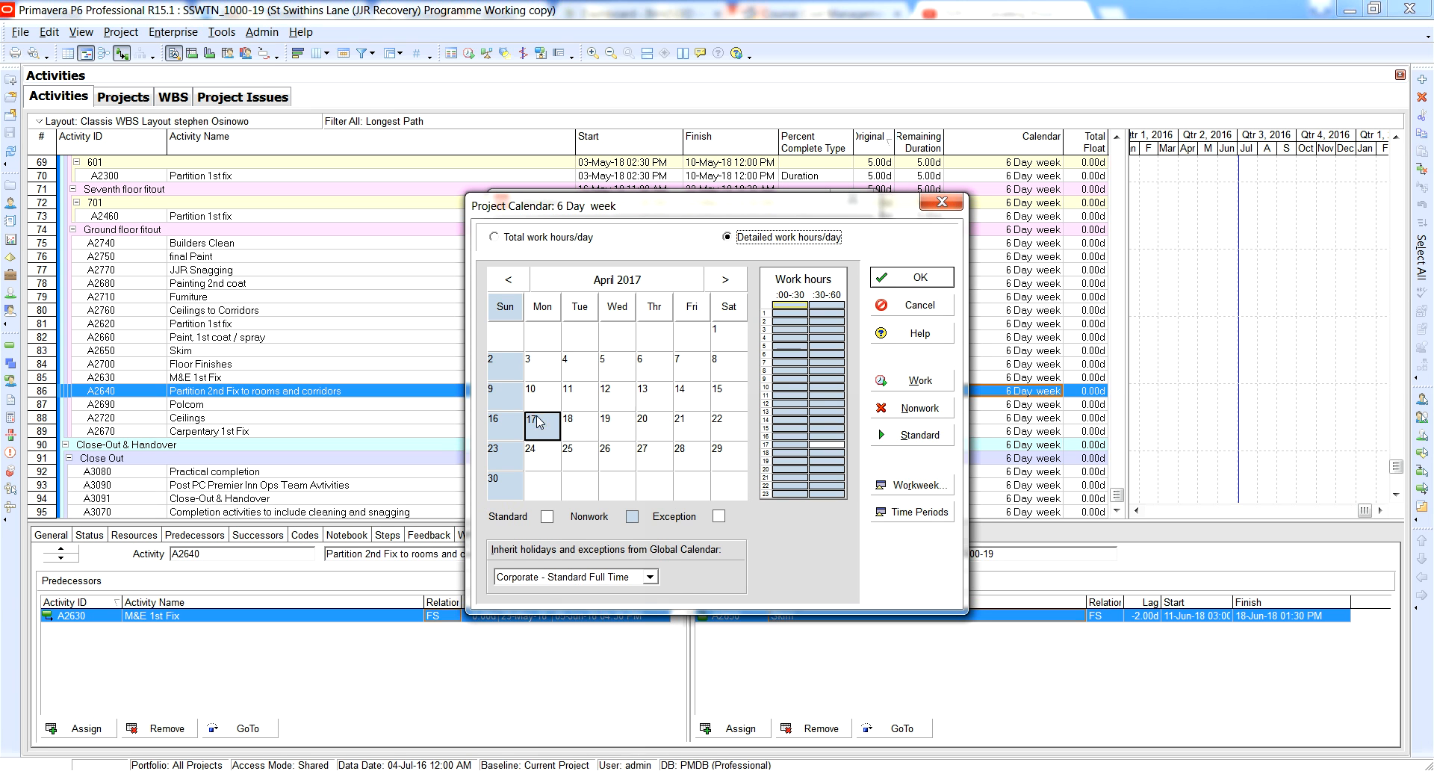
Check the working hours on 14 and 21 April, then move on to May 2017
left_click(676, 389)
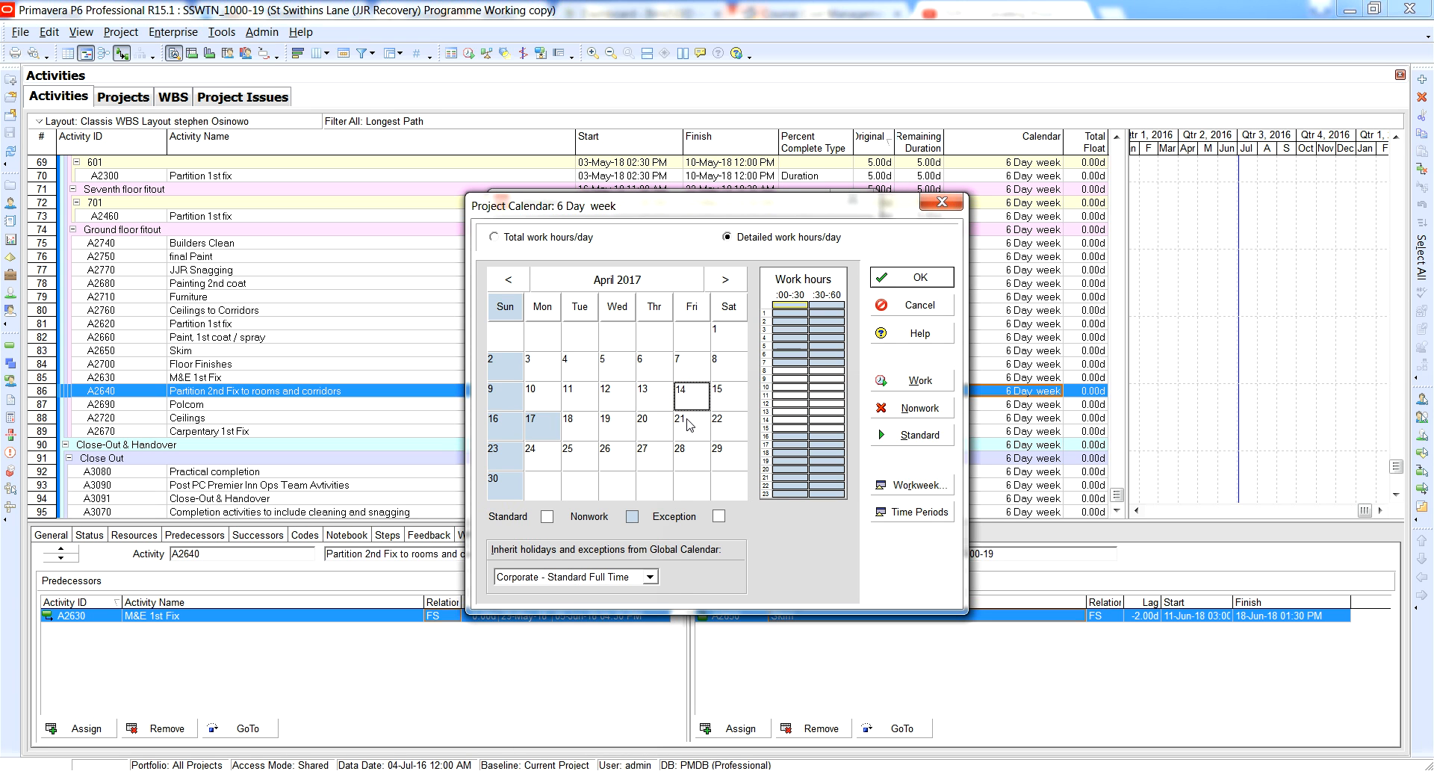
left_click(691, 427)
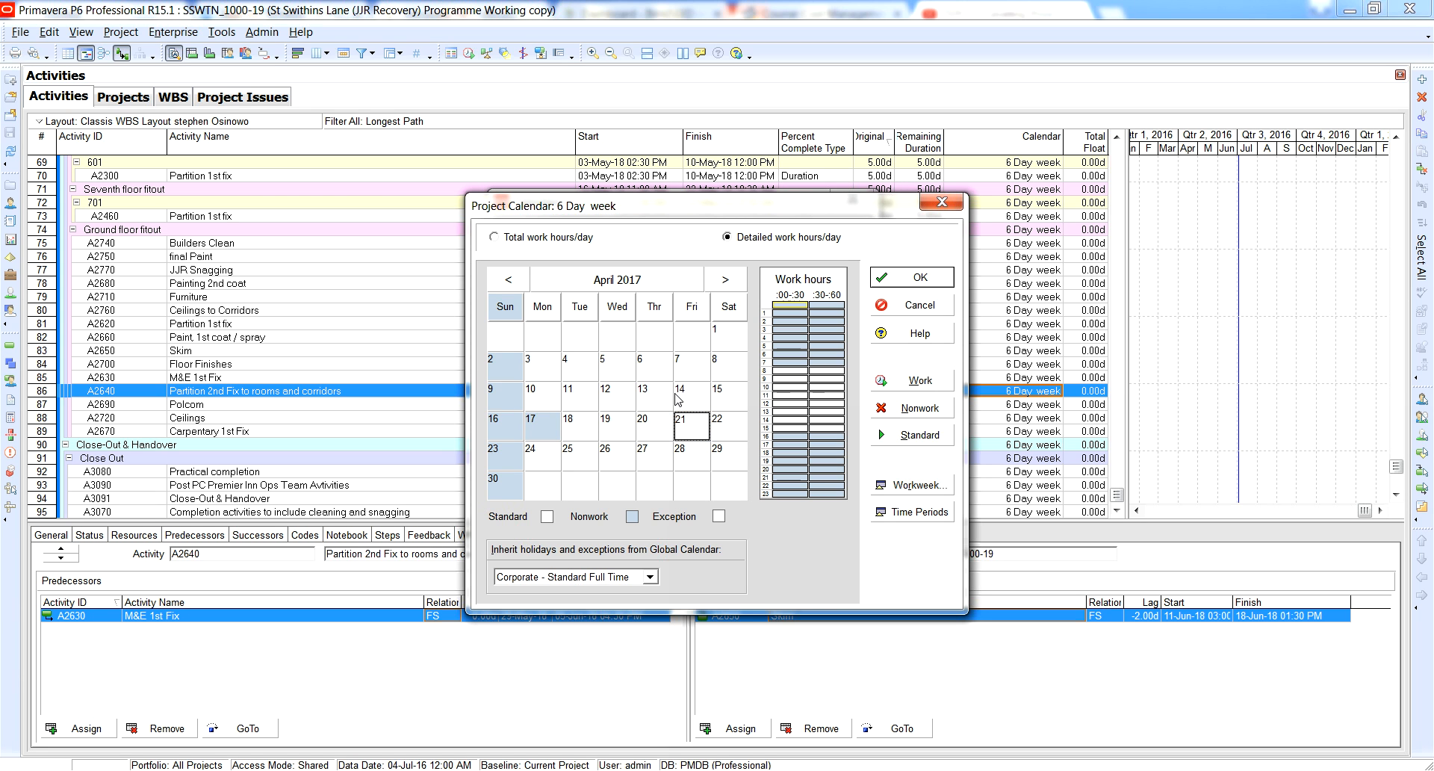
mouse_move(681, 405)
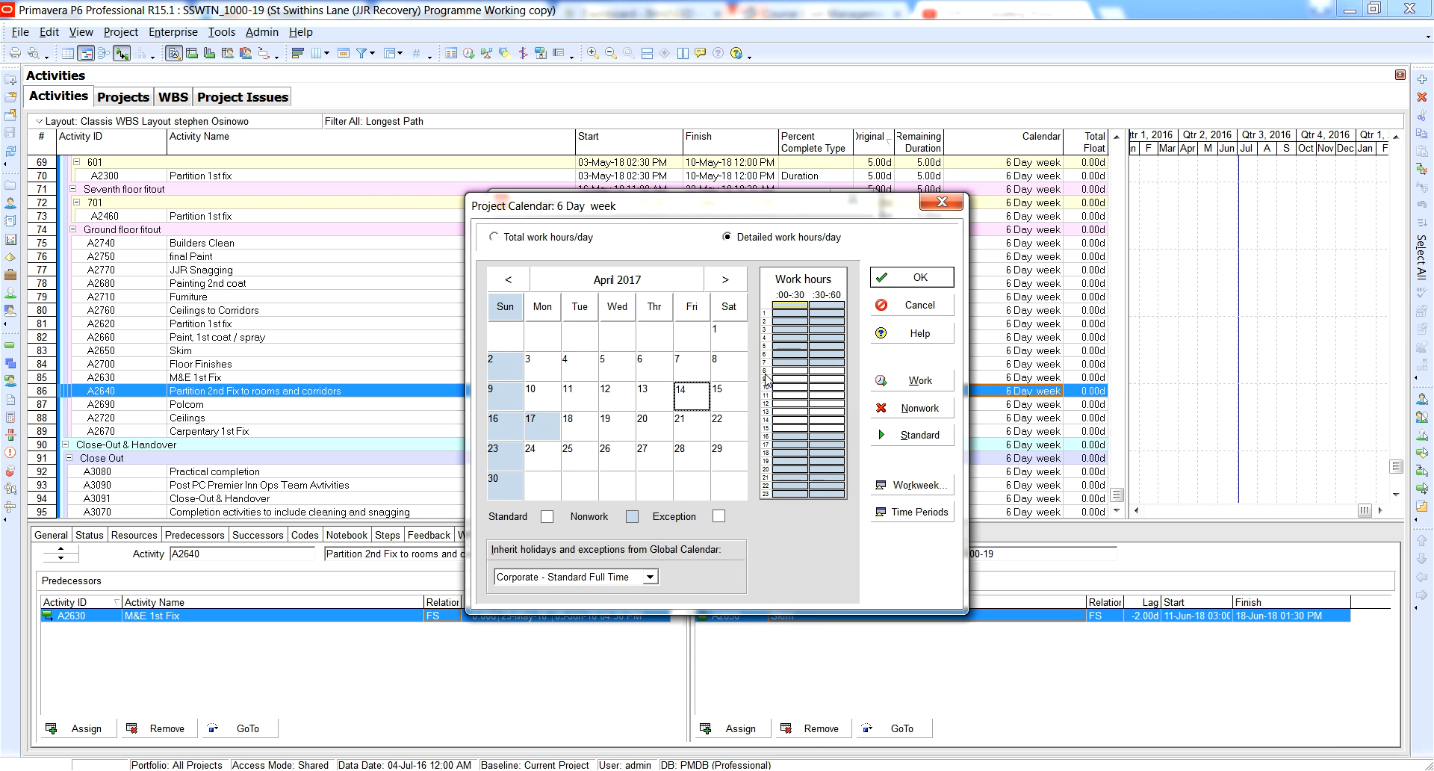
mouse_move(815, 433)
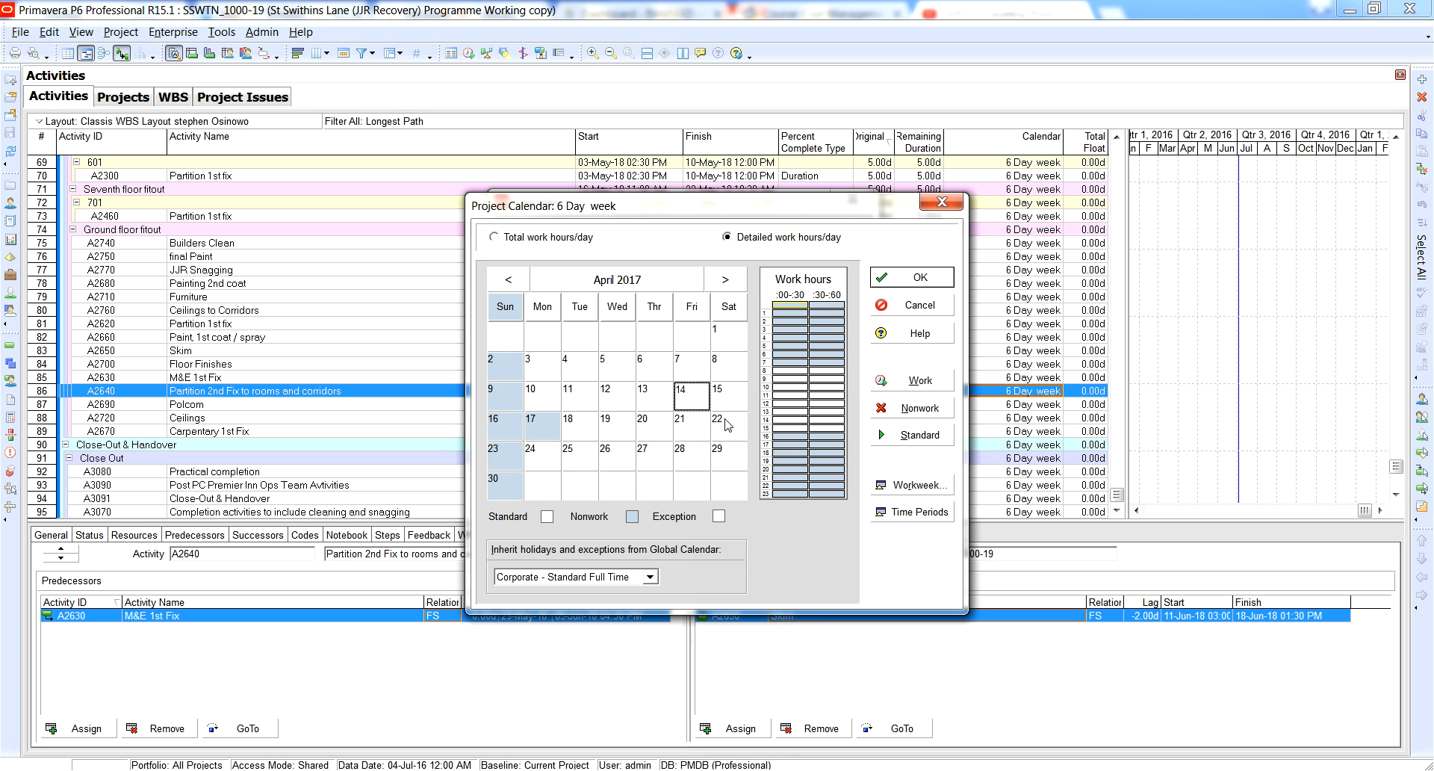
left_click(726, 278)
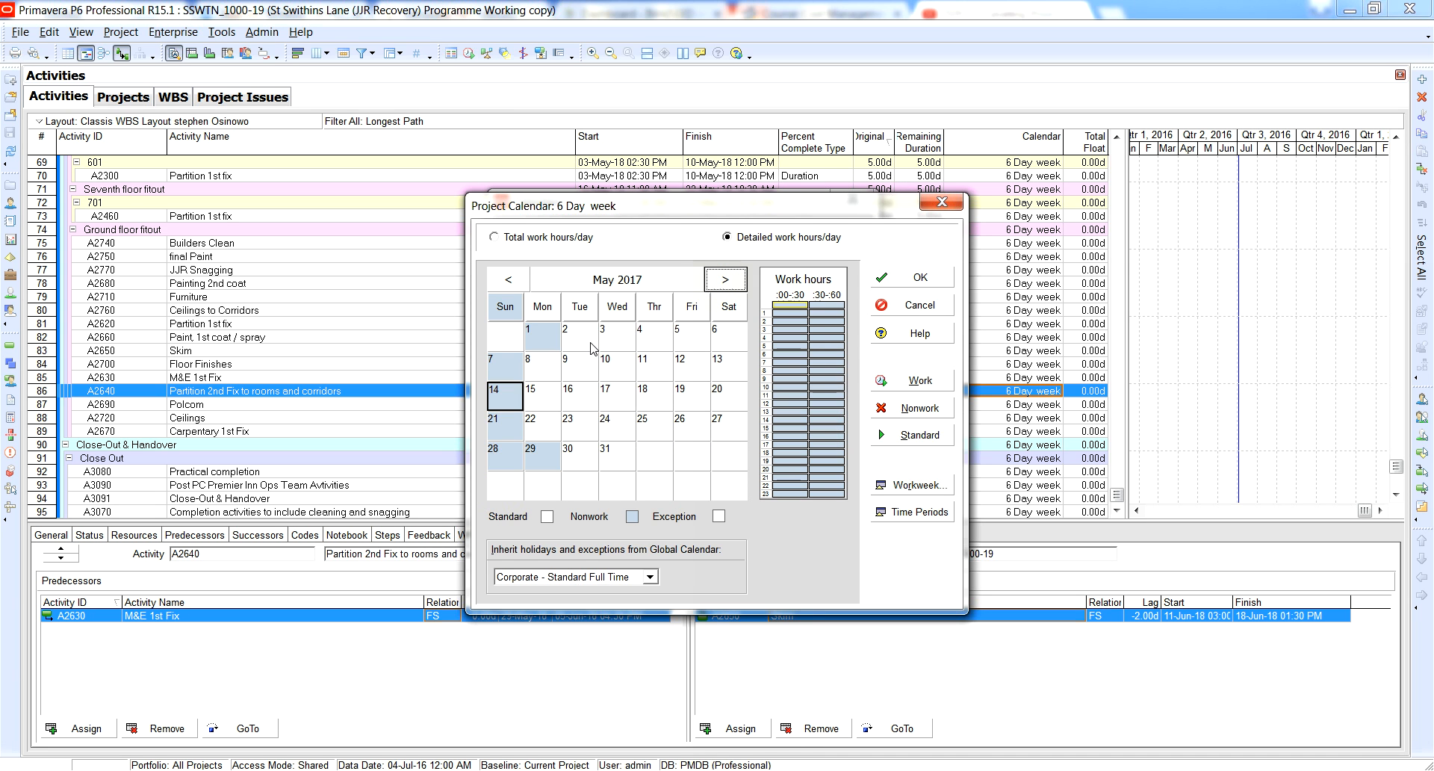
mouse_move(569, 468)
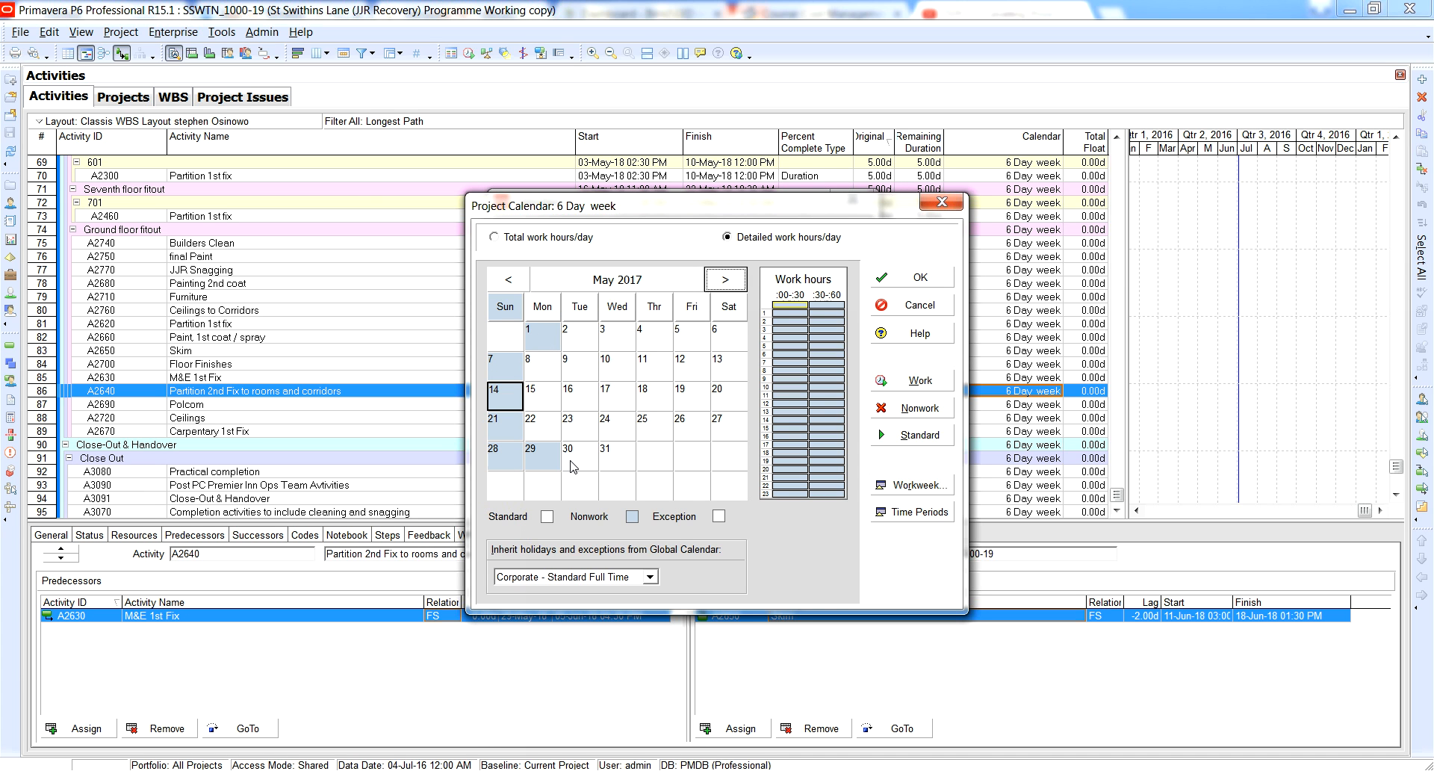
mouse_move(651, 385)
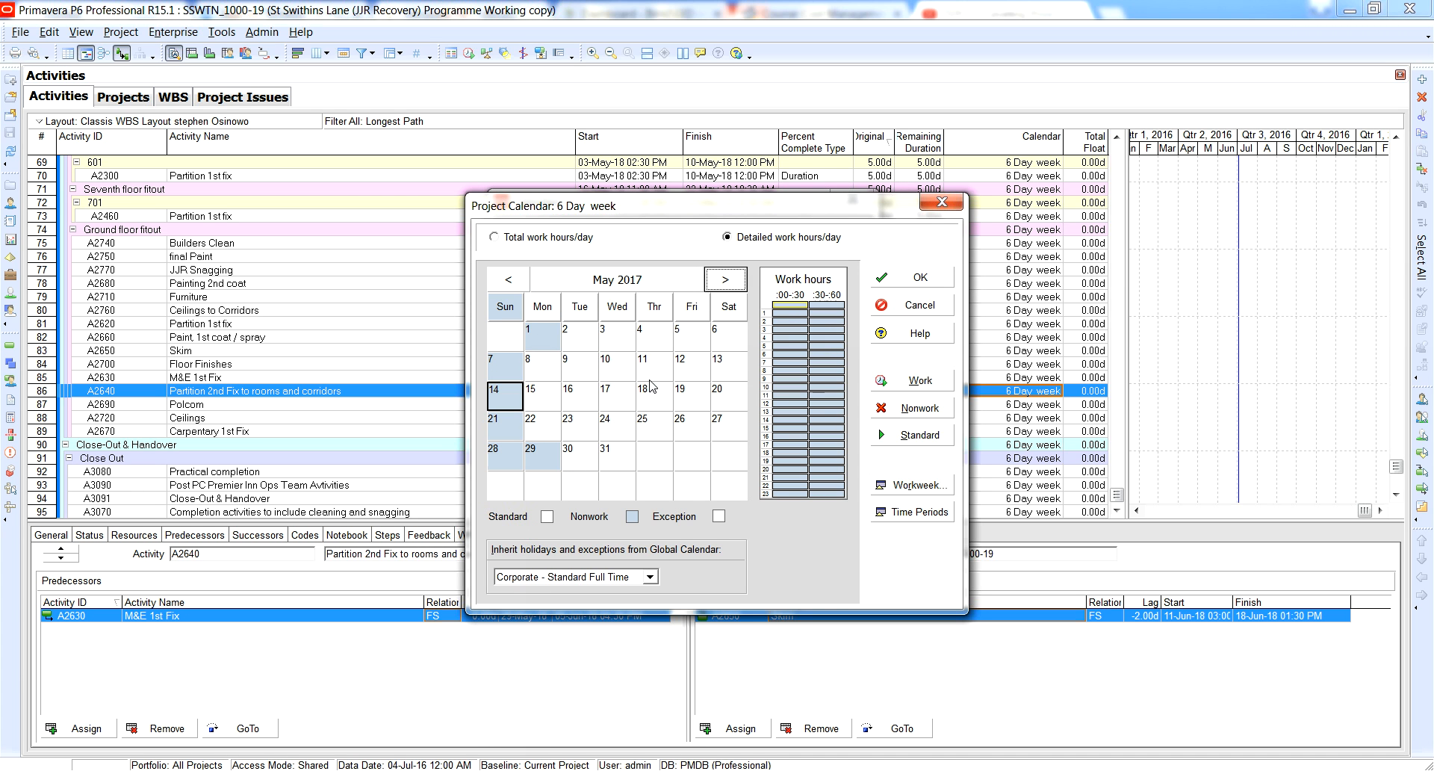
mouse_move(424, 428)
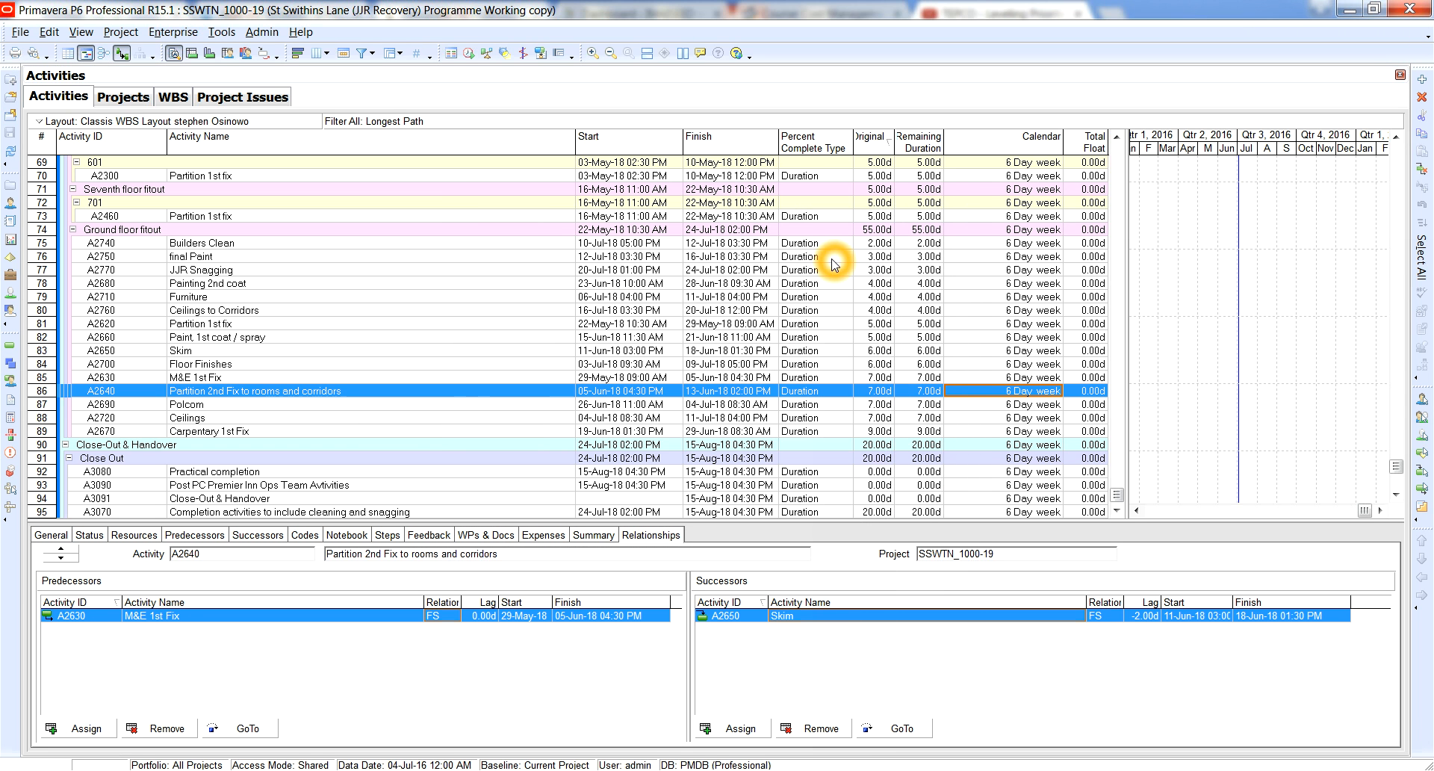
mouse_move(825, 378)
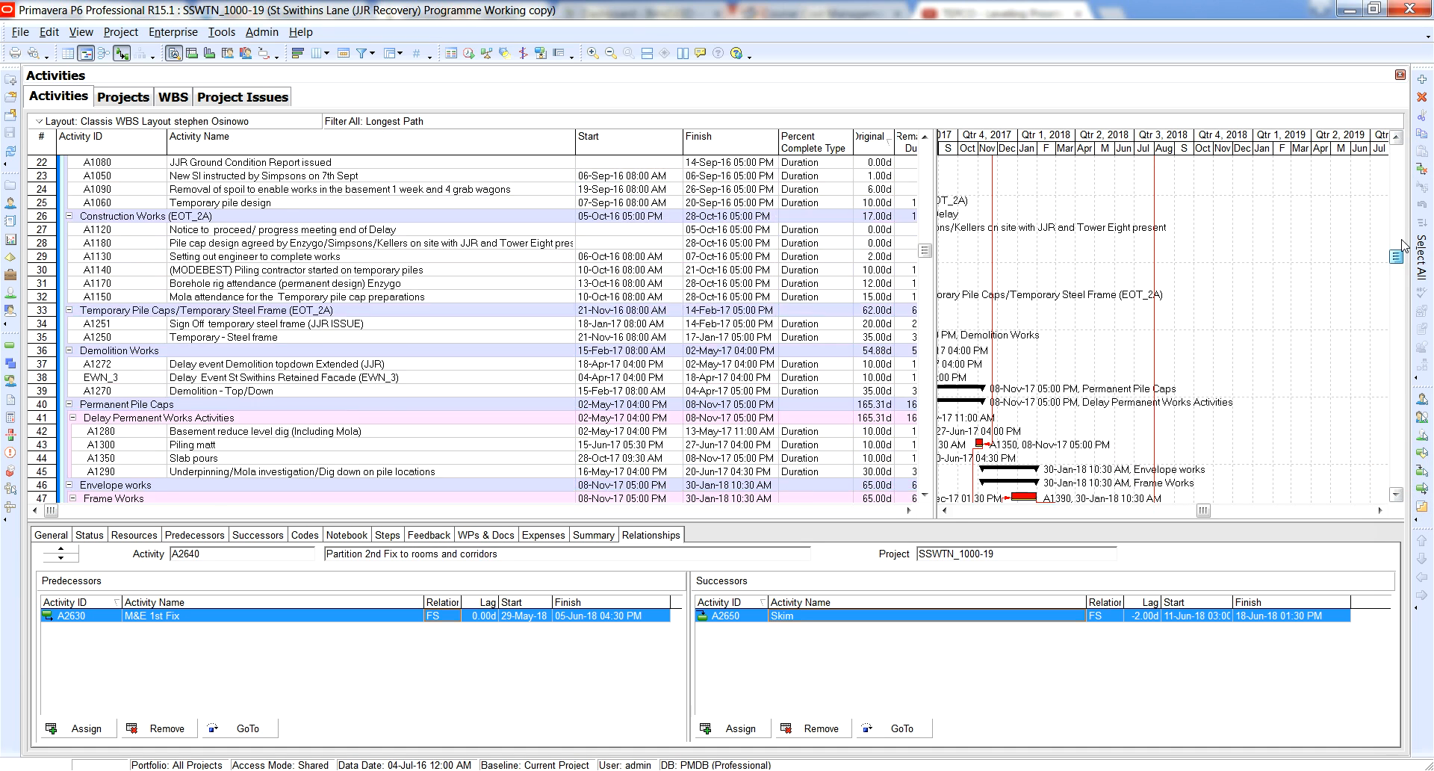
Scroll back up through the Longest Path activity list after closing the calendar
scroll("up", 3)
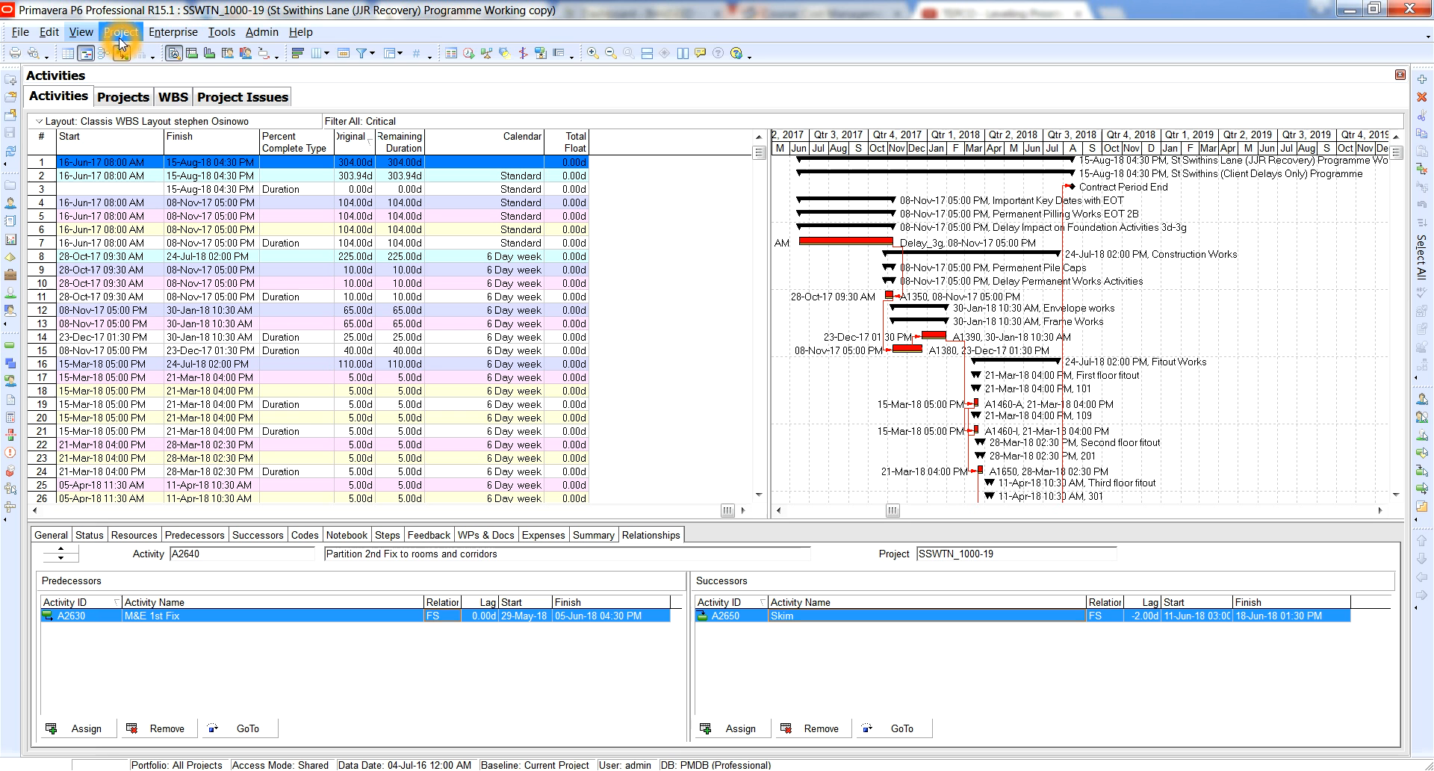
Browse the critical-activity schedule down to the ground floor fitout and Close-Out activities
left_click(49, 32)
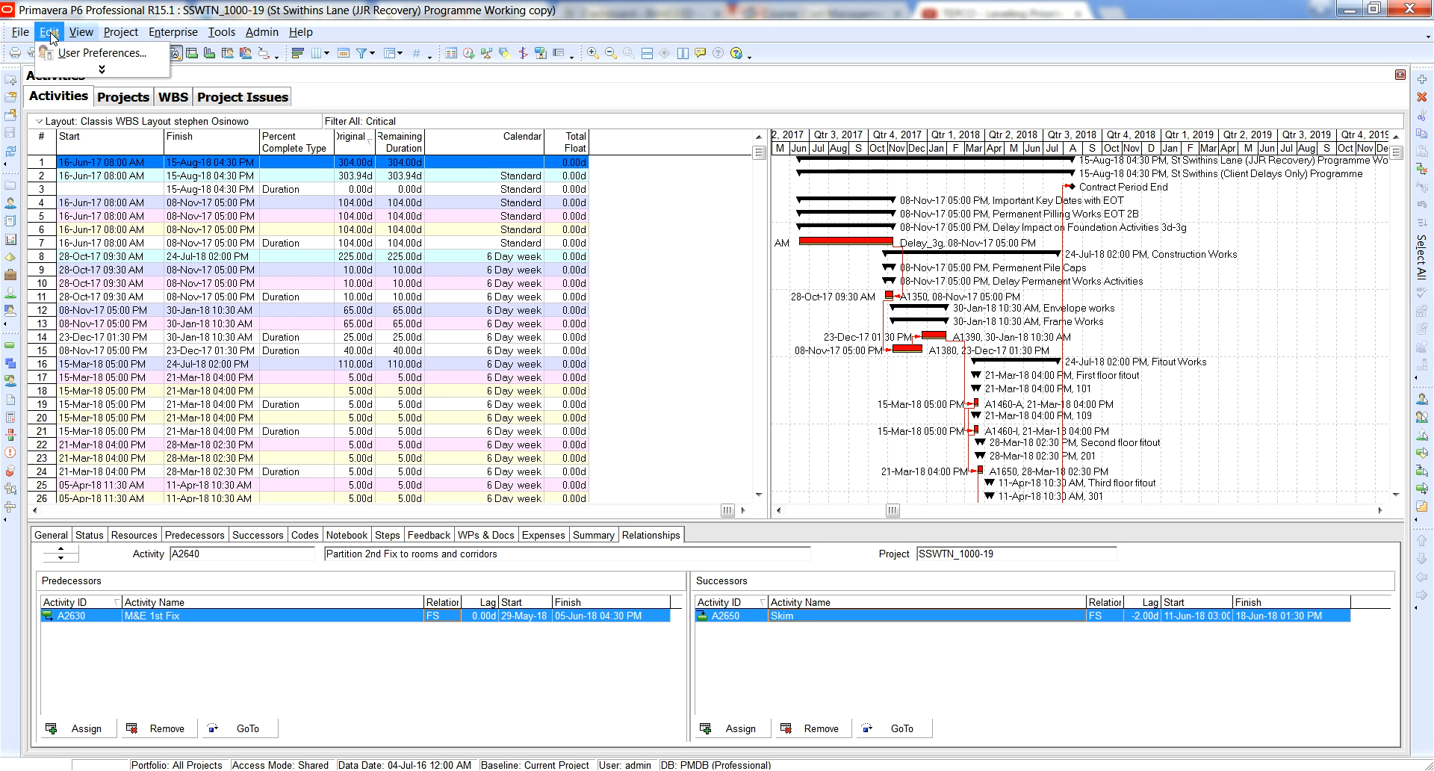
left_click(50, 32)
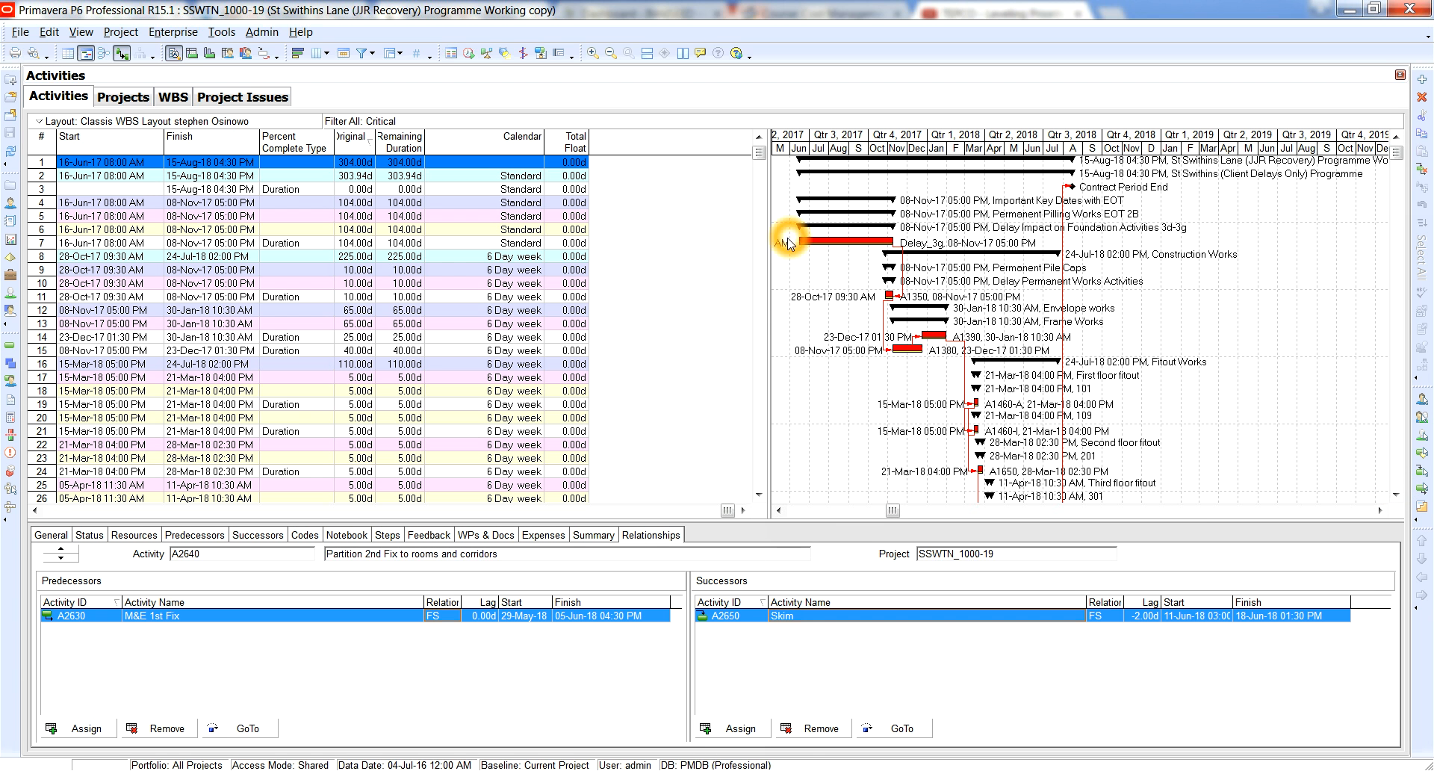
mouse_move(1069, 387)
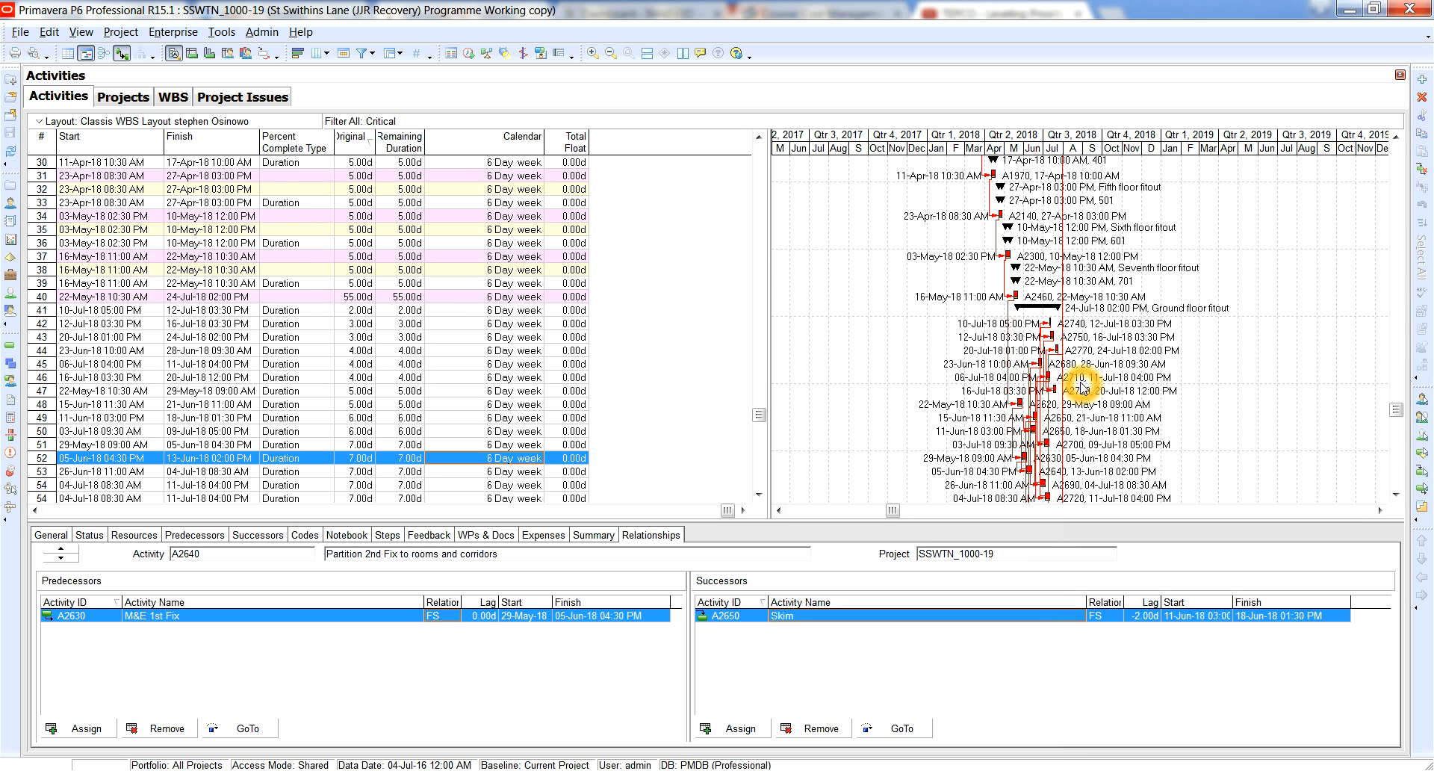
scroll("down", 3)
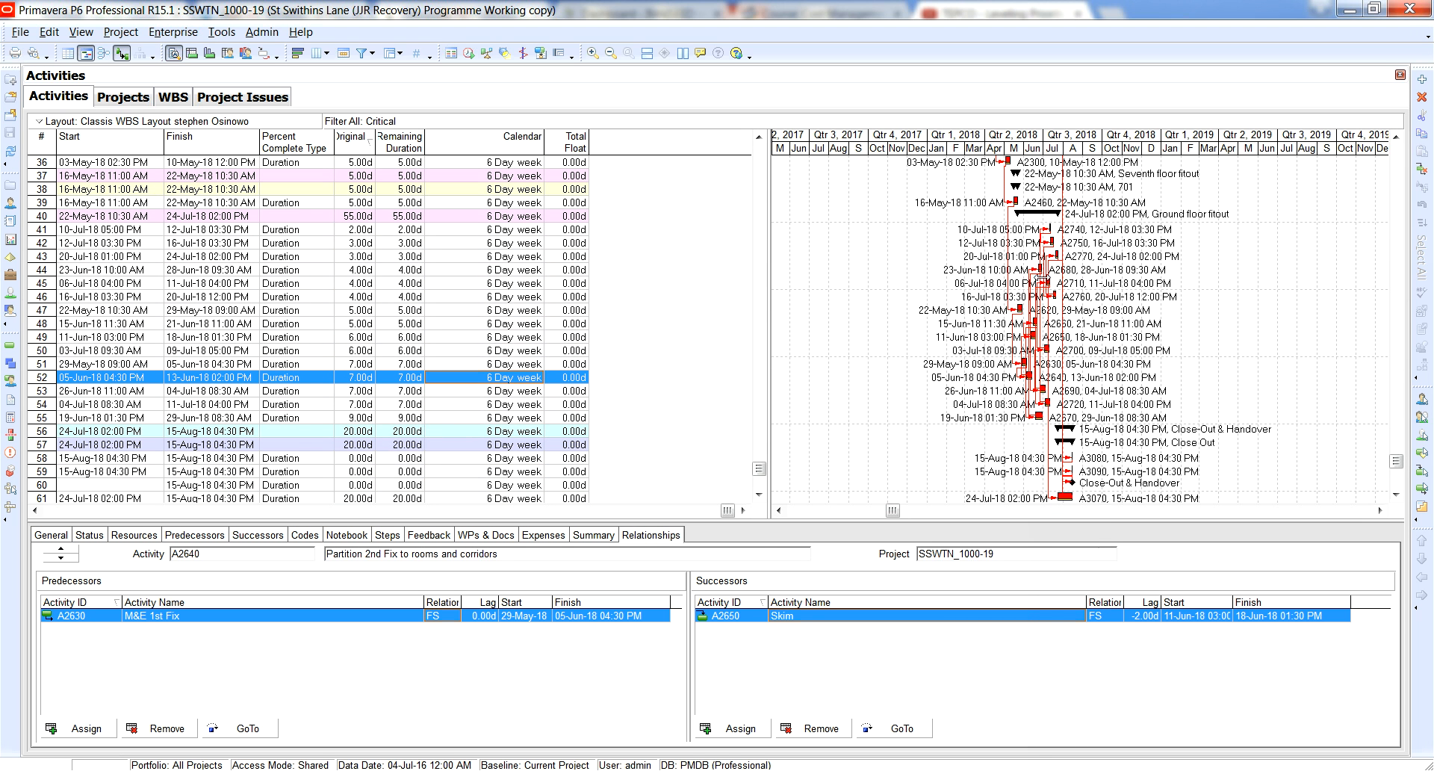
scroll("down", 3)
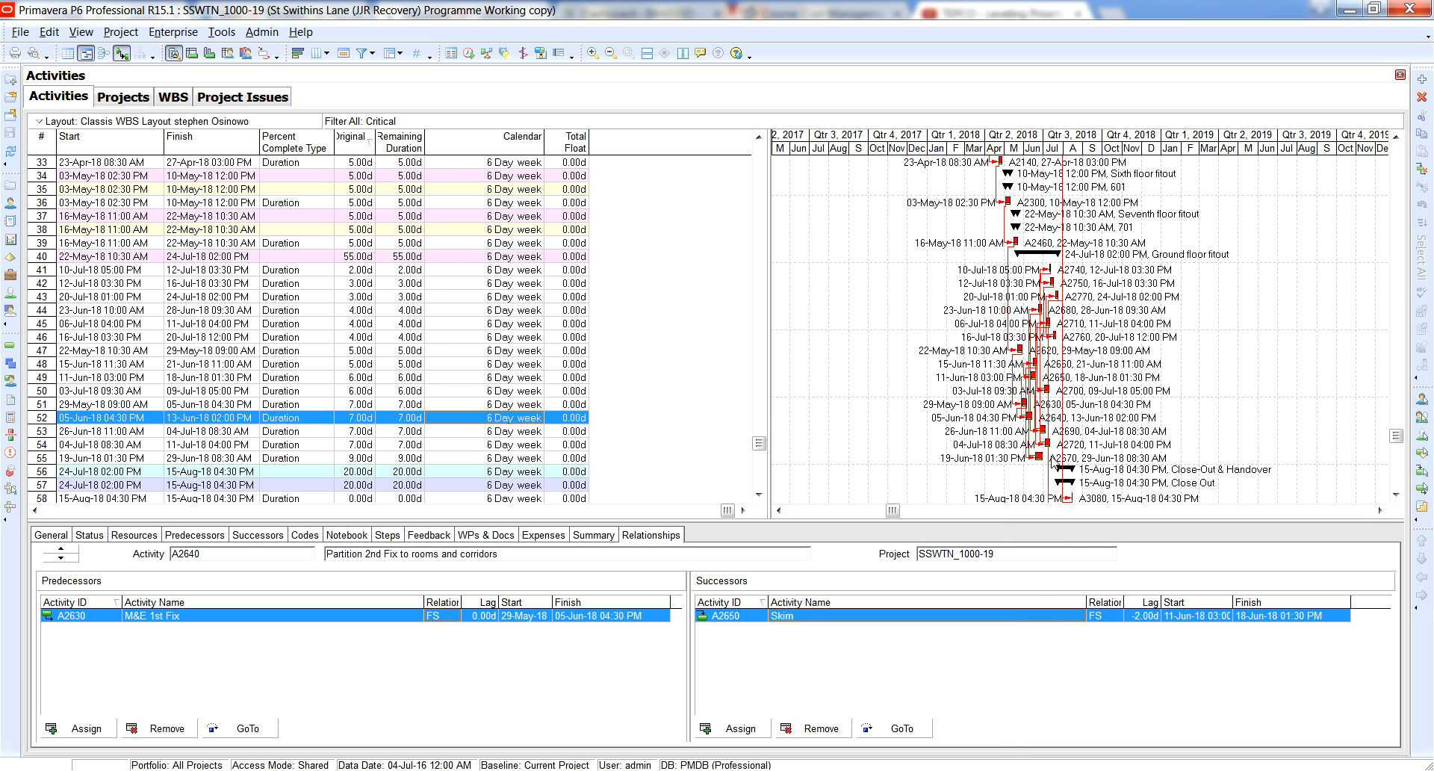
mouse_move(1053, 463)
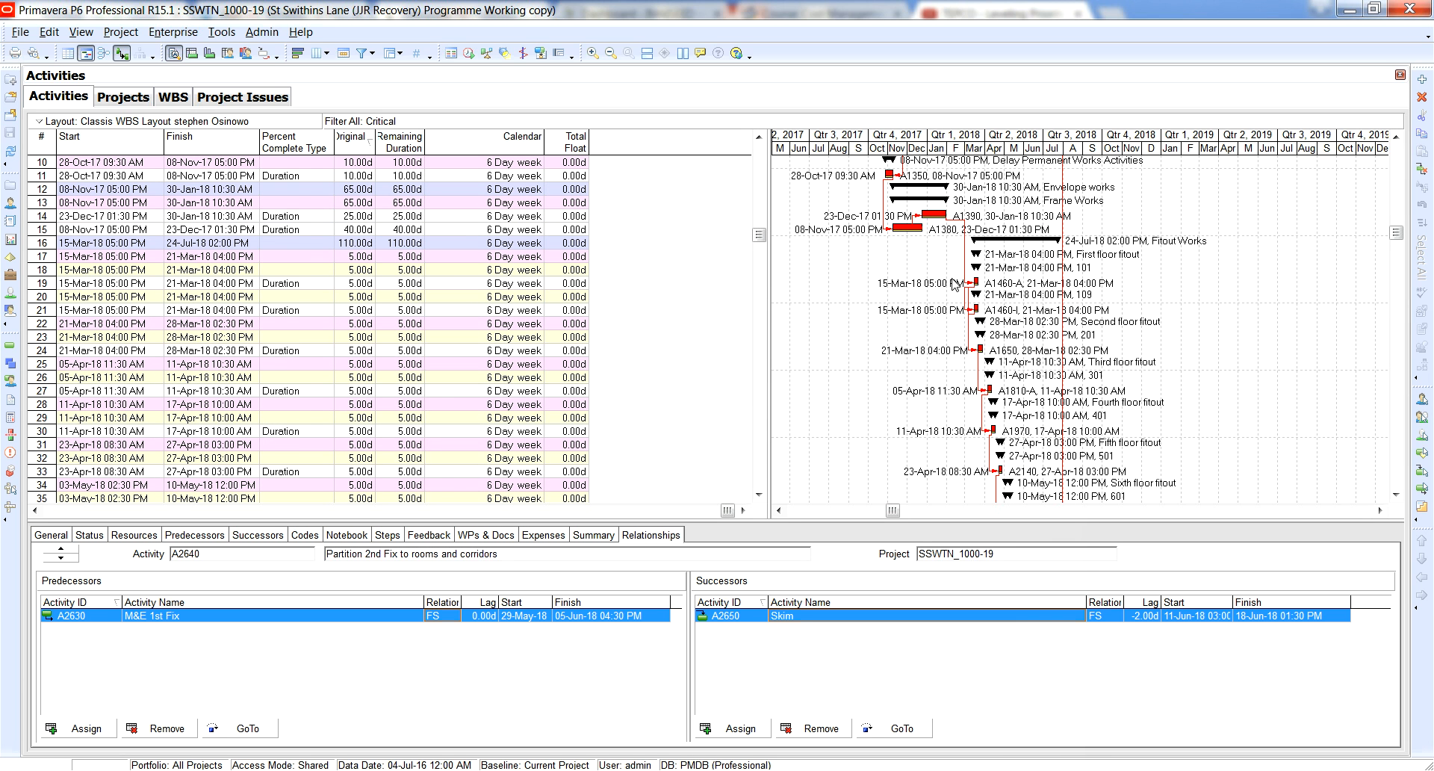
mouse_move(970, 294)
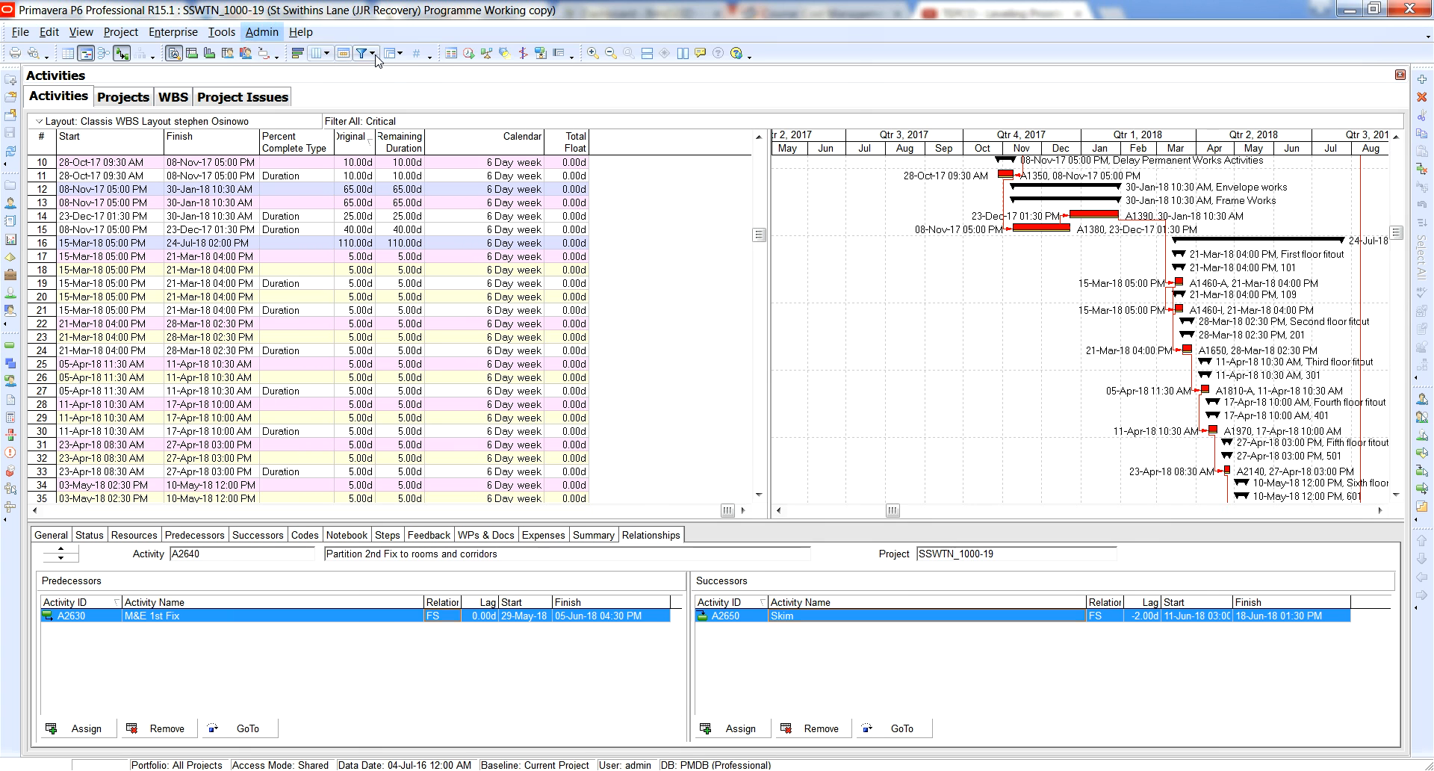
Replace the Critical filter with Longest Path in the Filters dialog and apply it
left_click(364, 54)
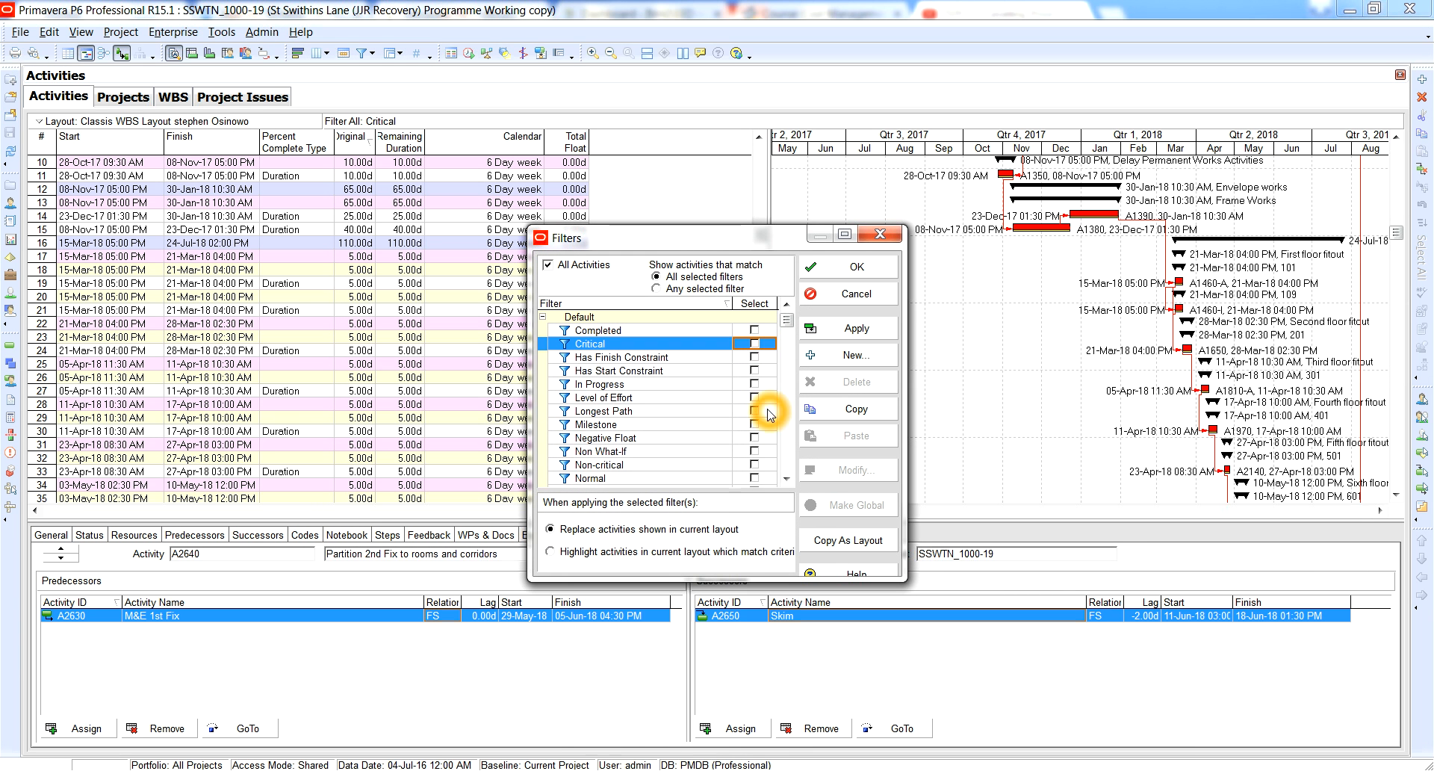
left_click(756, 411)
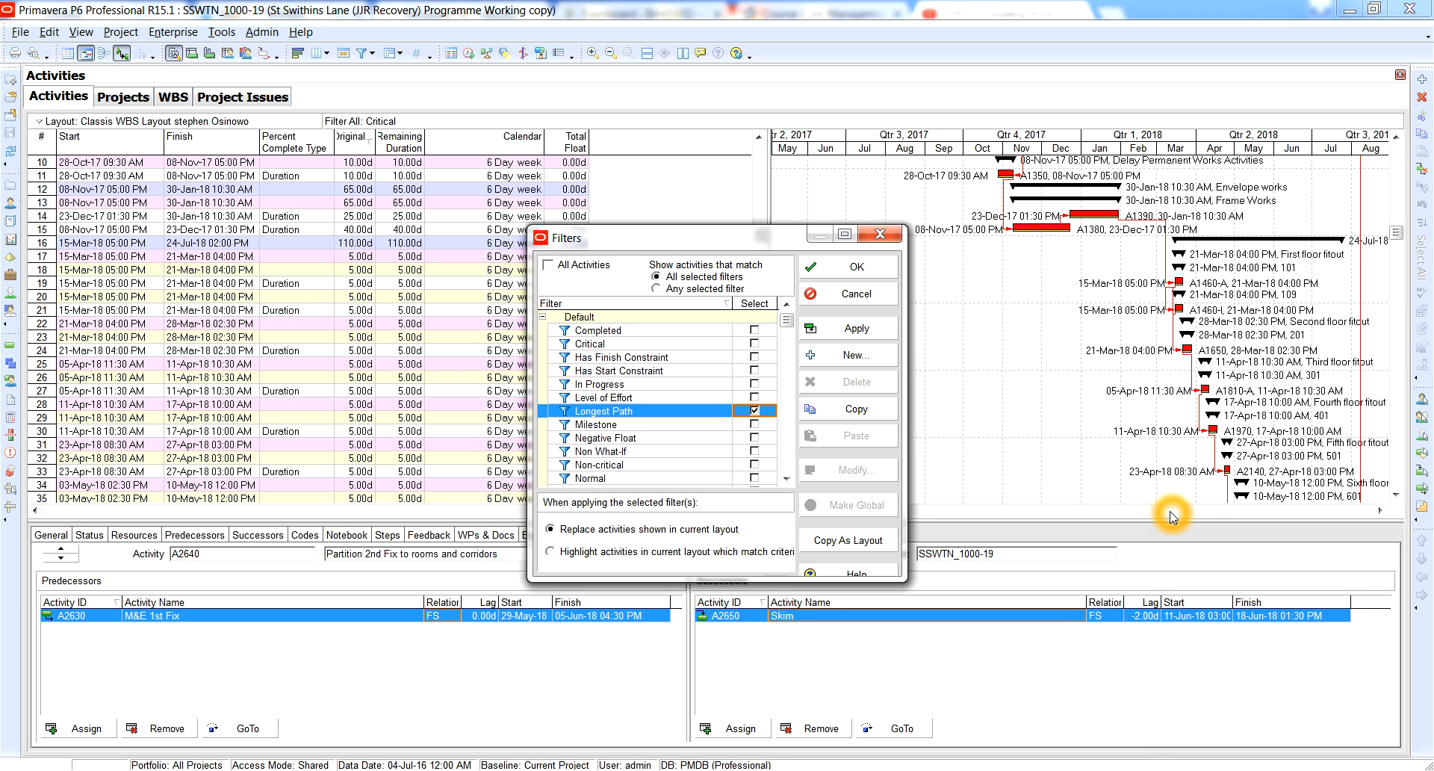
mouse_move(1206, 483)
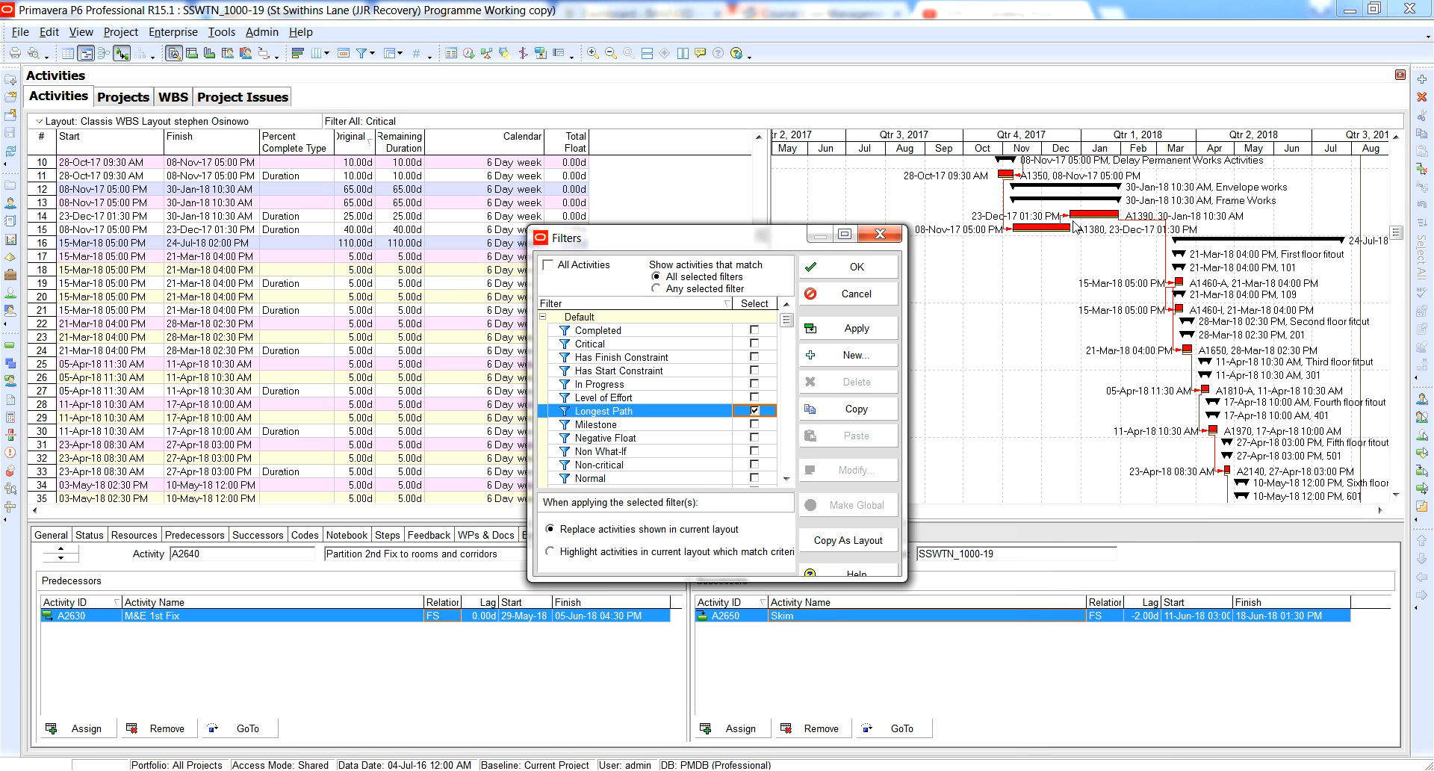
mouse_move(1307, 520)
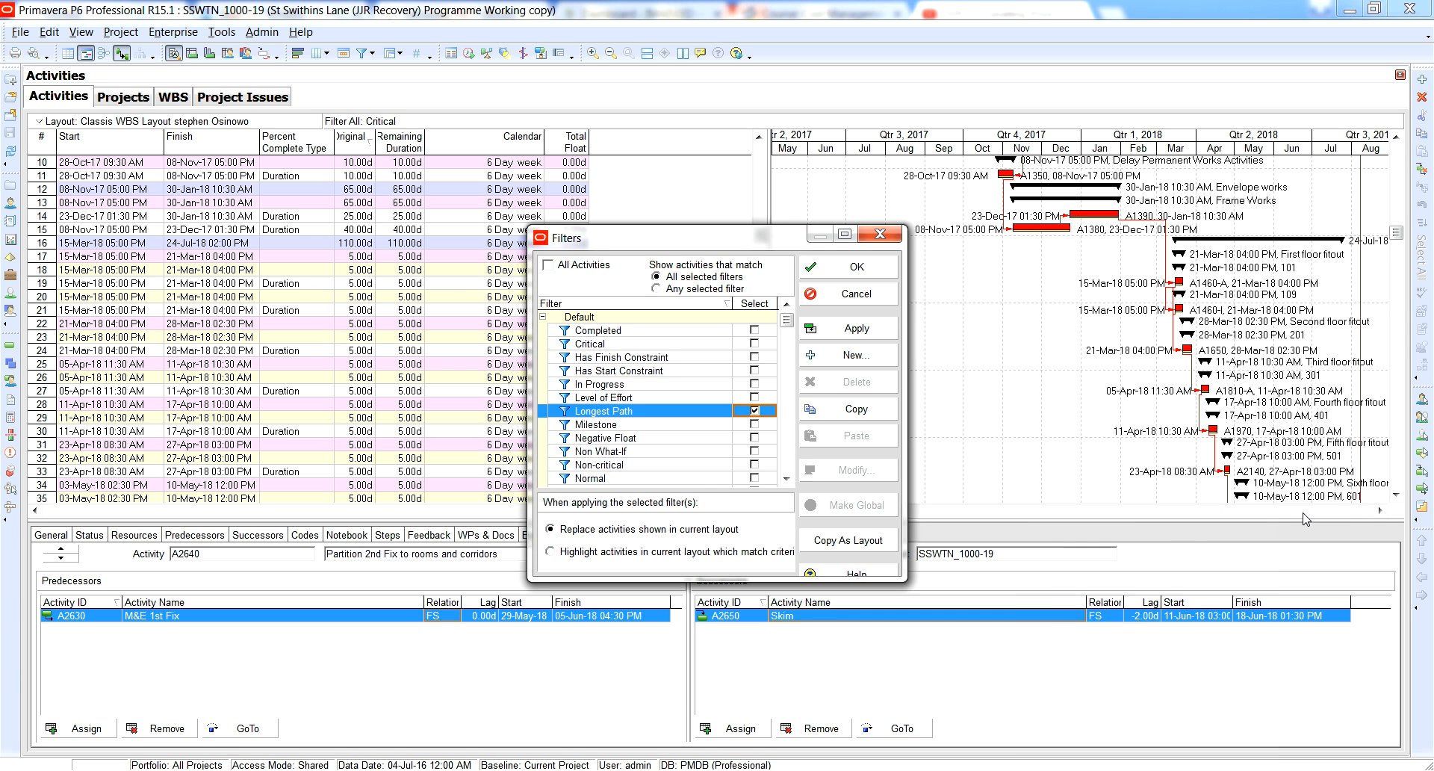
mouse_move(950, 263)
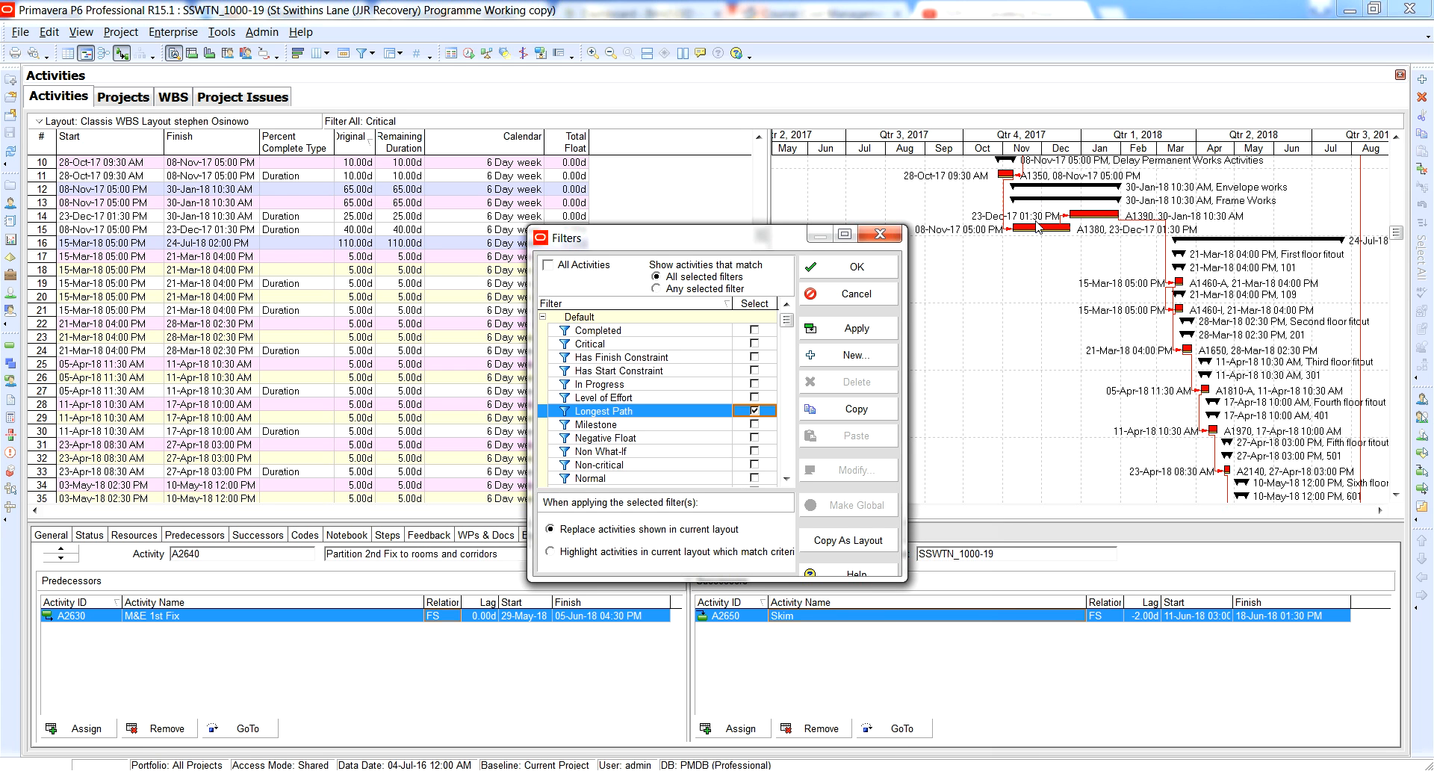
mouse_move(1110, 259)
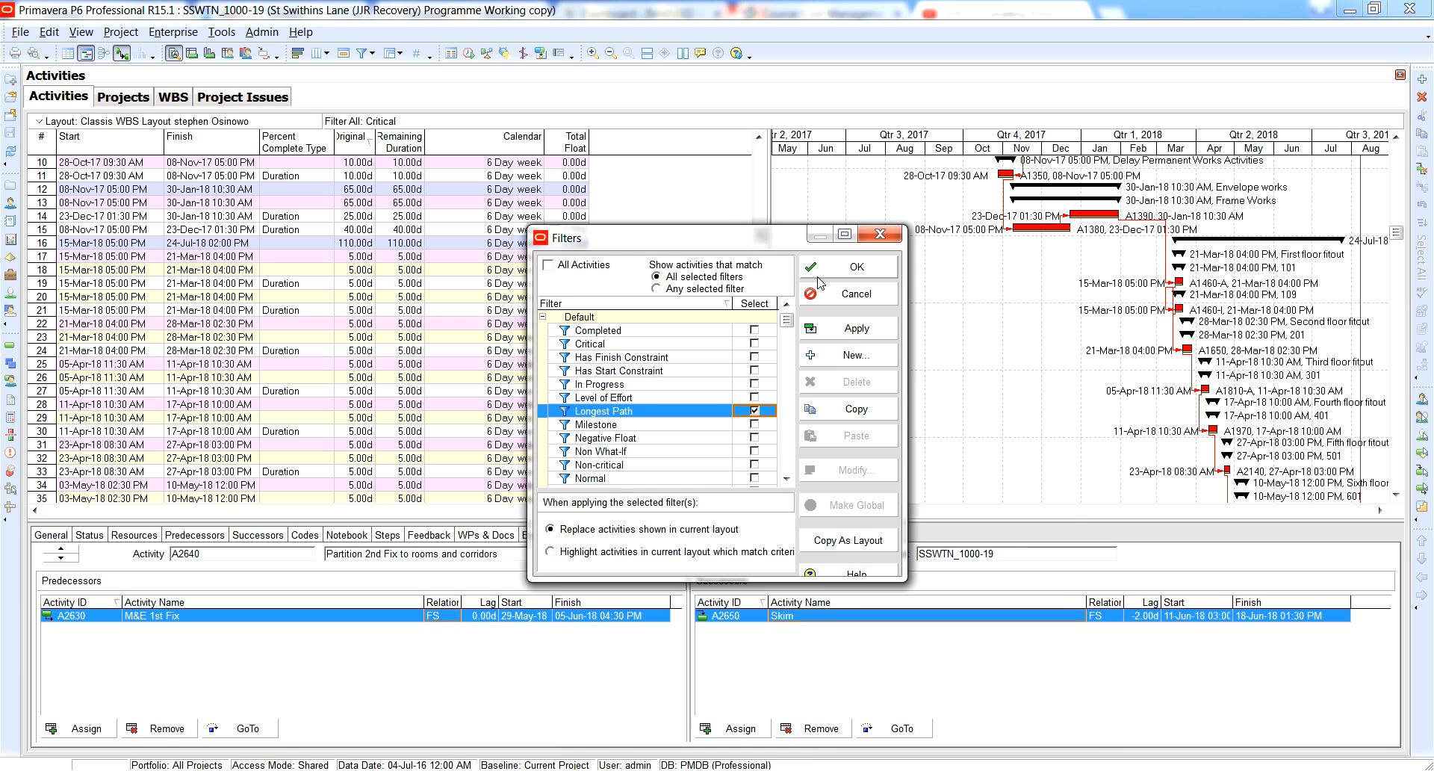
left_click(845, 266)
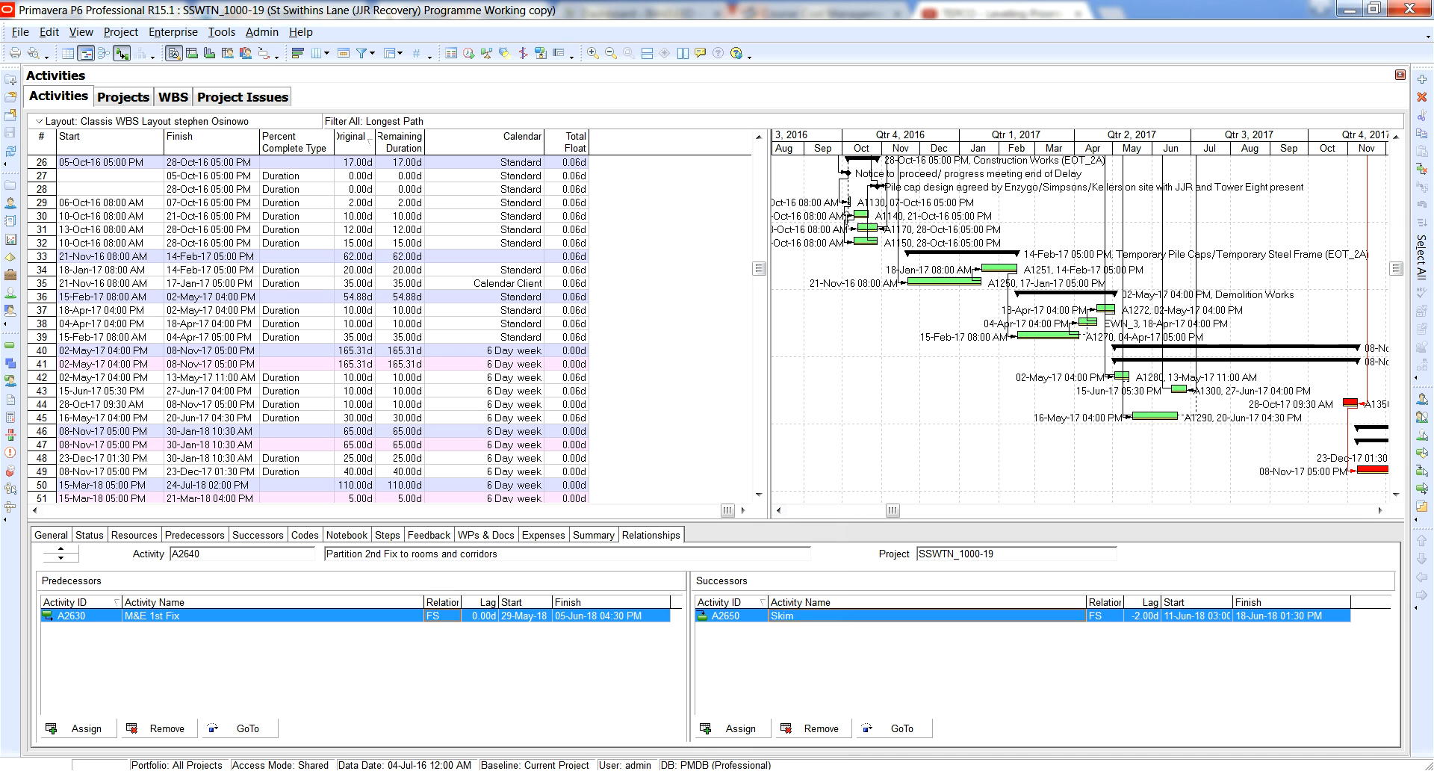
mouse_move(1016, 321)
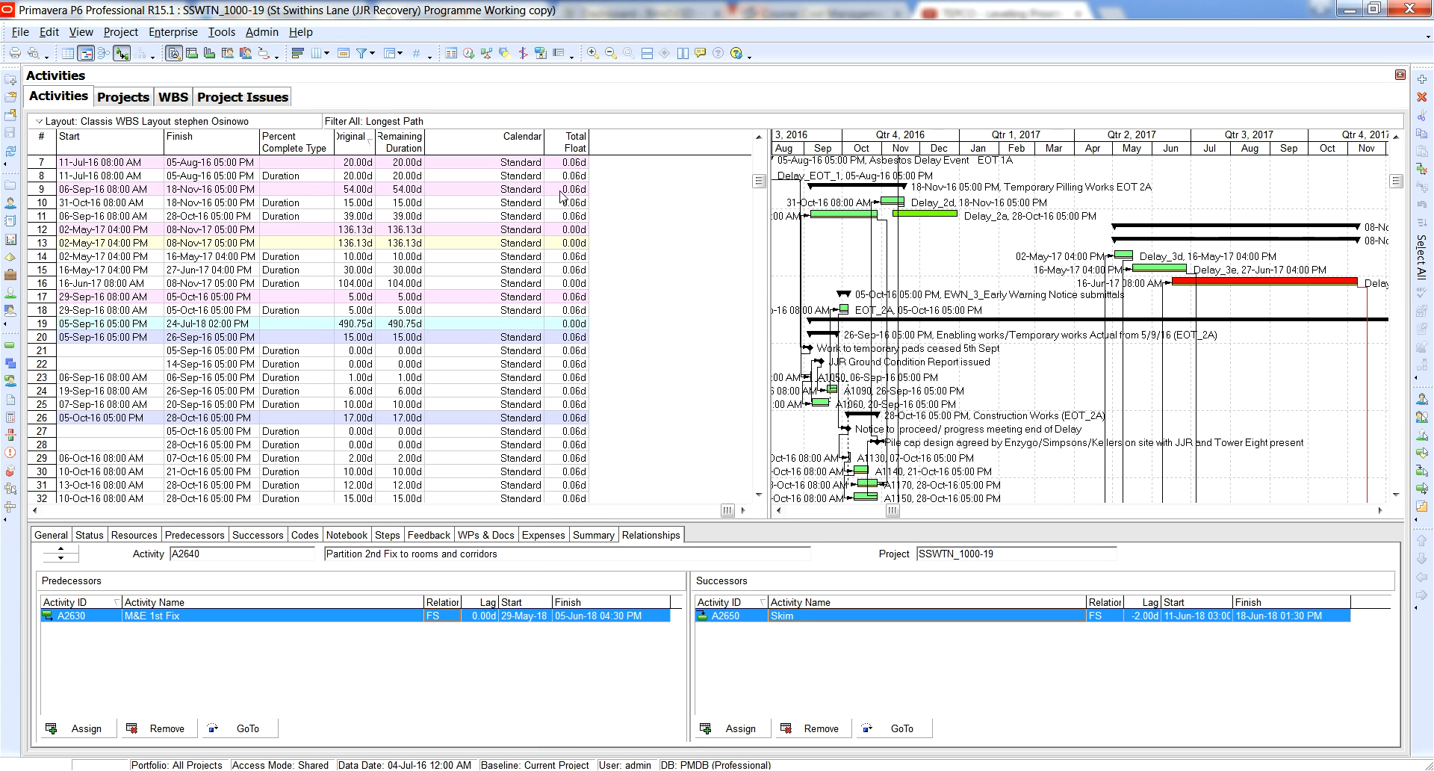
mouse_move(768, 406)
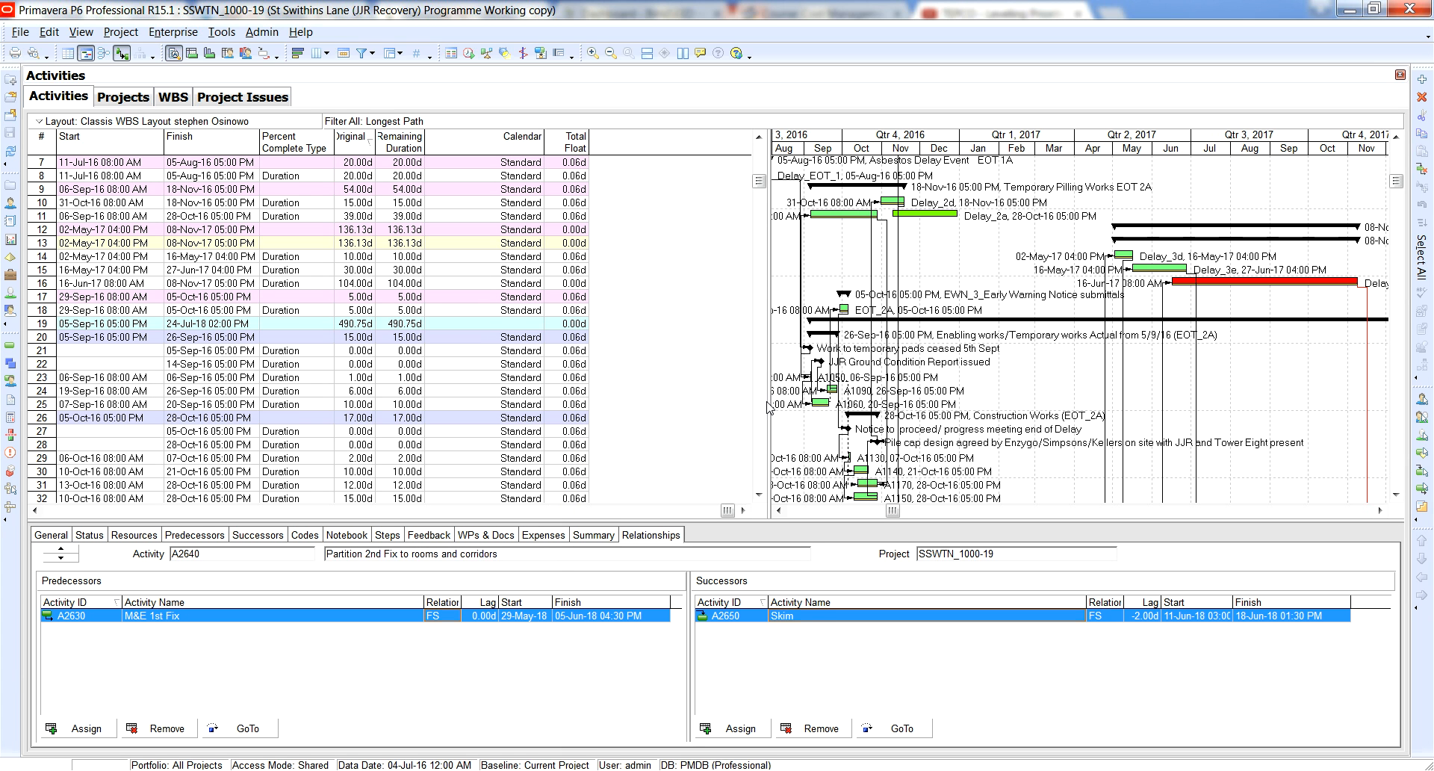
scroll("down", 3)
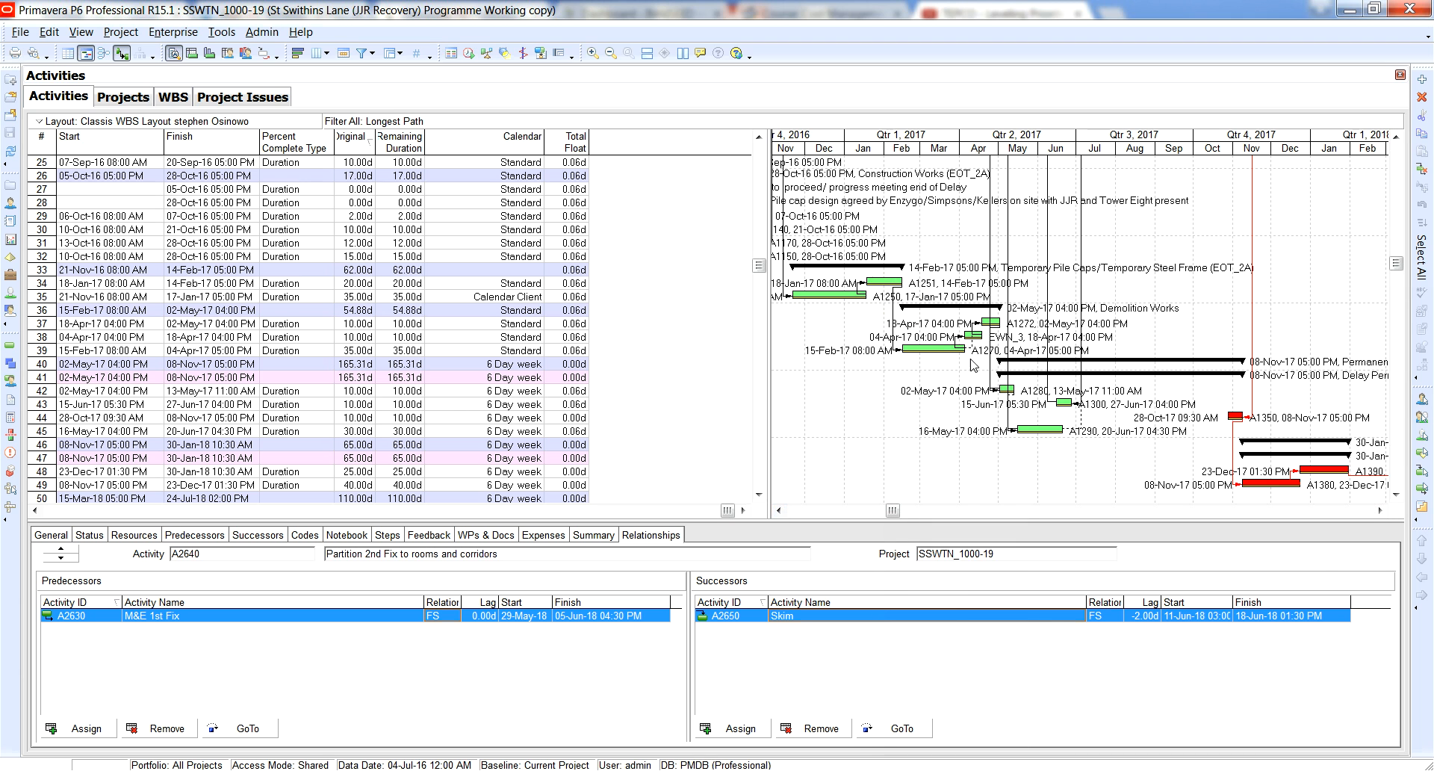
mouse_move(494, 409)
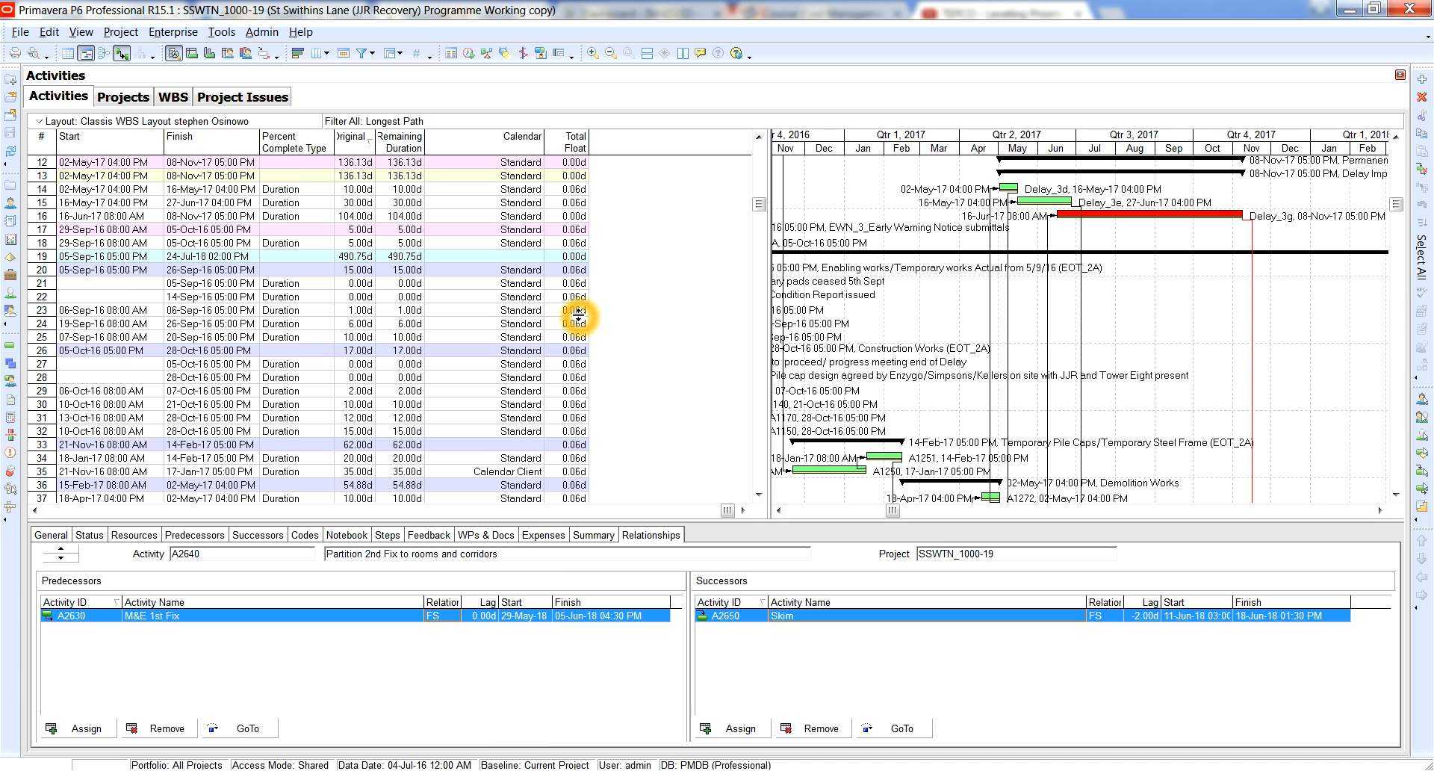
scroll("down", 3)
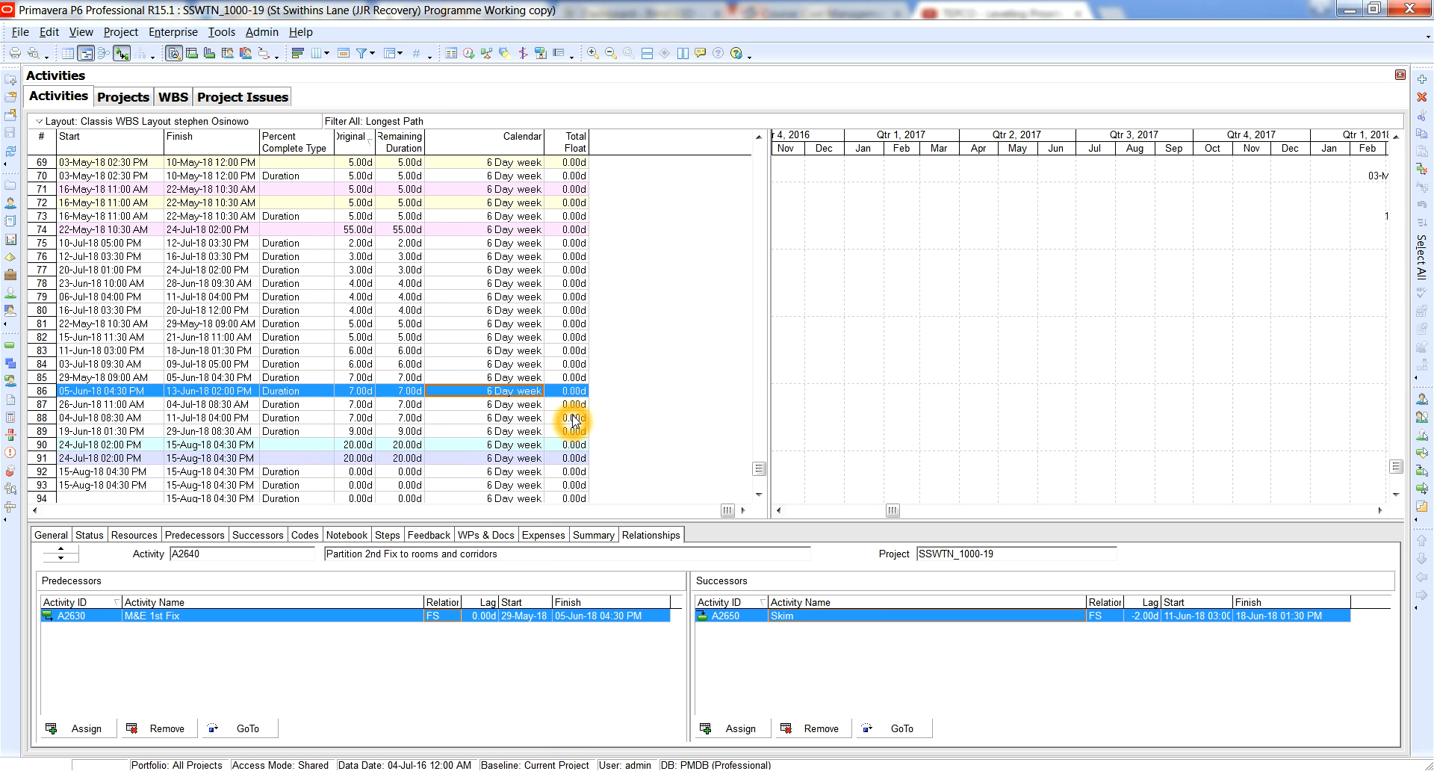
scroll("down", 3)
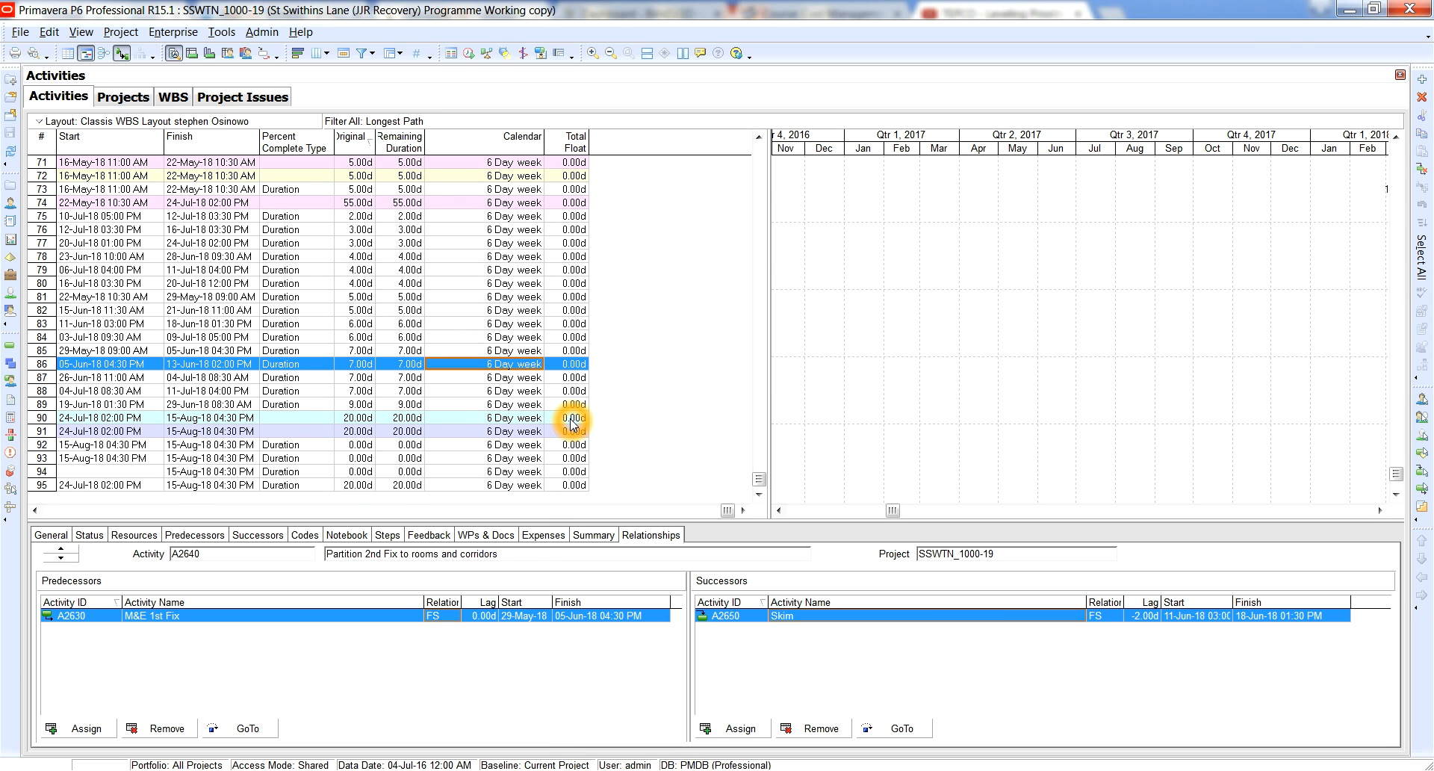
mouse_move(730, 466)
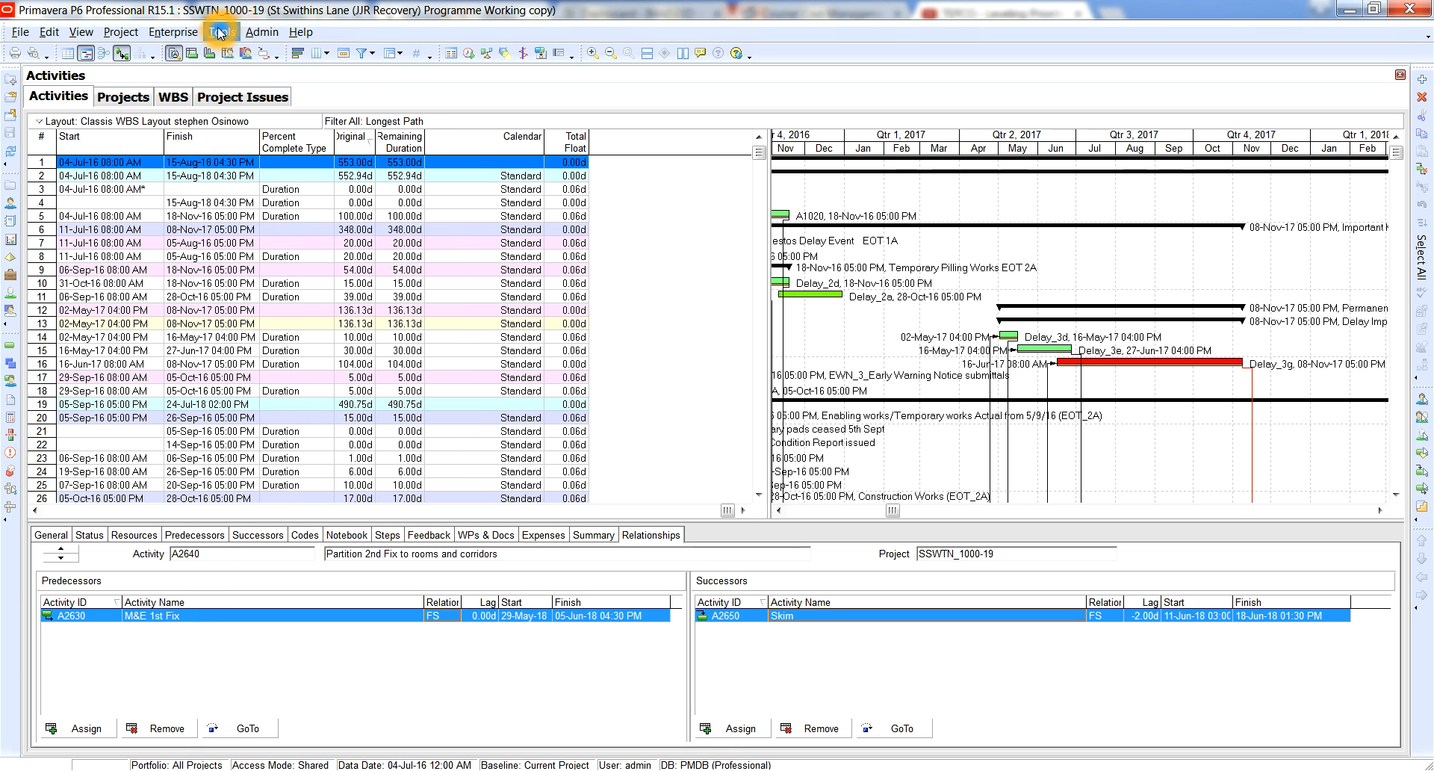
Select the Project Start activity A0999 at the top of the longest-path table
left_click(221, 32)
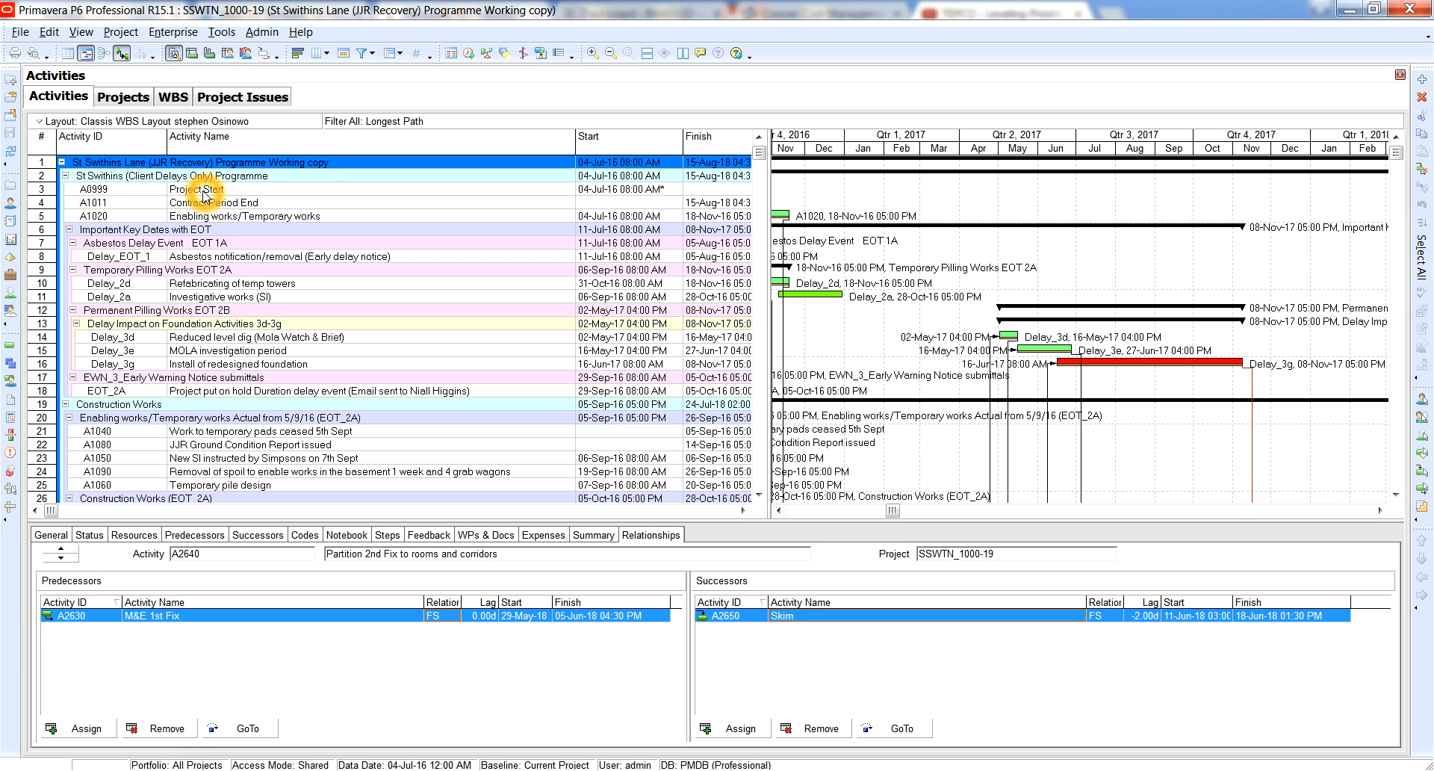
left_click(197, 189)
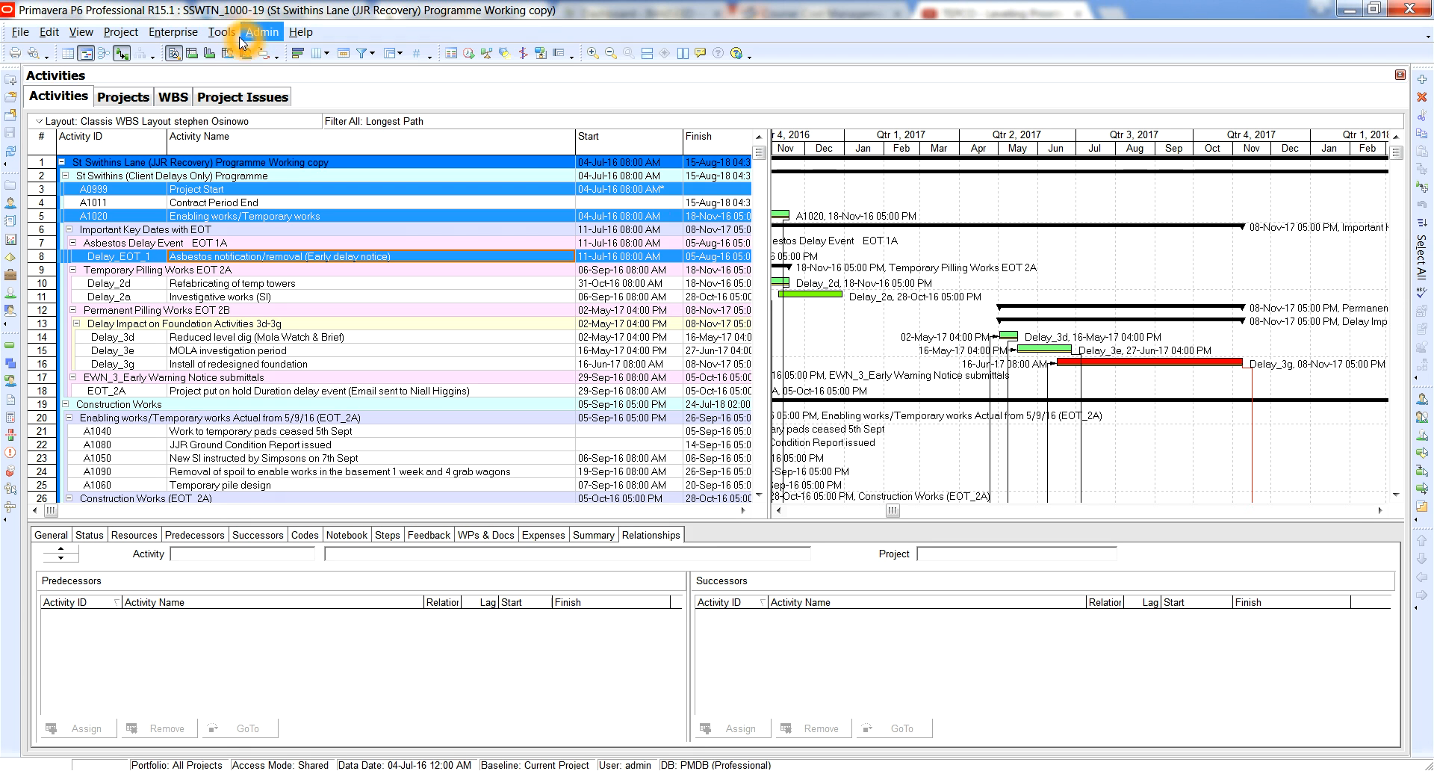
Run Update Progress with New Data Date 05-Aug-16, moving the data date from 04-Jul-16
left_click(222, 30)
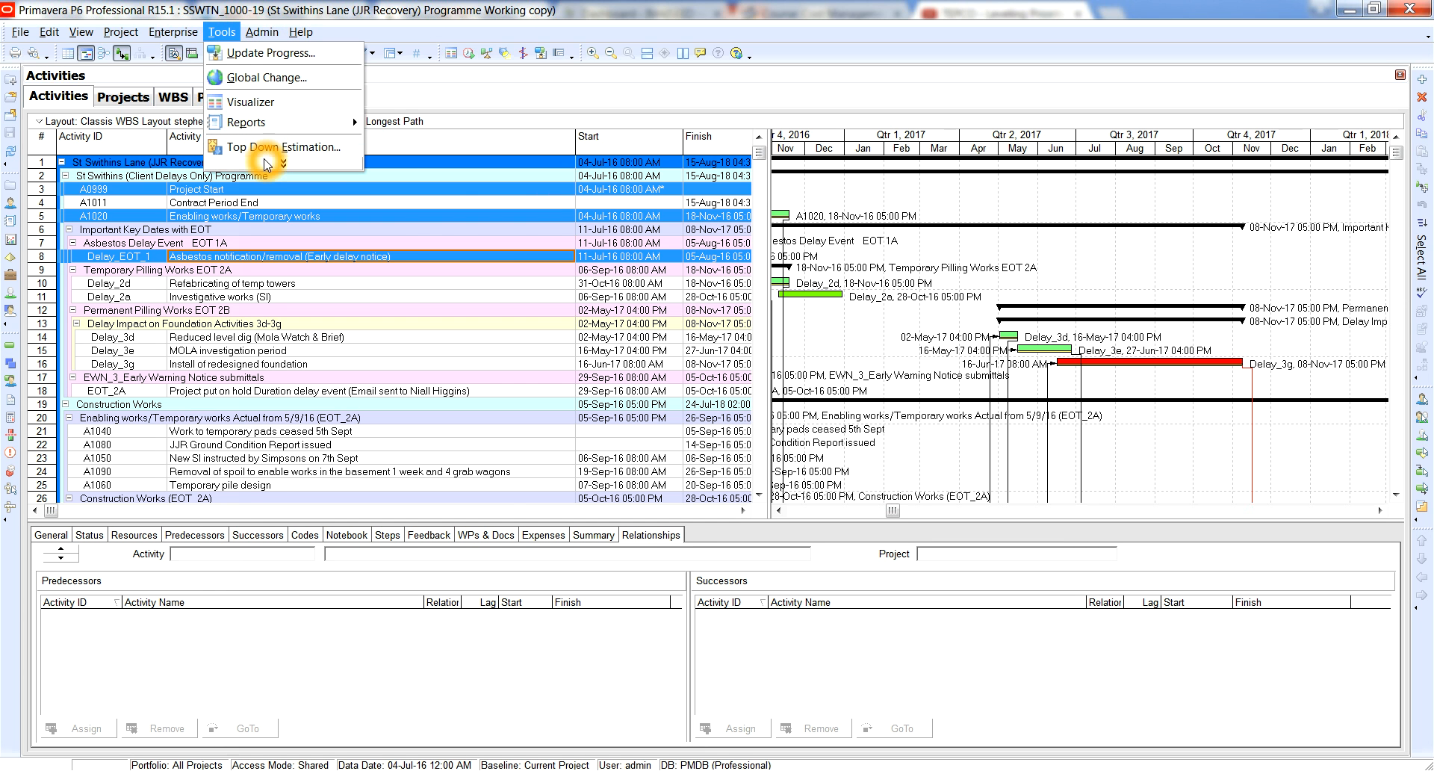
left_click(276, 52)
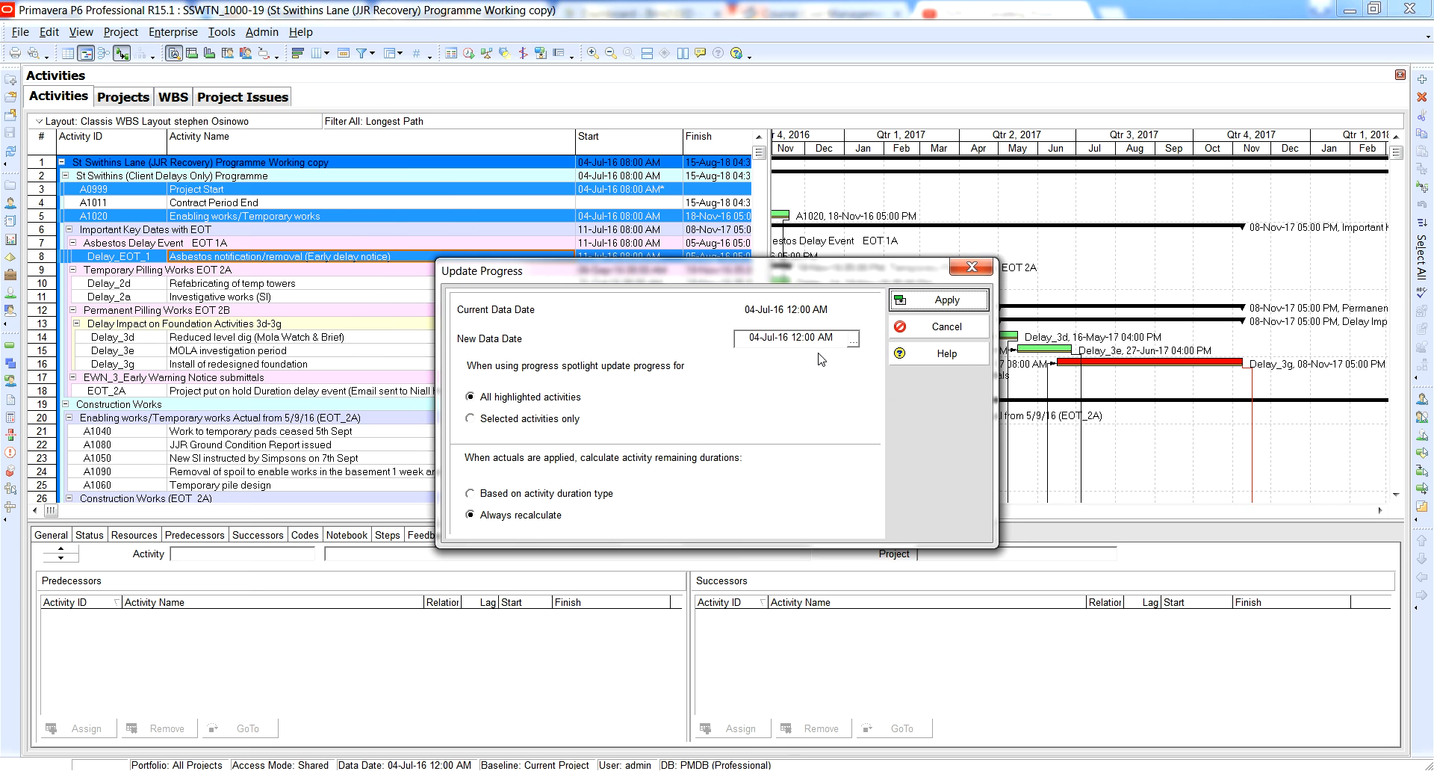
left_click(841, 337)
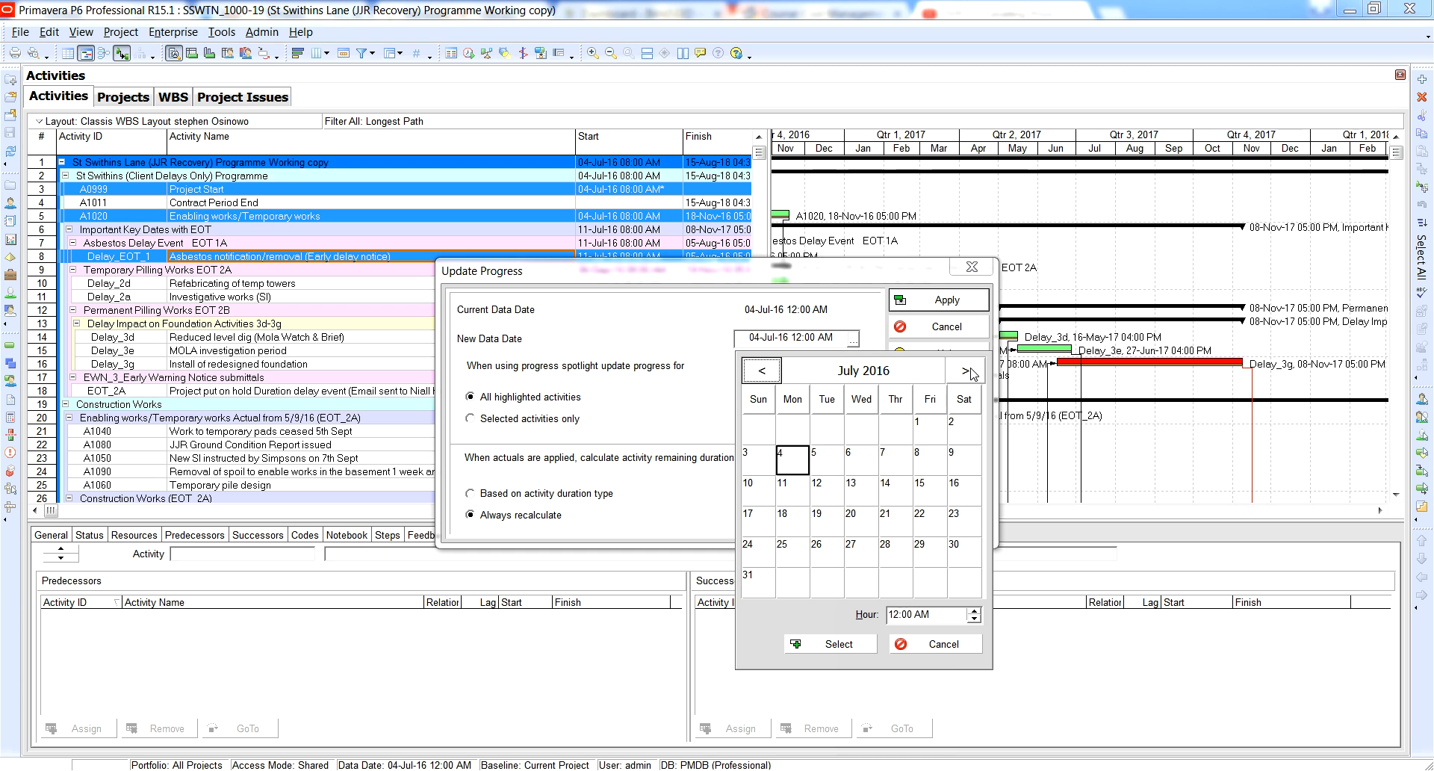
left_click(966, 371)
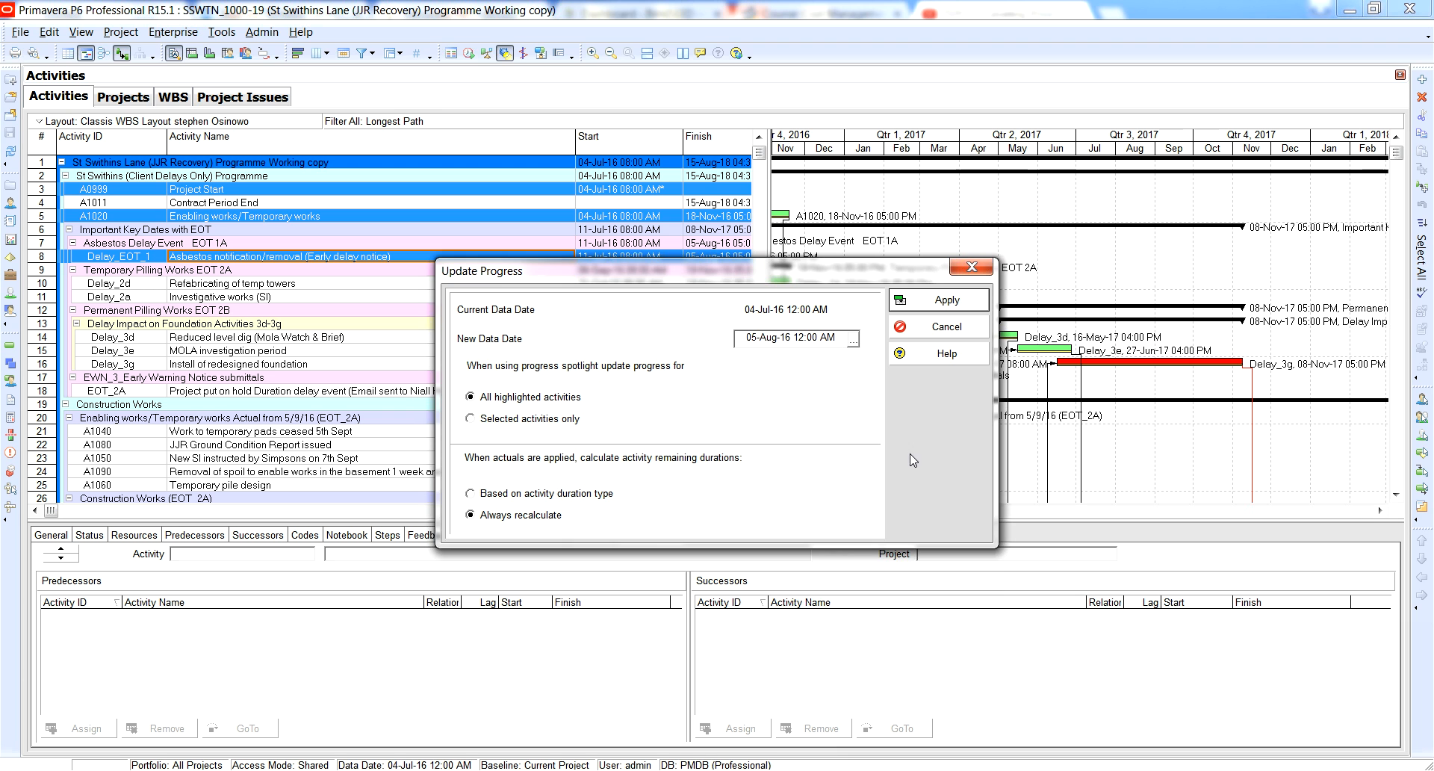
left_click(948, 298)
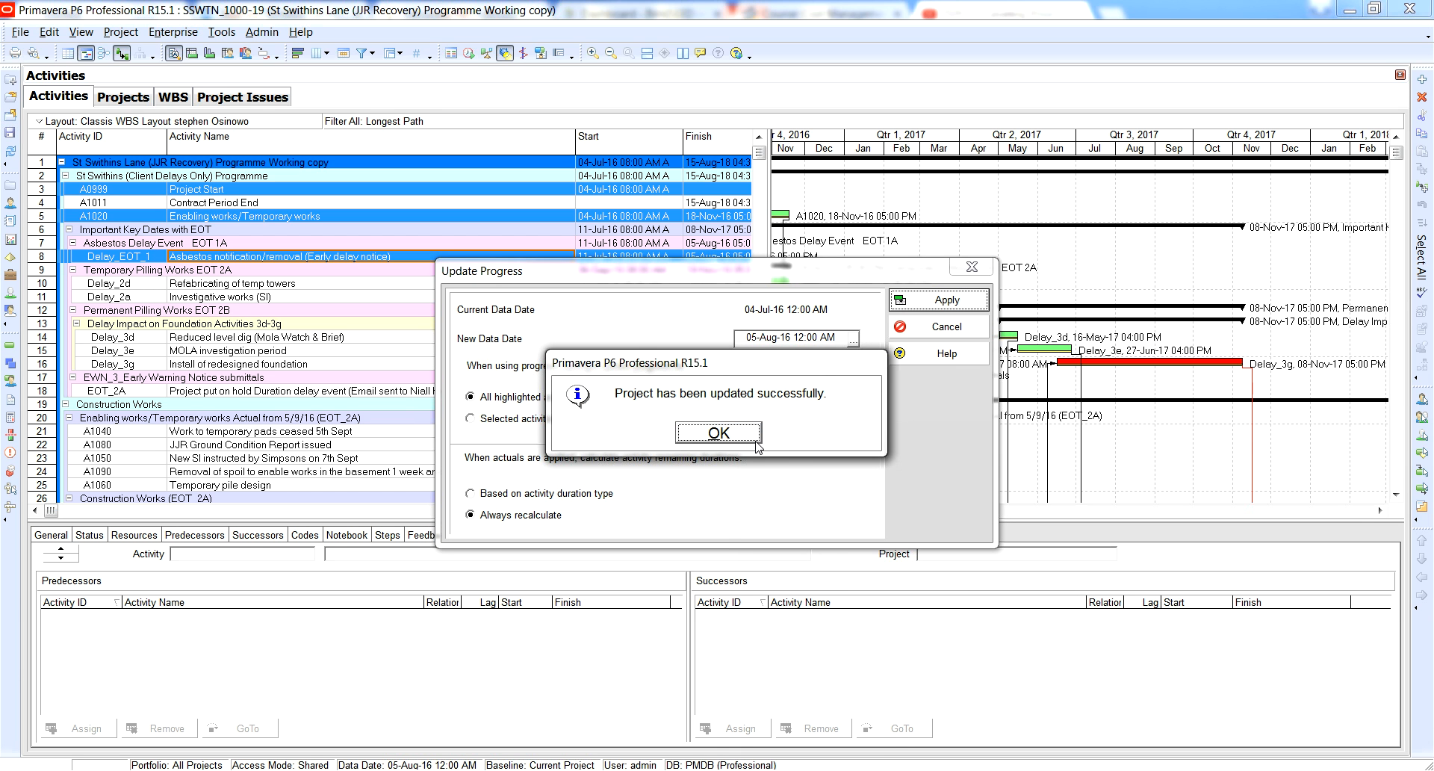
left_click(717, 432)
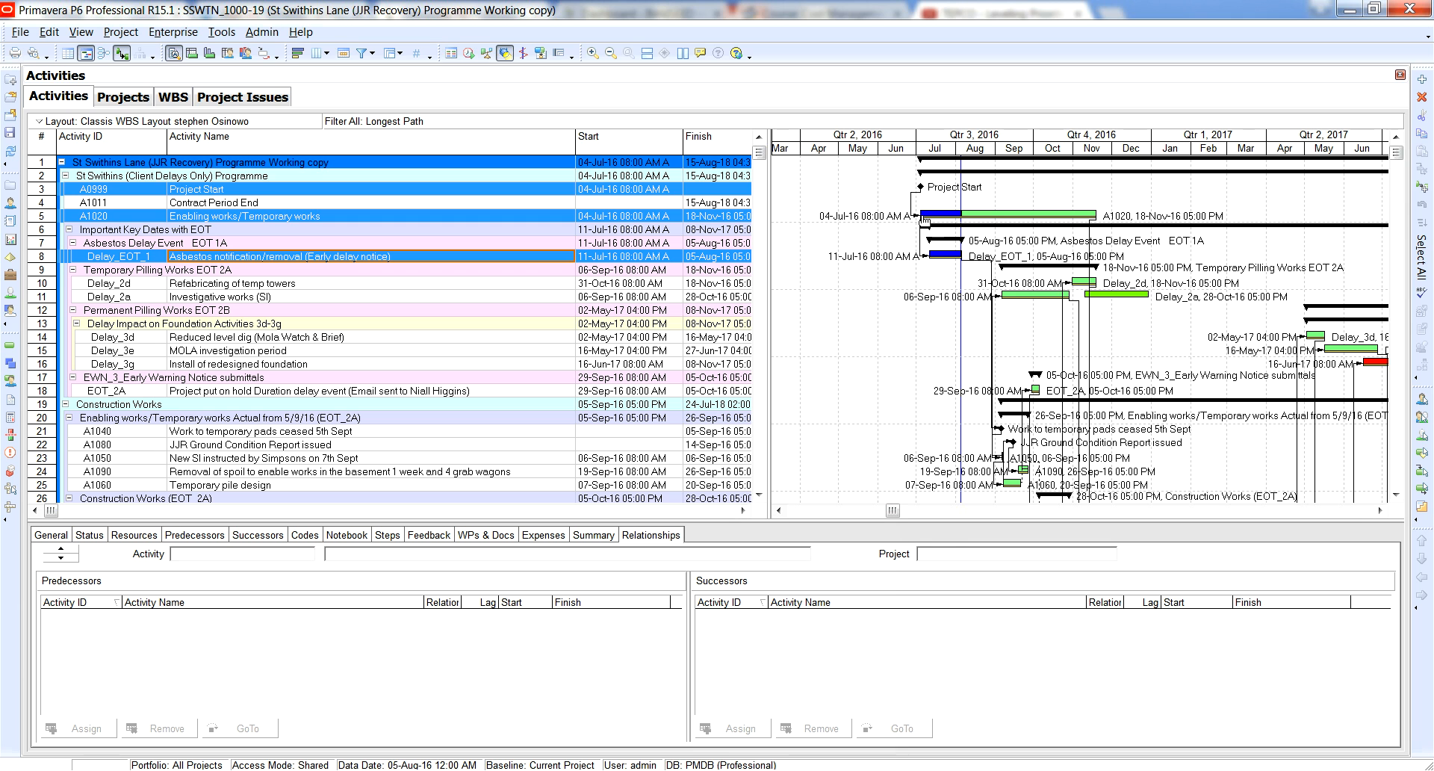
mouse_move(493, 632)
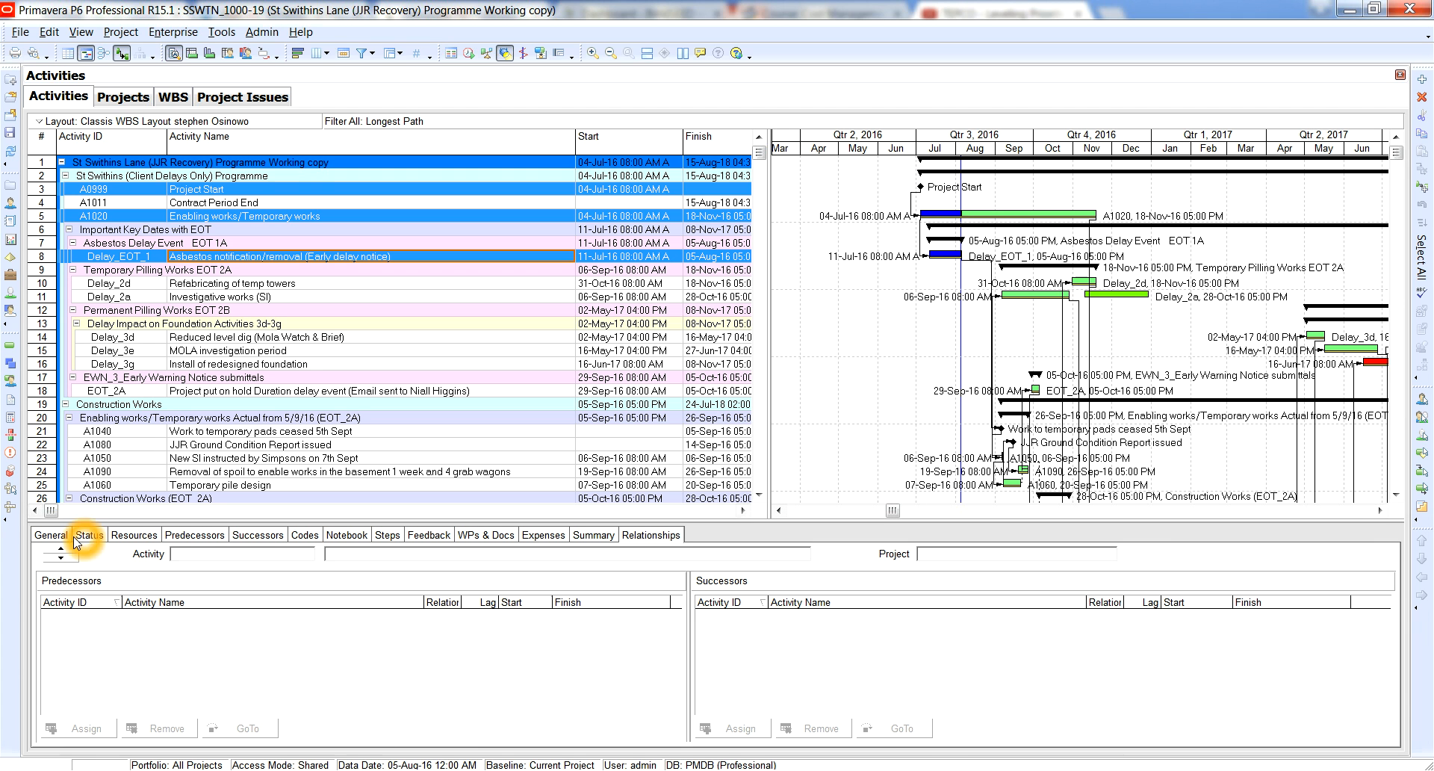
Show the Status details of Enabling works/Temporary works: started, 24% complete, 76 days remaining
left_click(89, 533)
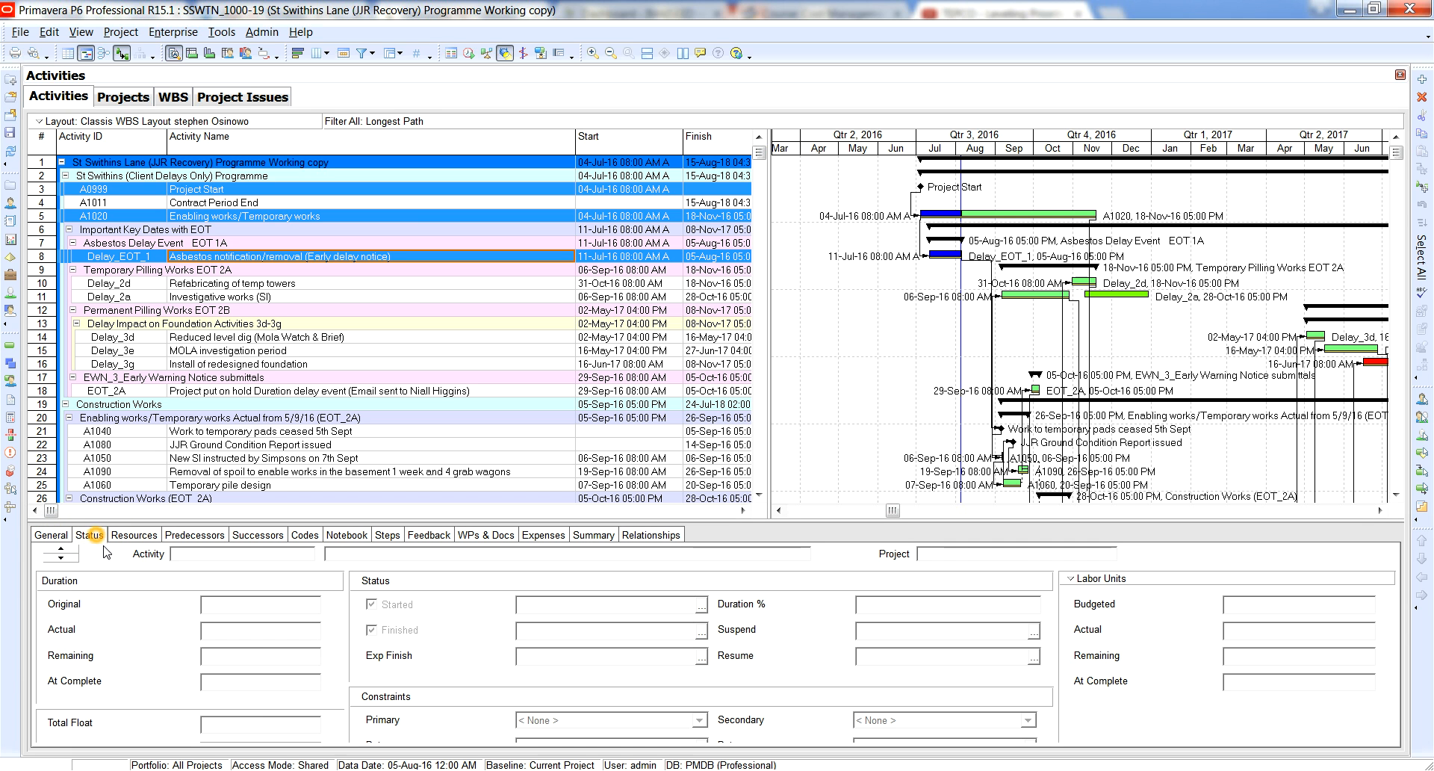
left_click(197, 188)
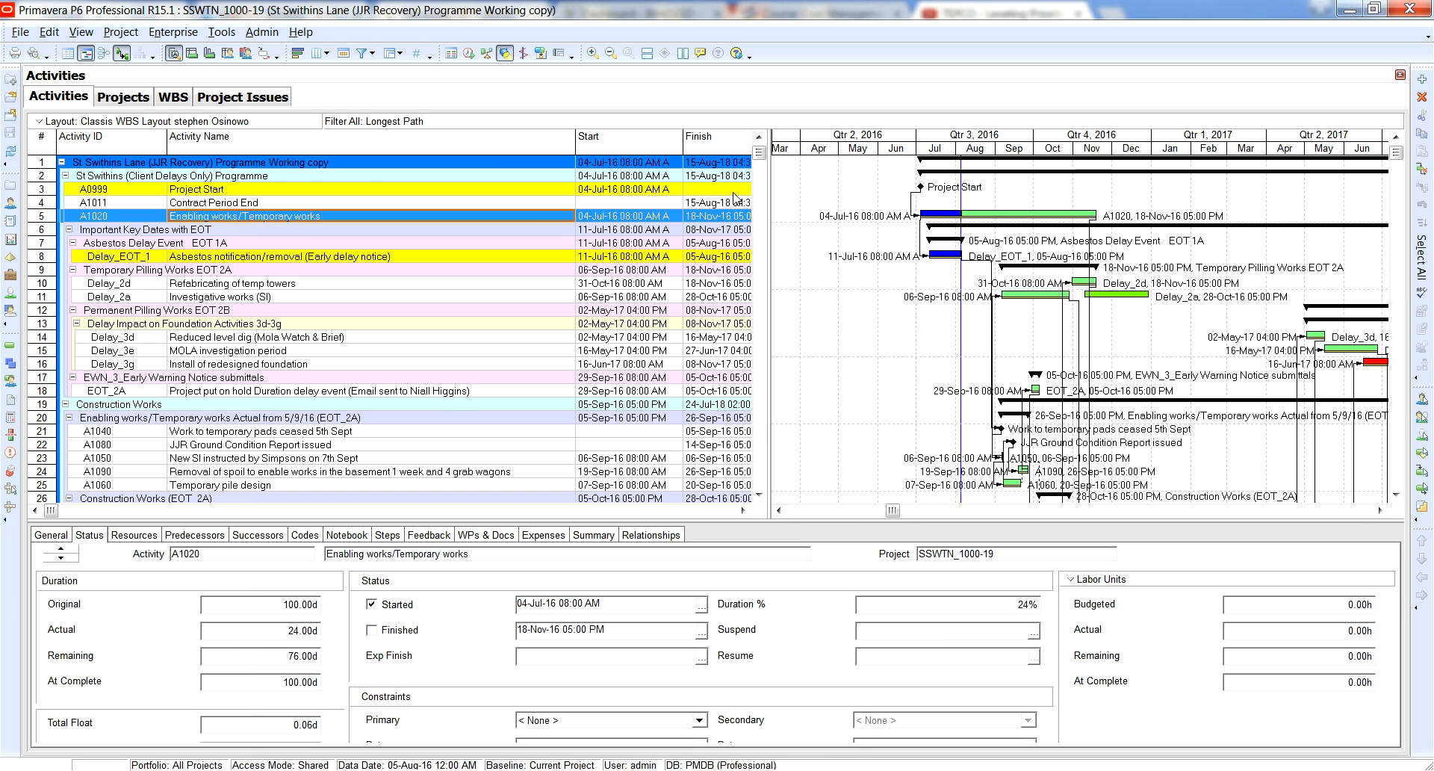
mouse_move(288, 279)
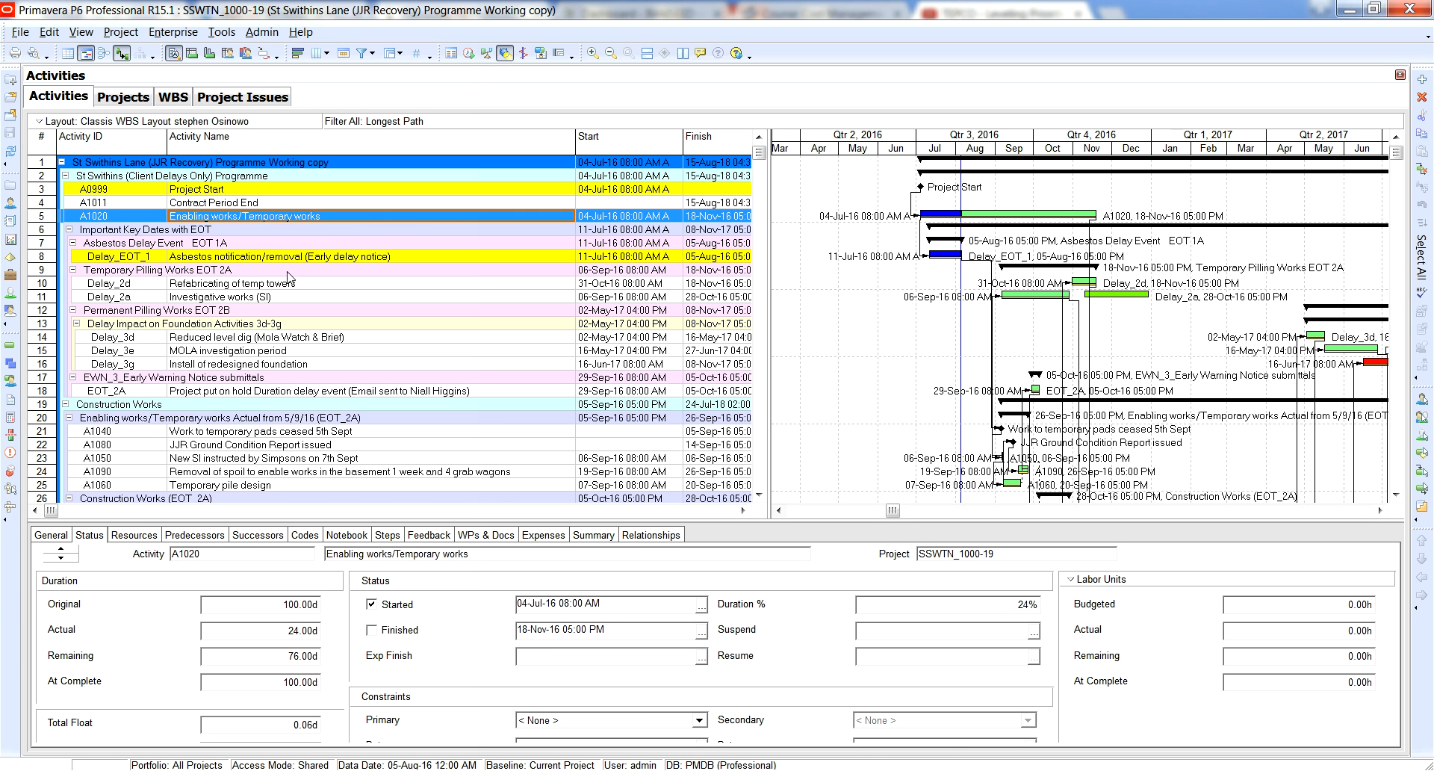
mouse_move(806, 516)
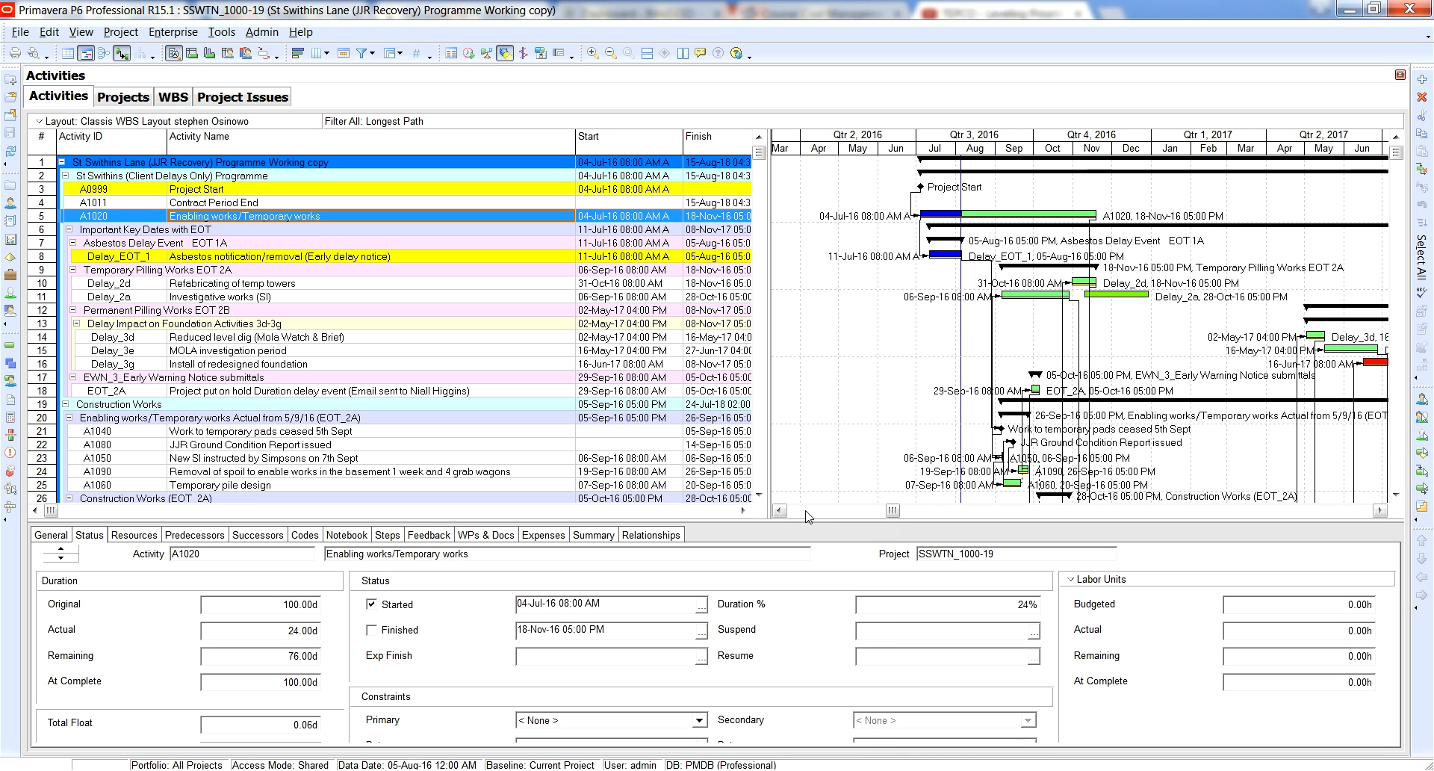
left_click(776, 511)
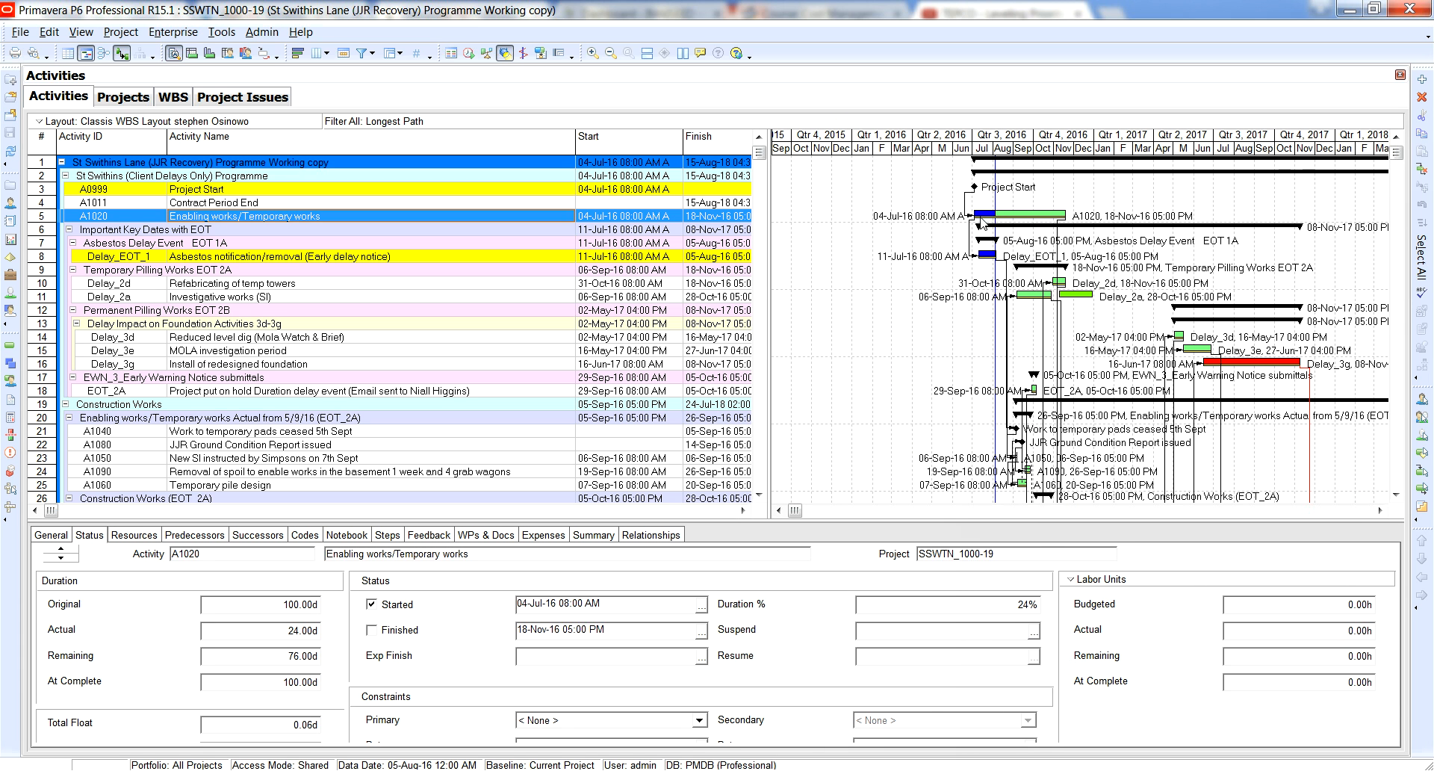
mouse_move(1038, 221)
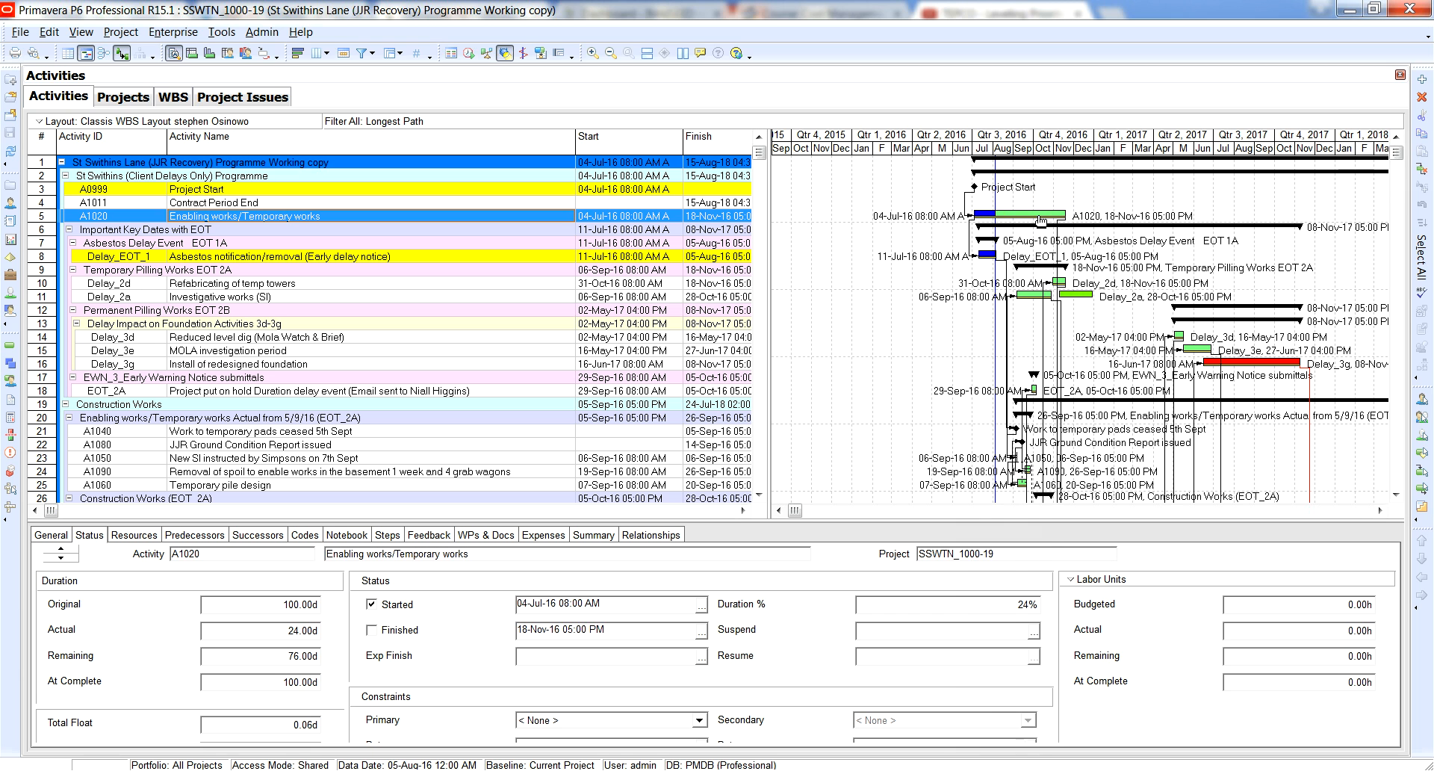
mouse_move(1041, 220)
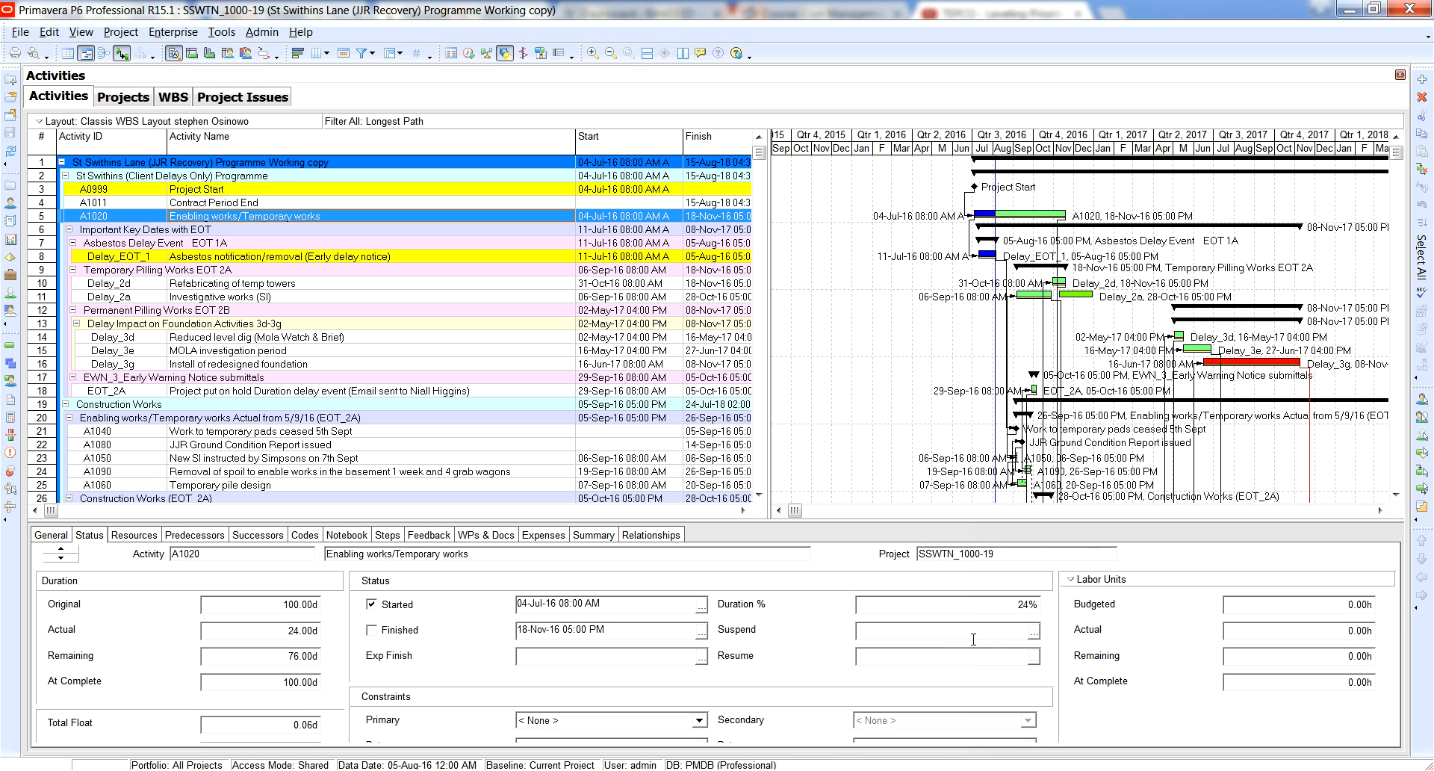
mouse_move(520, 650)
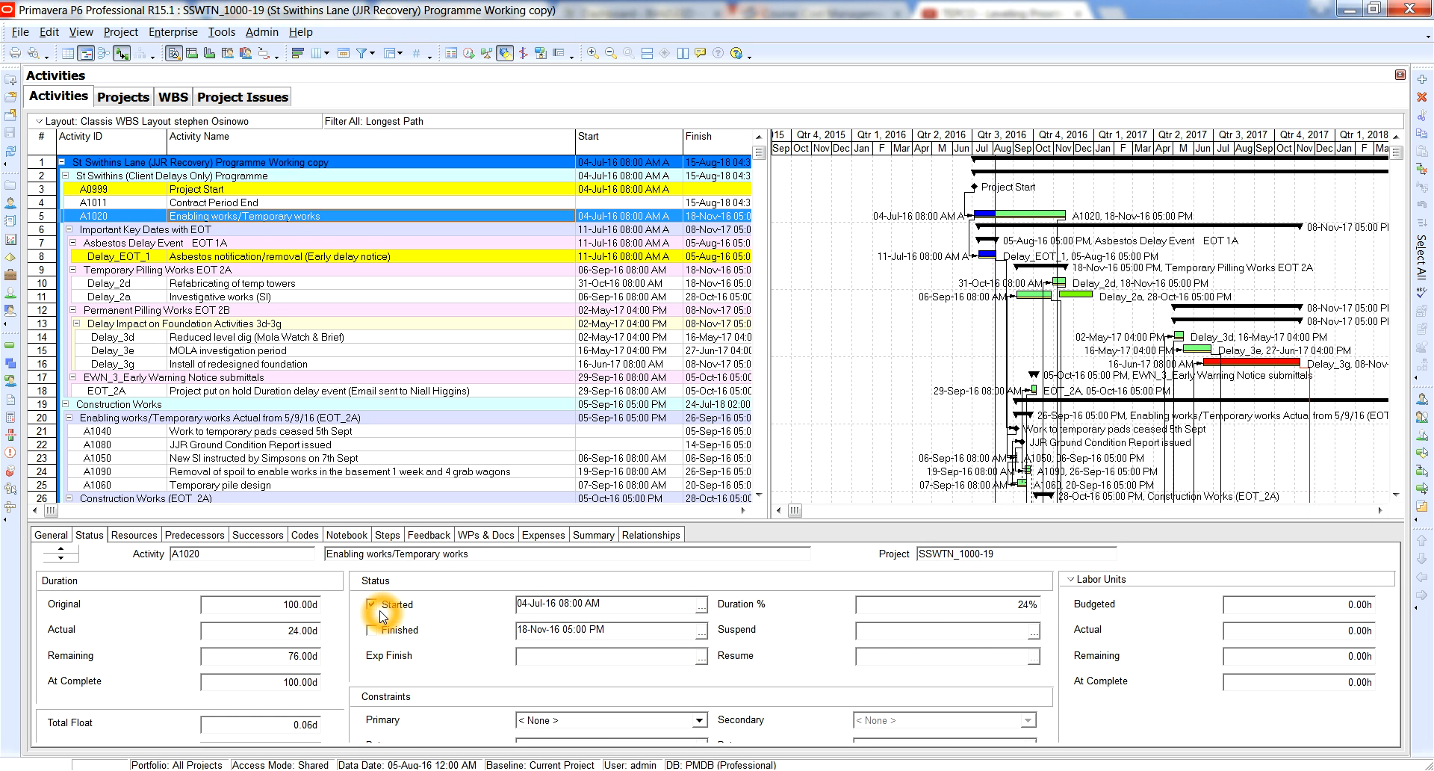
left_click(371, 604)
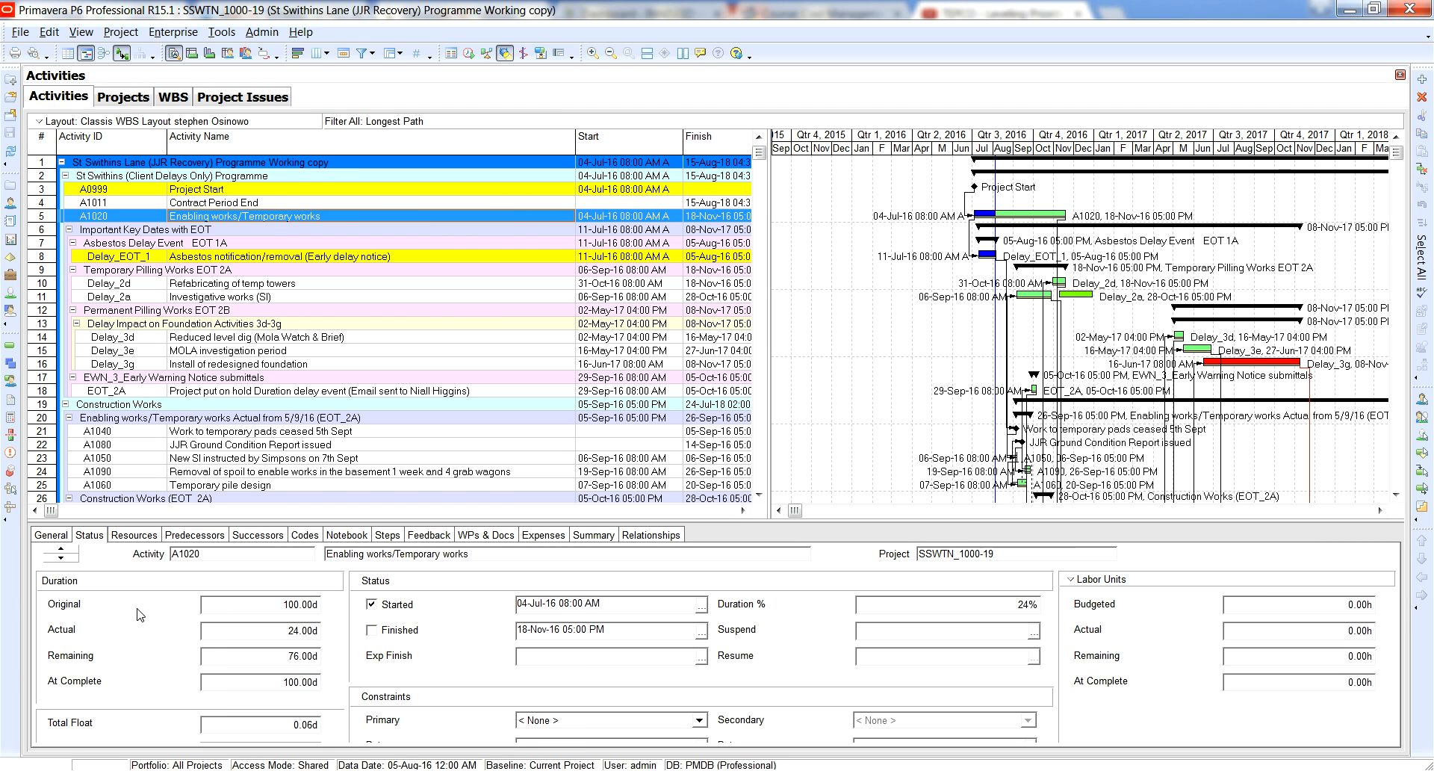
mouse_move(272, 647)
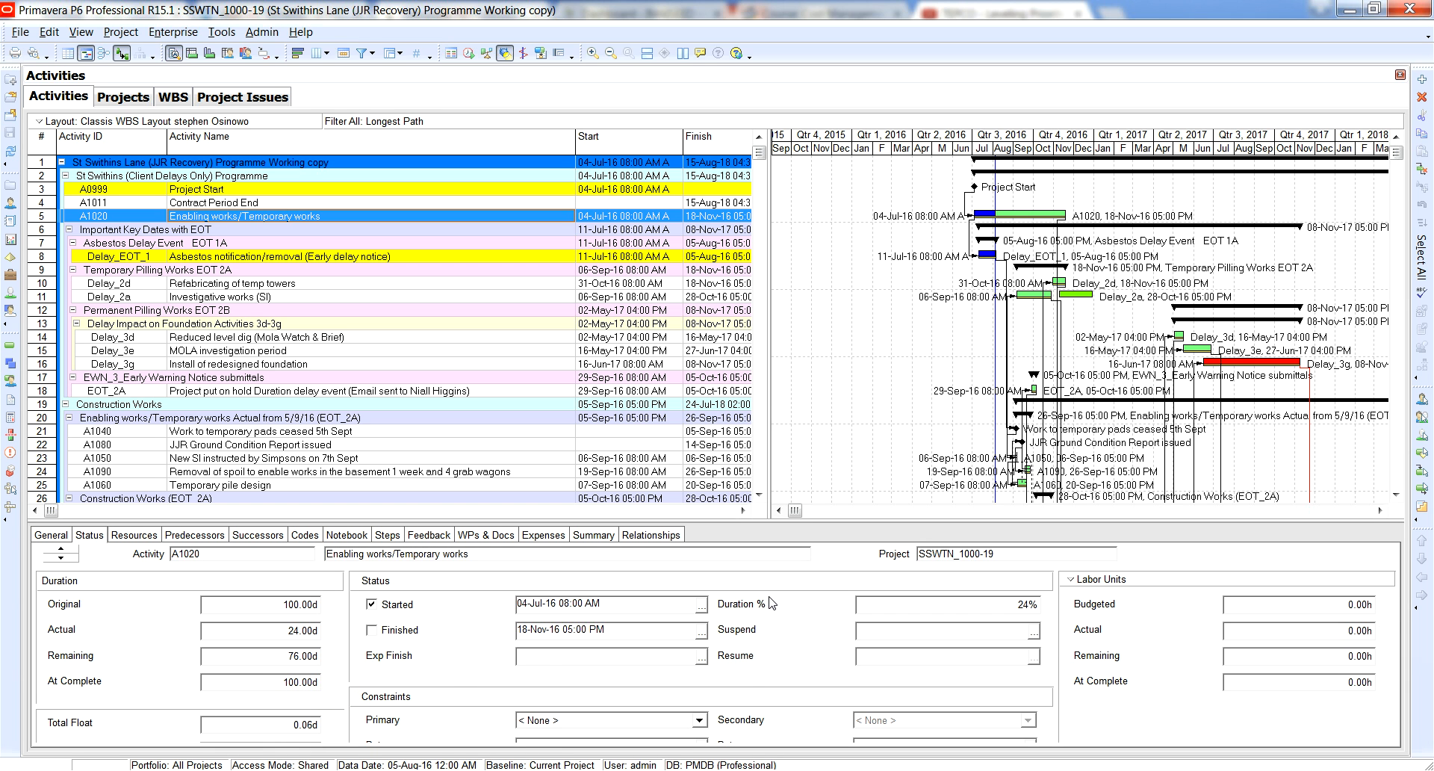
mouse_move(1033, 623)
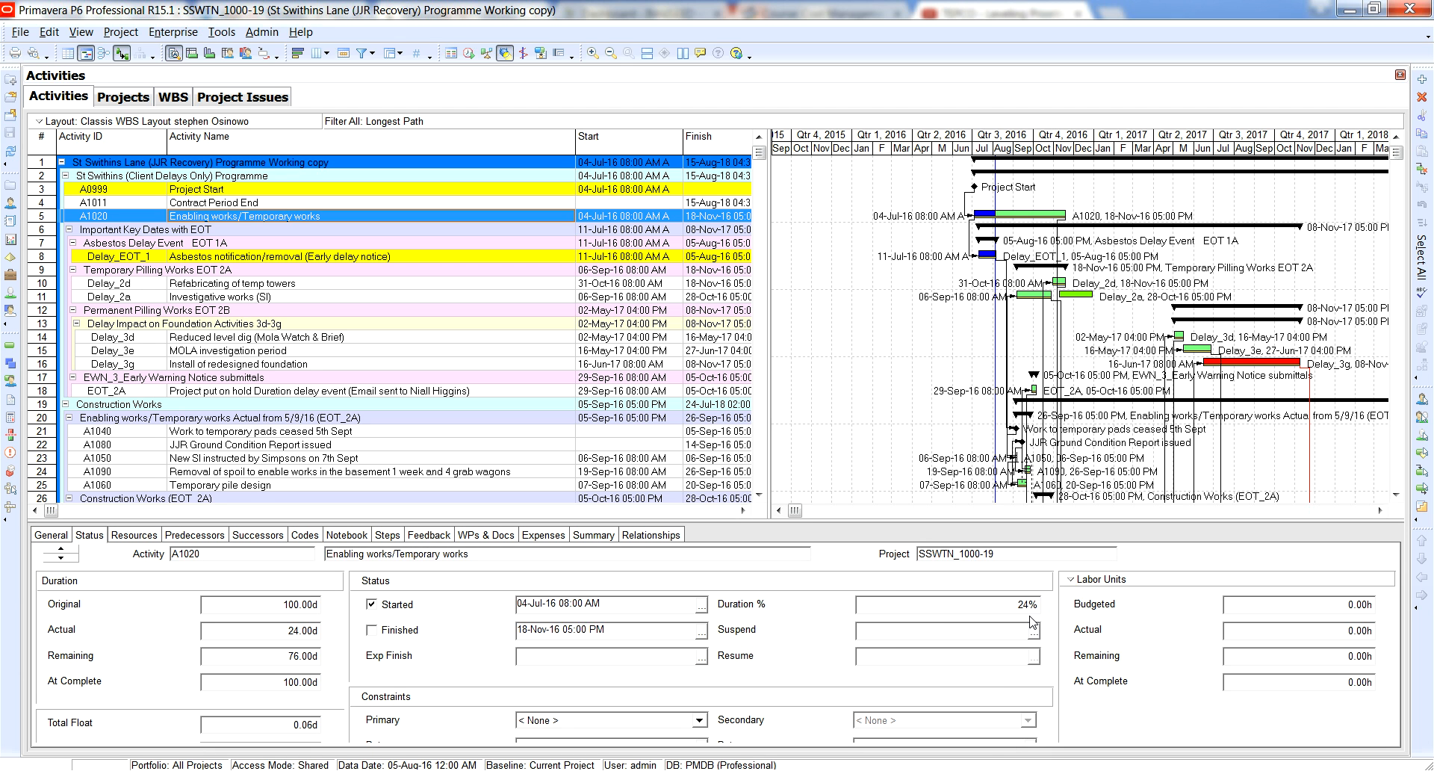